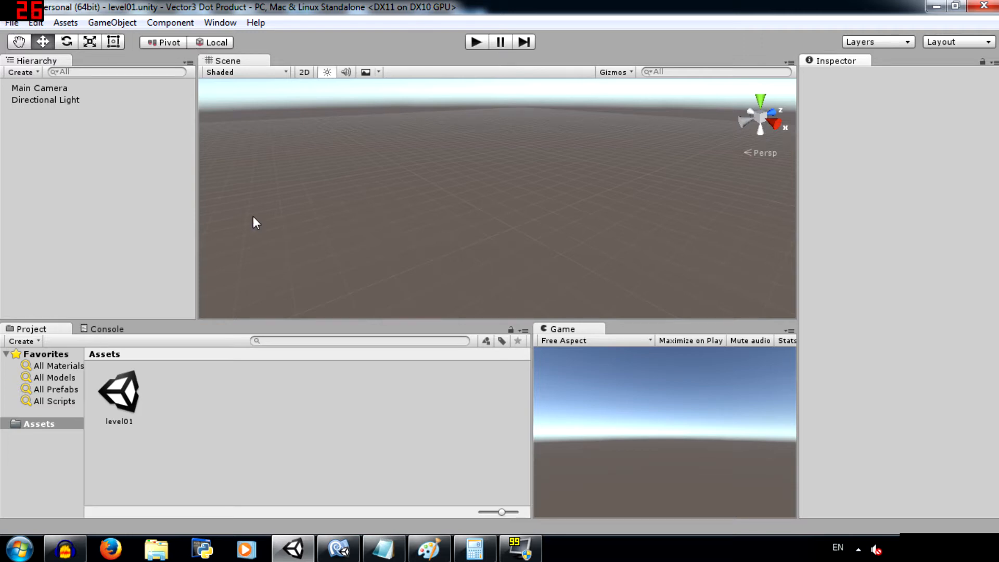
Step: Switch from Unity to the blank Paint canvas via the taskbar
left_click(429, 548)
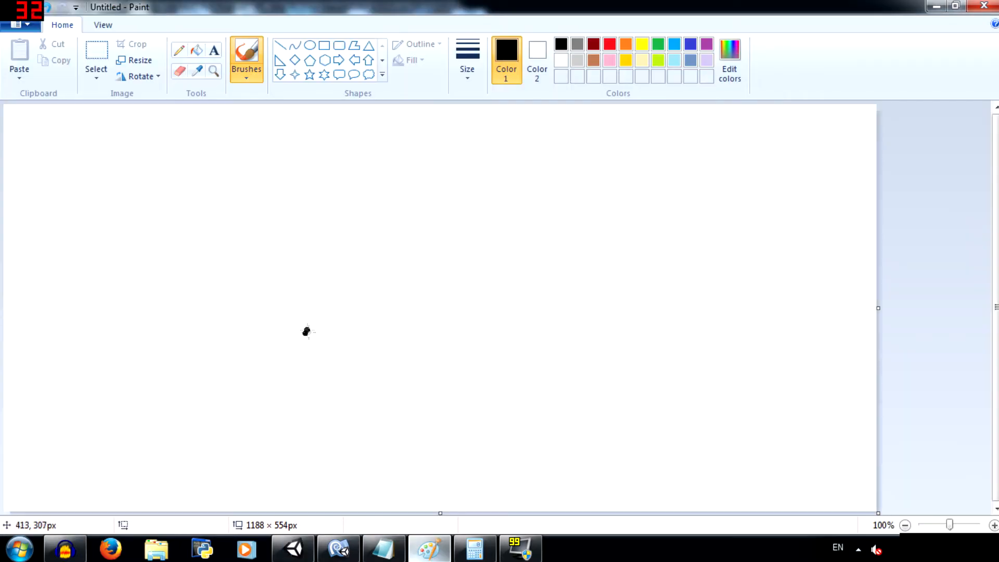
mouse_move(293, 329)
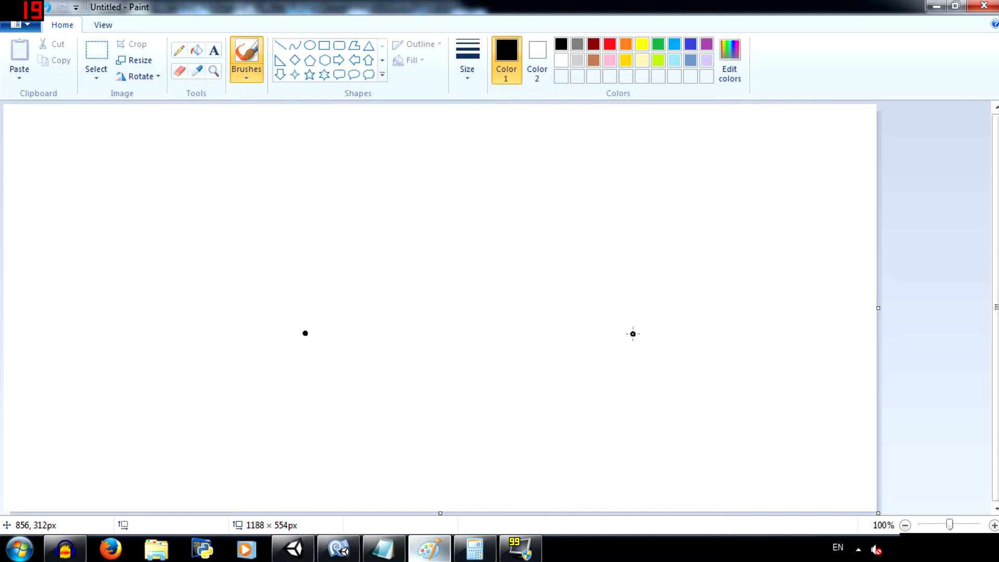
Step: Sketch two arrows from a shared origin, a vertical drop line, and the projected base length
left_click(632, 333)
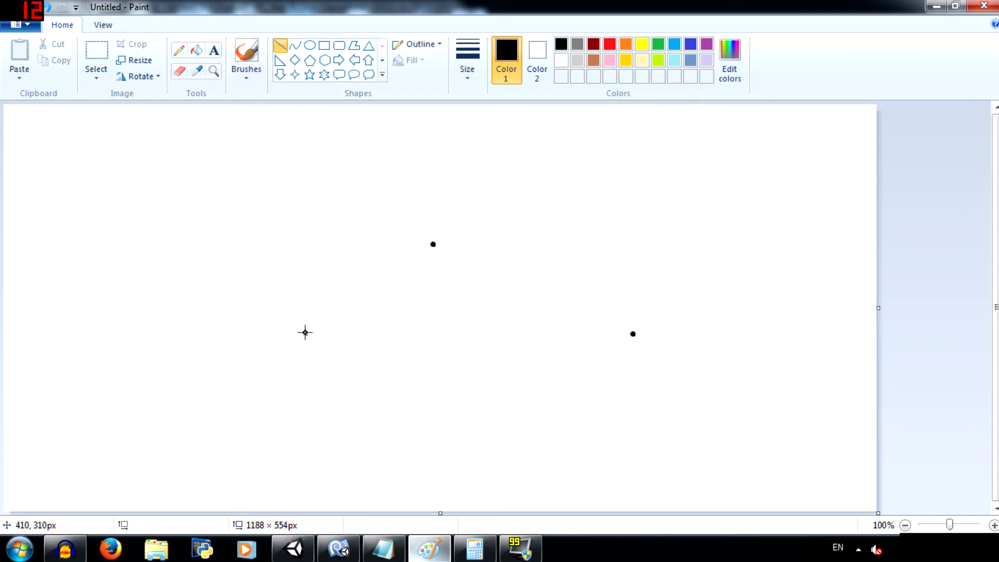
left_click_drag(304, 334, 522, 349)
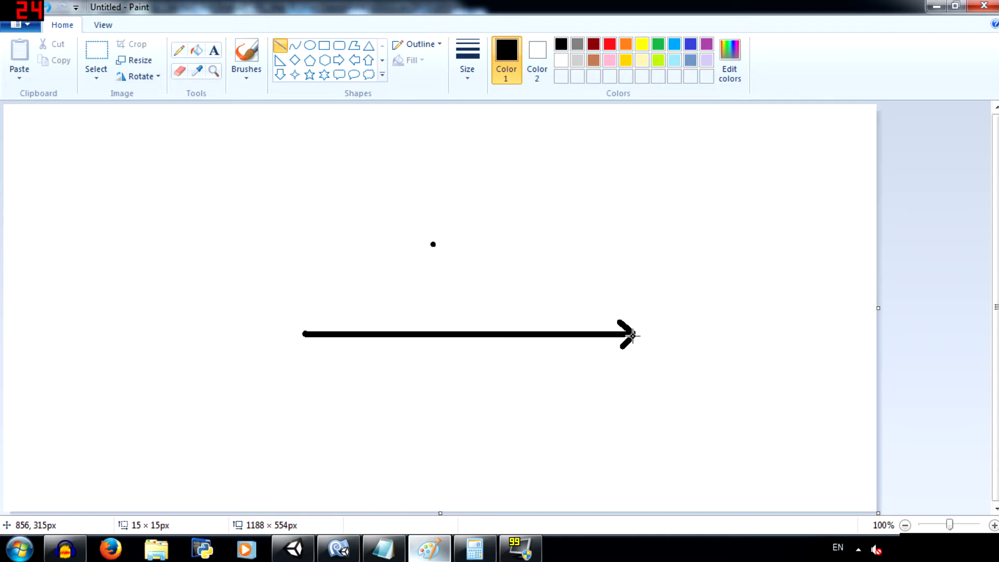
mouse_move(303, 331)
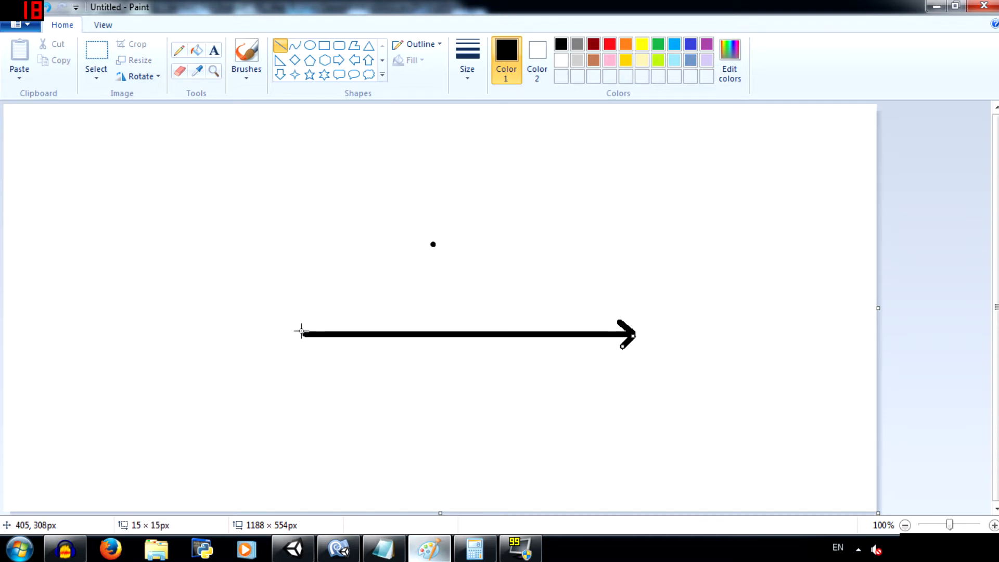
left_click_drag(303, 331, 434, 245)
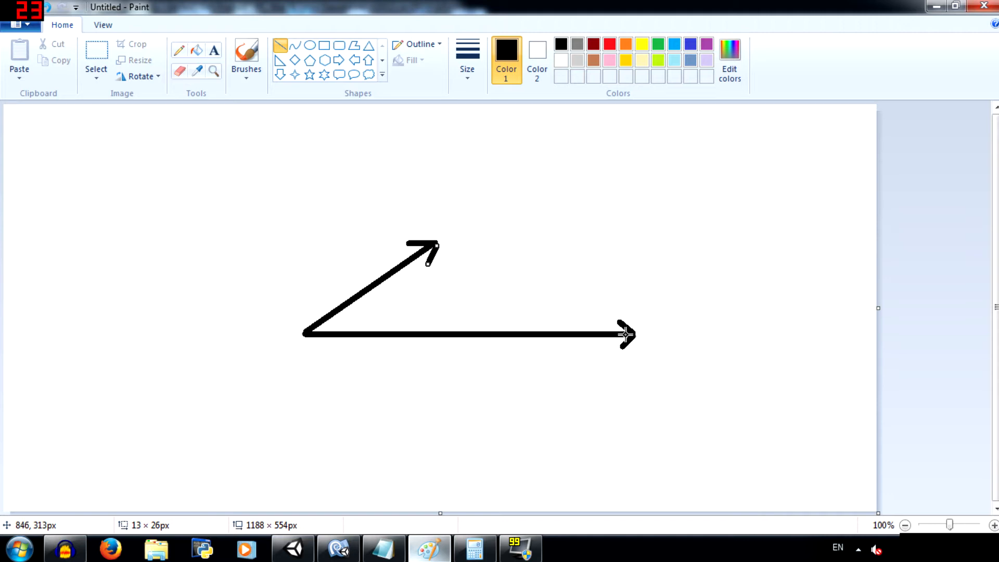
left_click_drag(431, 245, 430, 325)
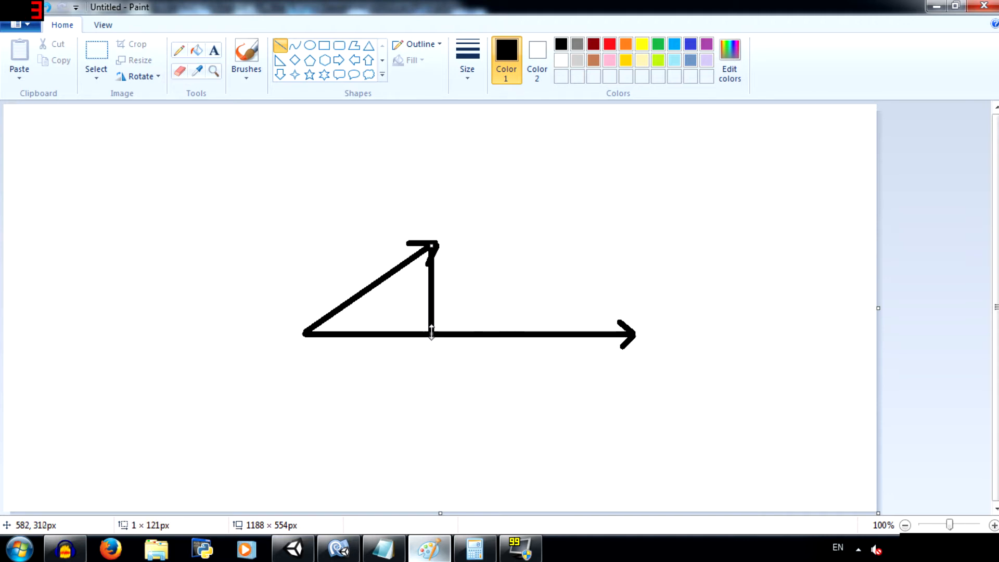
left_click_drag(303, 346, 436, 346)
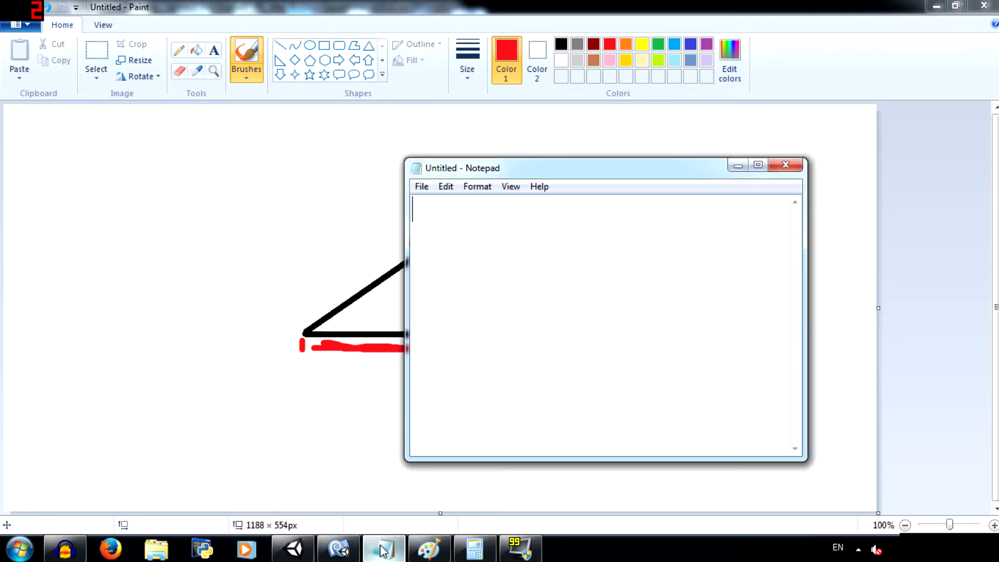
Step: Type the dot product formula (xa*xb)+(ya*yb)+(za*zb)= into Notepad
type("(xa")
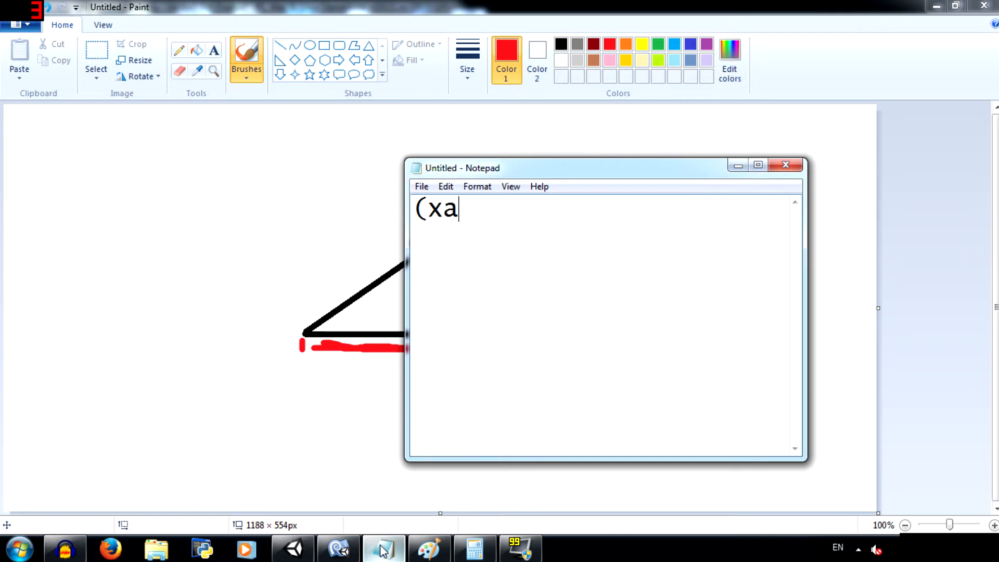
type("*x")
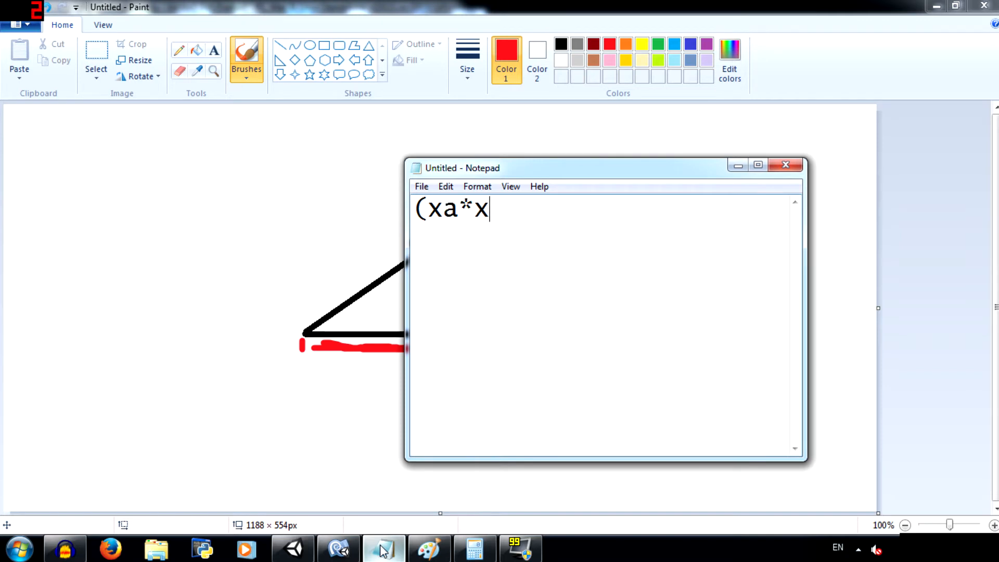
type("b)+")
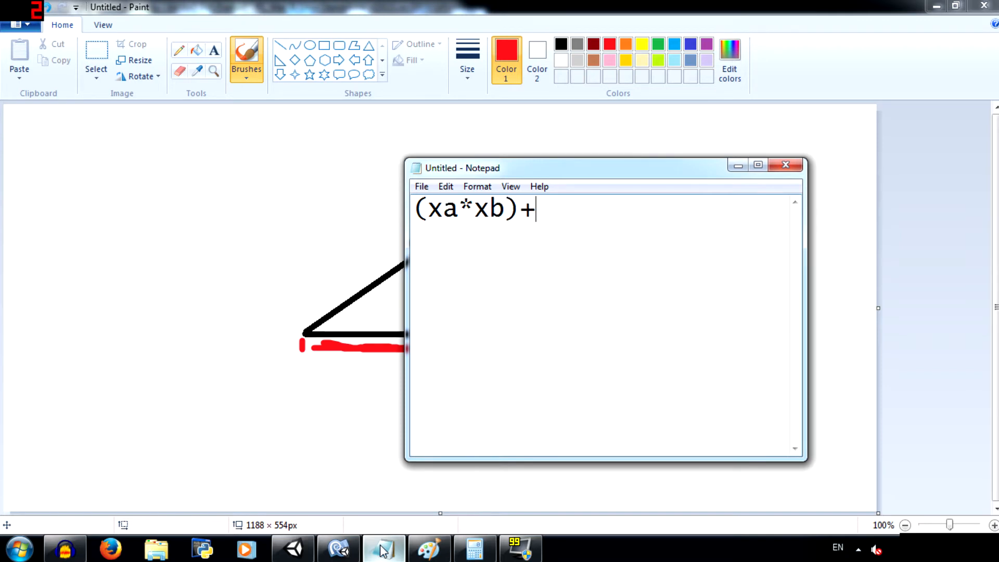
type("(y")
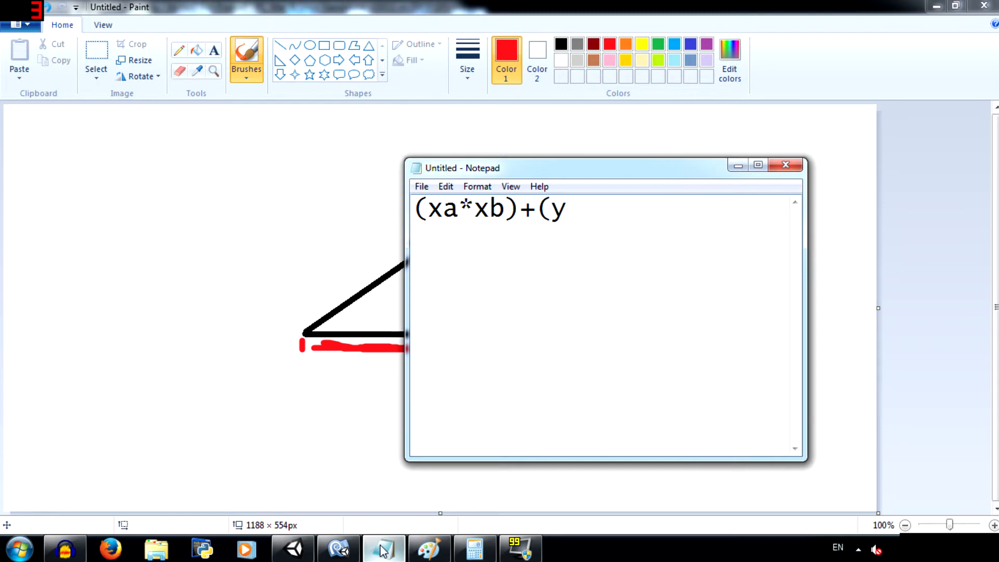
type("a*")
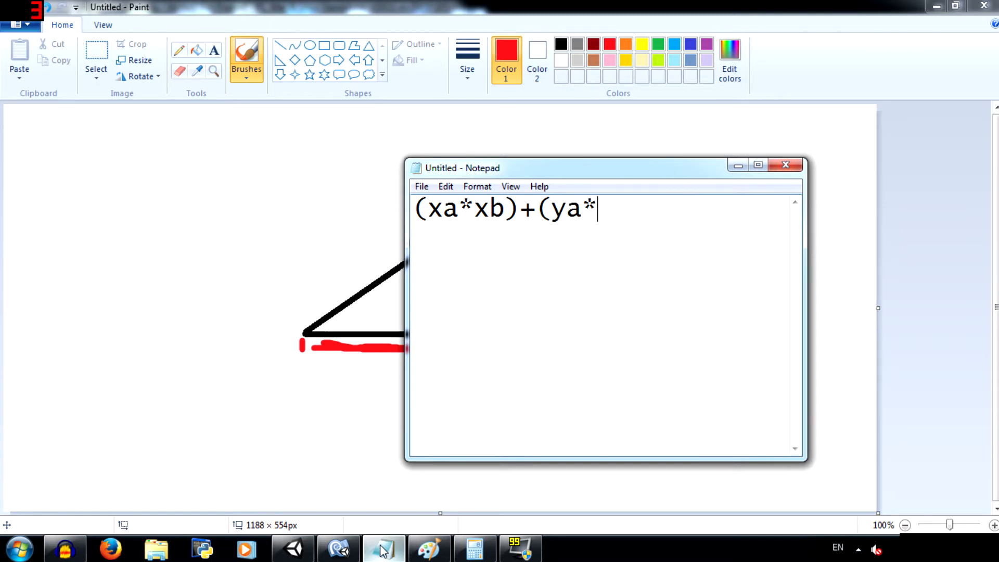
type("yb)+")
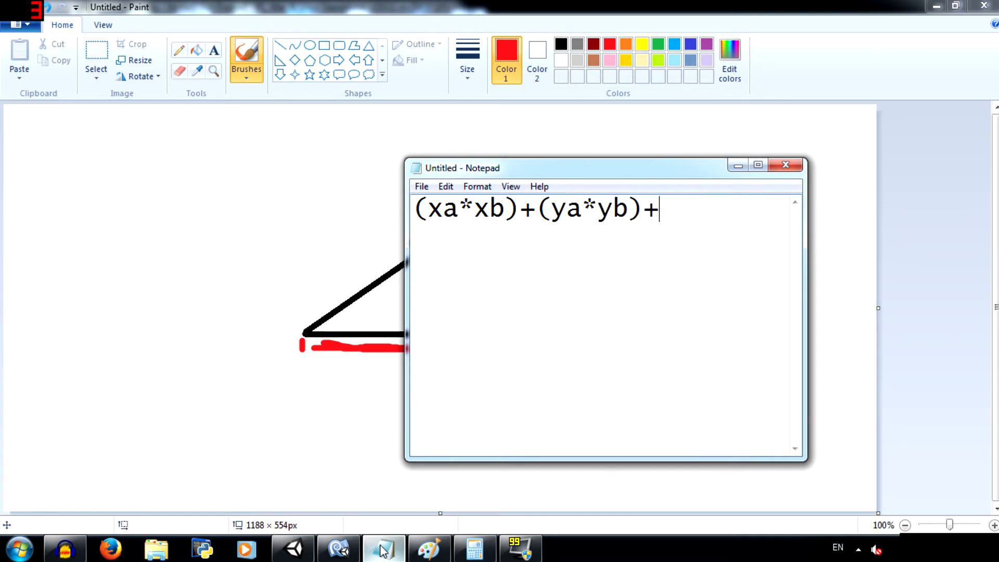
type("(z")
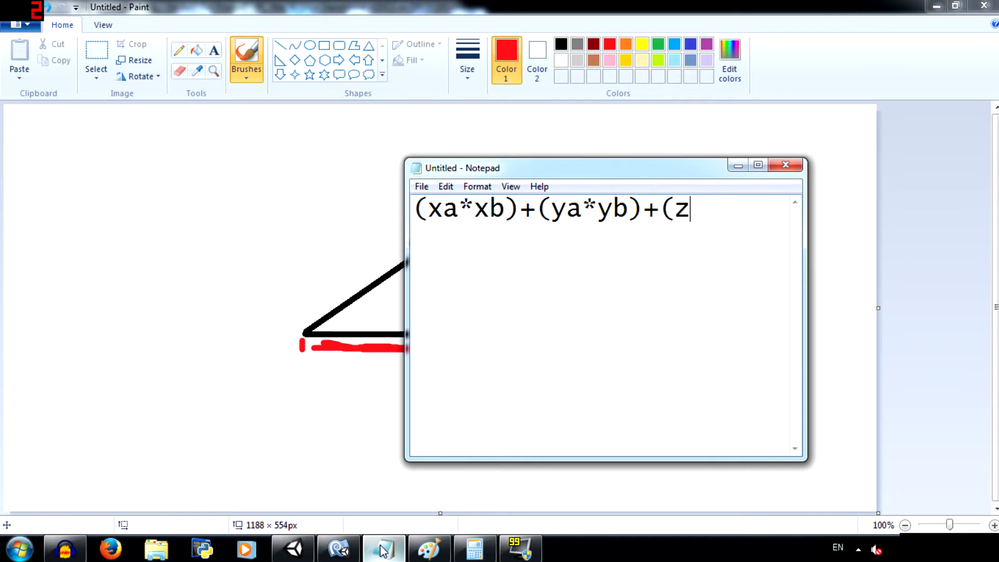
type("a*a")
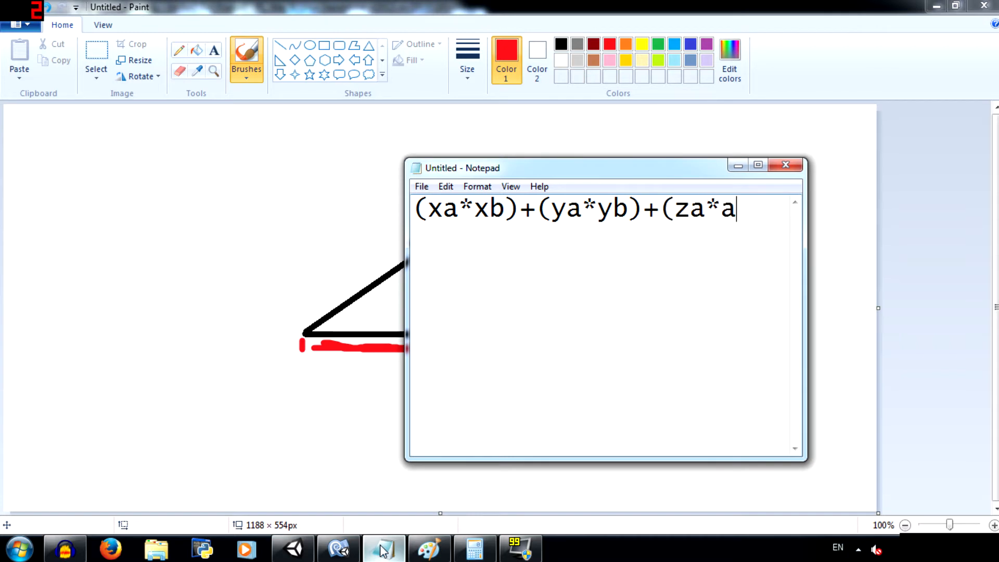
type("zb)=")
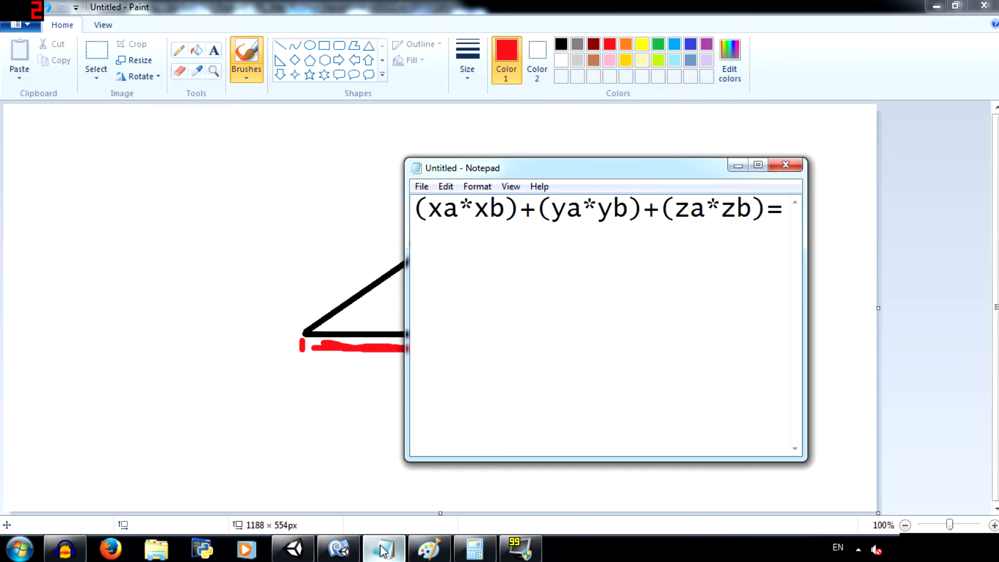
Step: Correct the z term to +(za*zb) and return to Unity
double_click(733, 210)
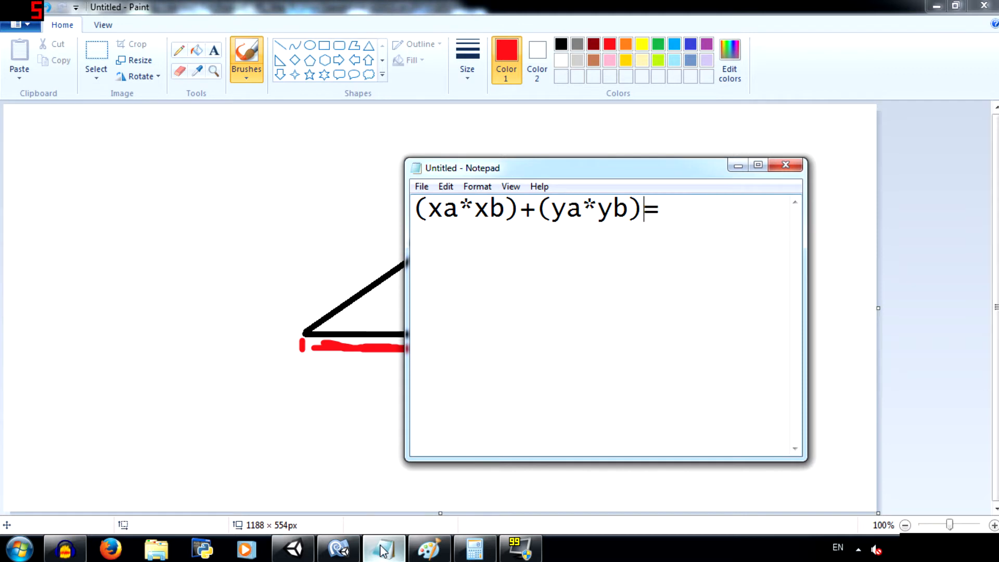
type("+(za*zb)")
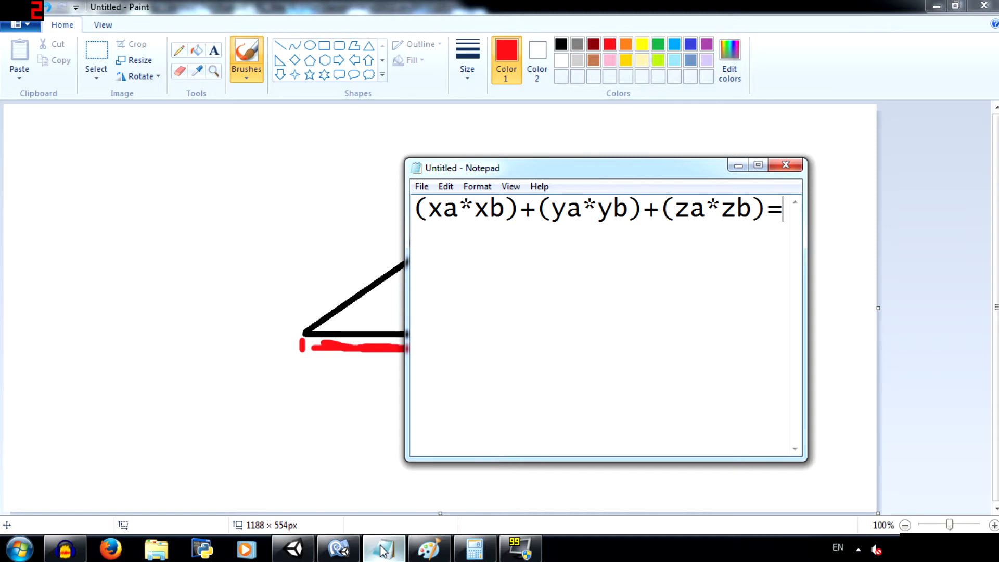
left_click(292, 548)
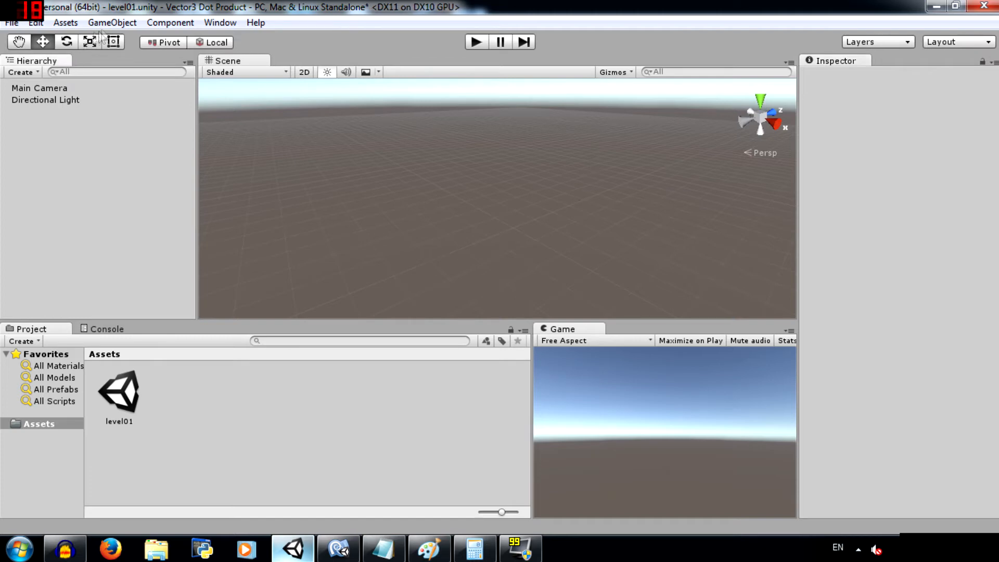
Step: Create a Cube from the GameObject menu alongside Cube02, then select the original Cube
left_click(112, 23)
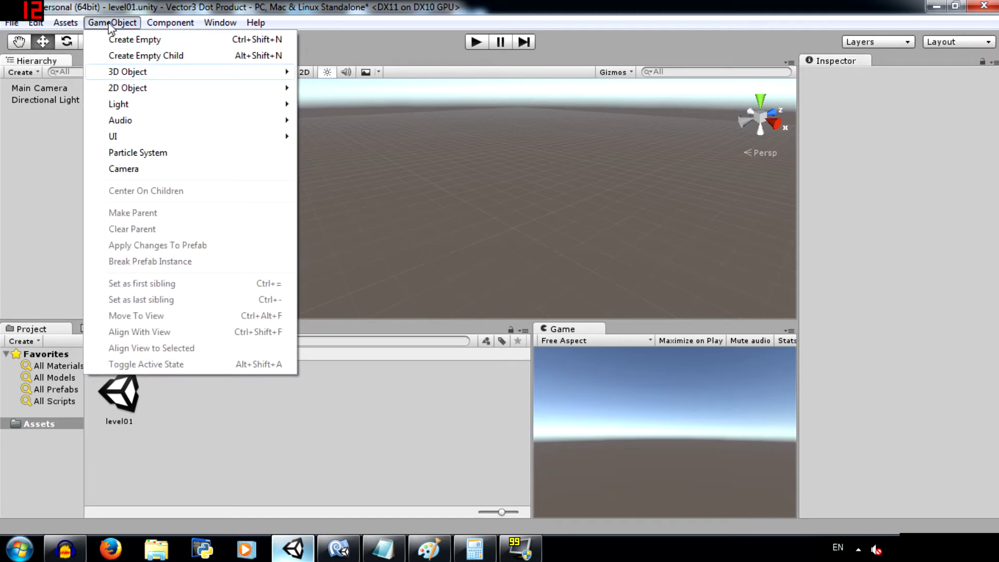
left_click(127, 71)
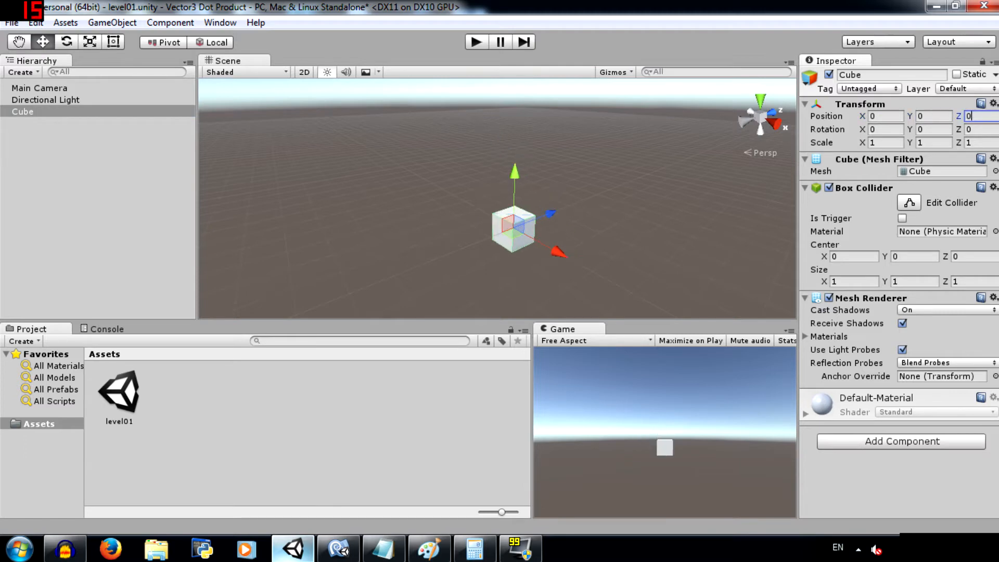
mouse_move(121, 114)
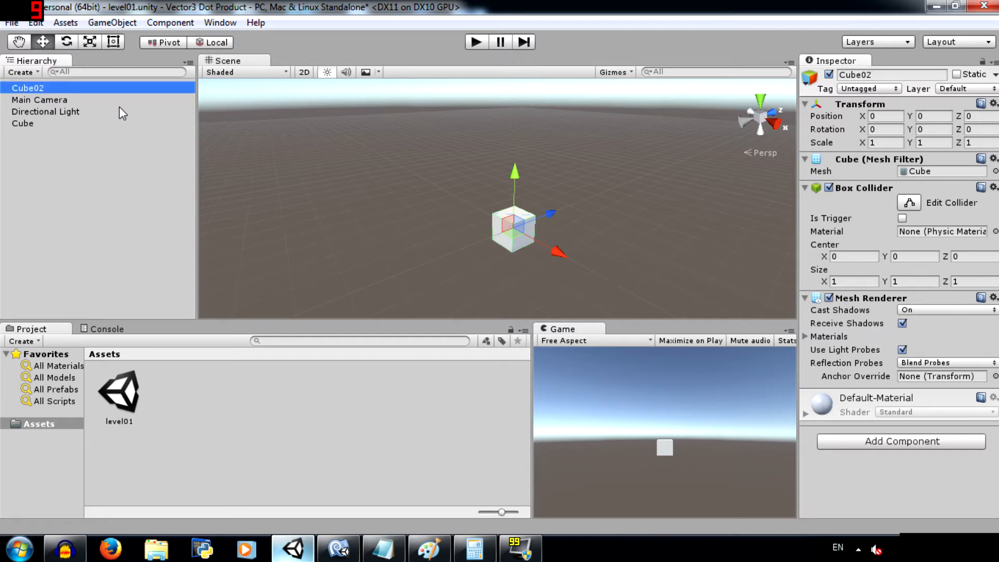
left_click(22, 123)
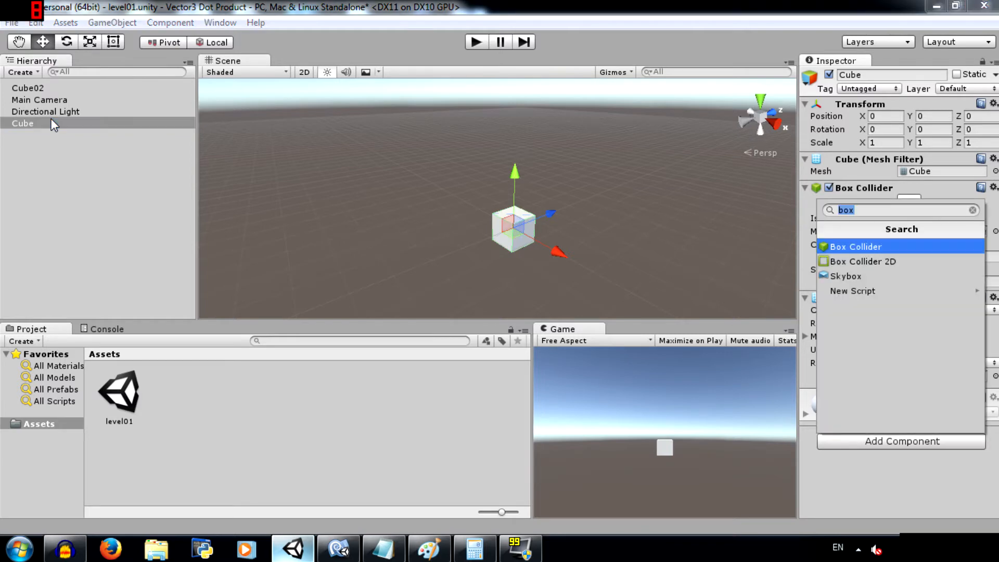
Step: Add a new C# script component named calcDotProd03 to Cube
left_click(853, 290)
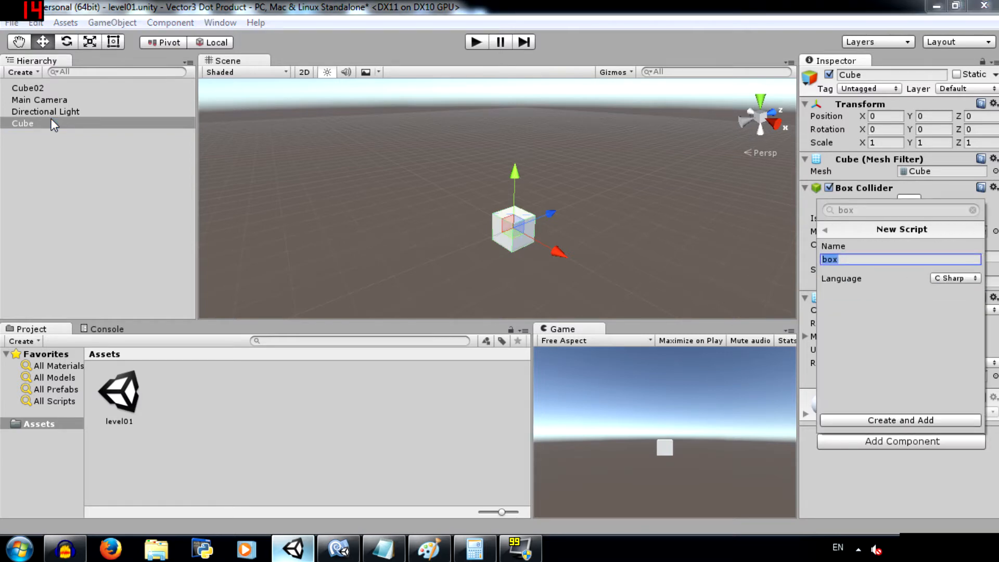
type("calcDot")
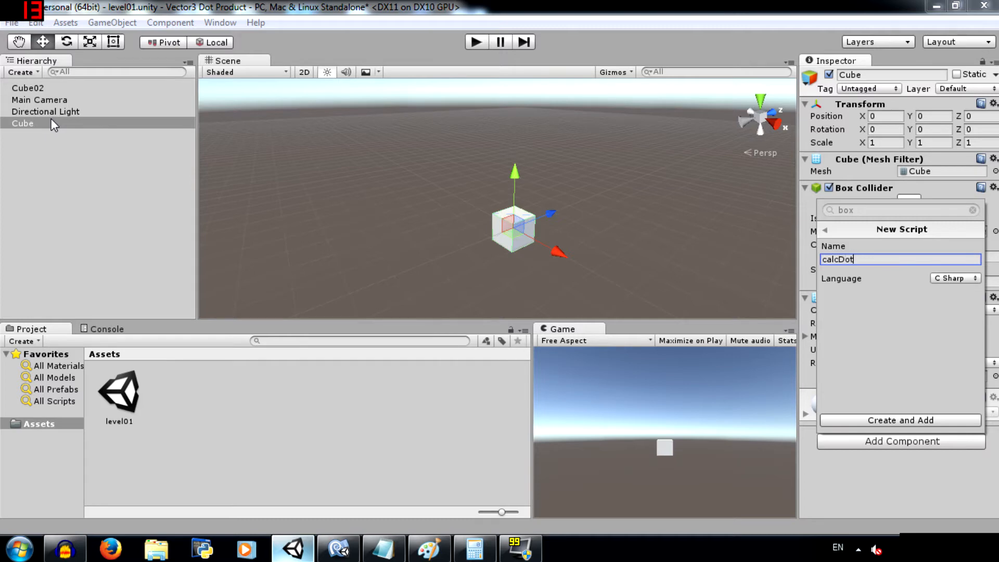
type("Prod03")
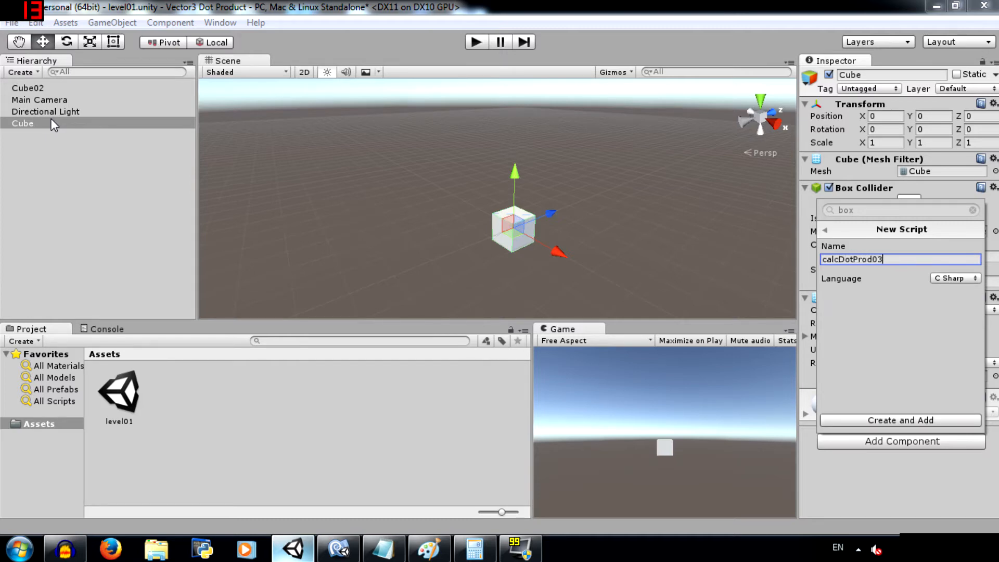
left_click(899, 420)
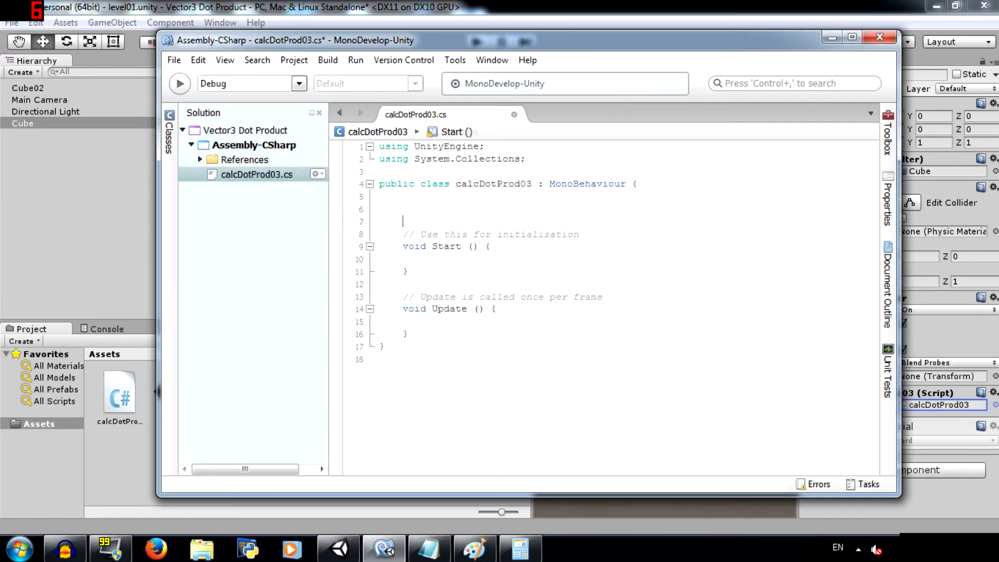
Step: Declare public Transform cube02, float dotProd, and Vector3 cubePos and cube02Pos fields
type("public fl")
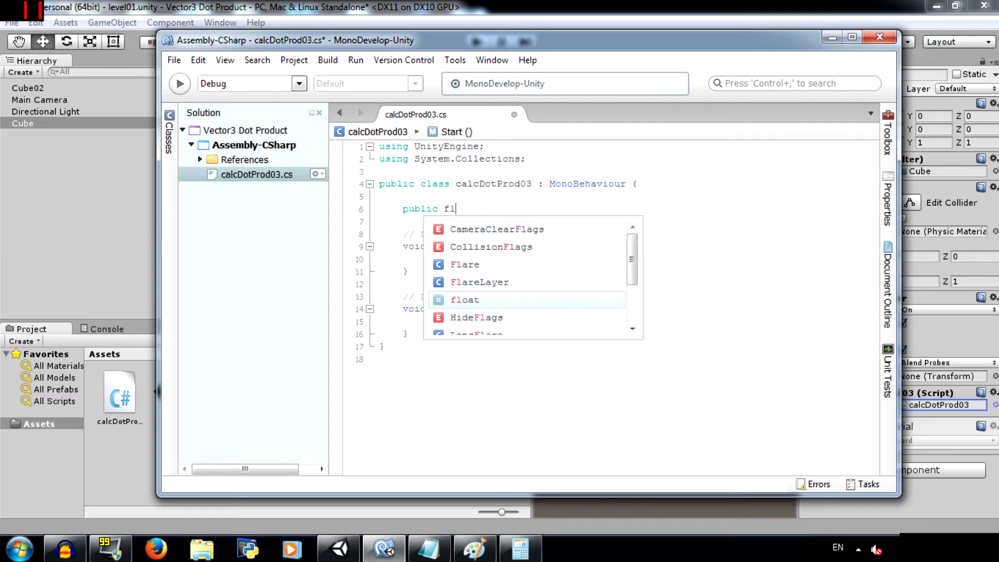
type("Transform")
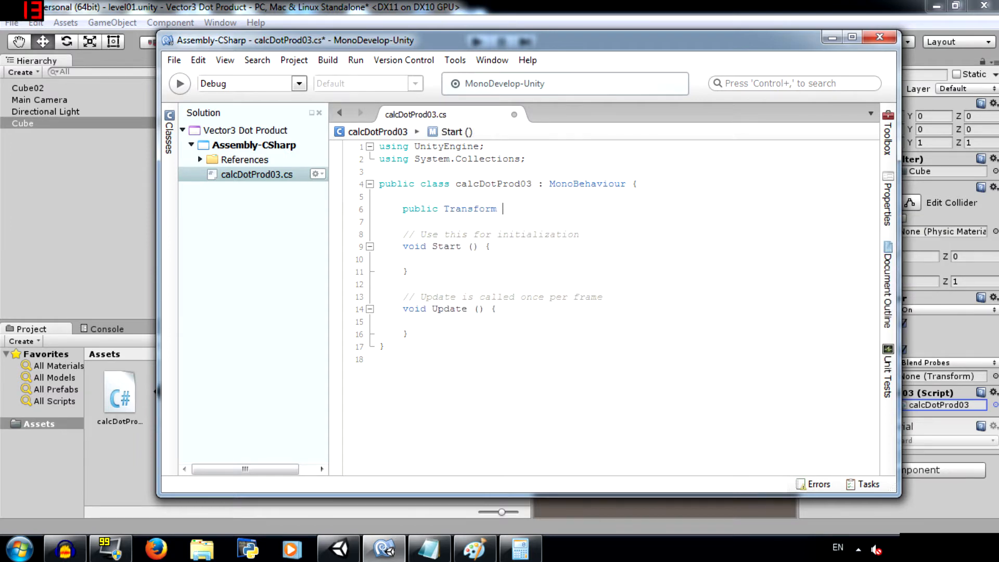
type("cube02;")
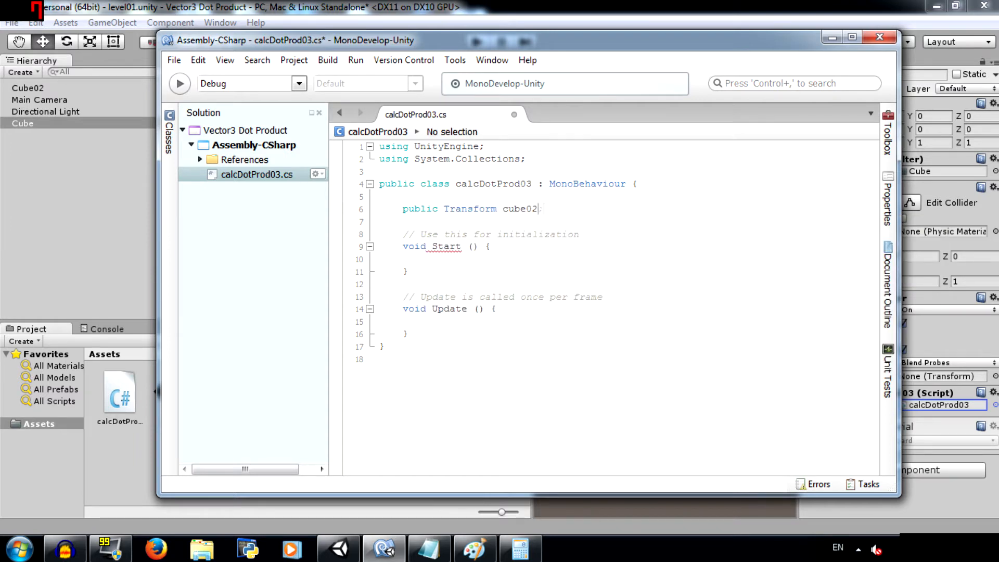
type(";")
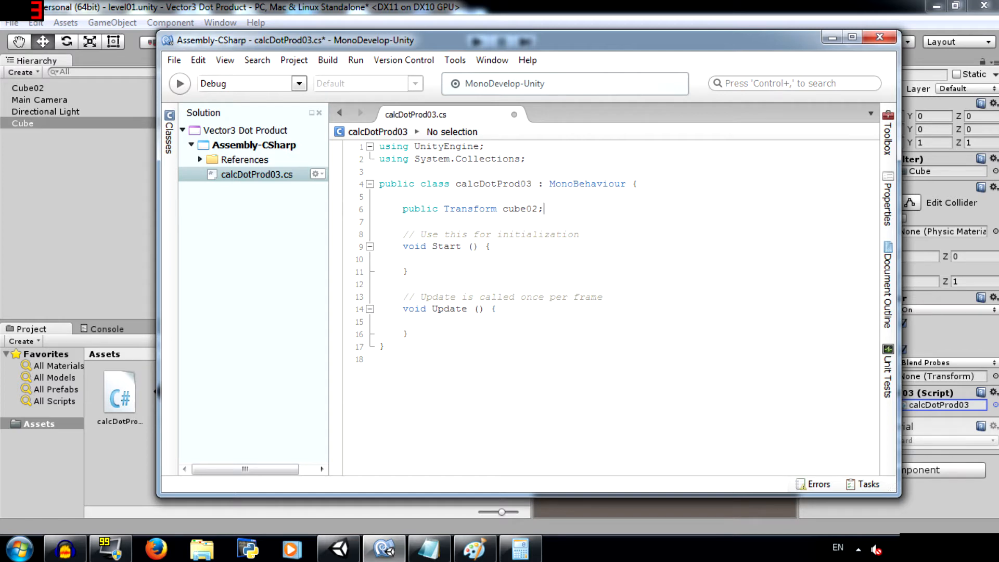
type("public float dot")
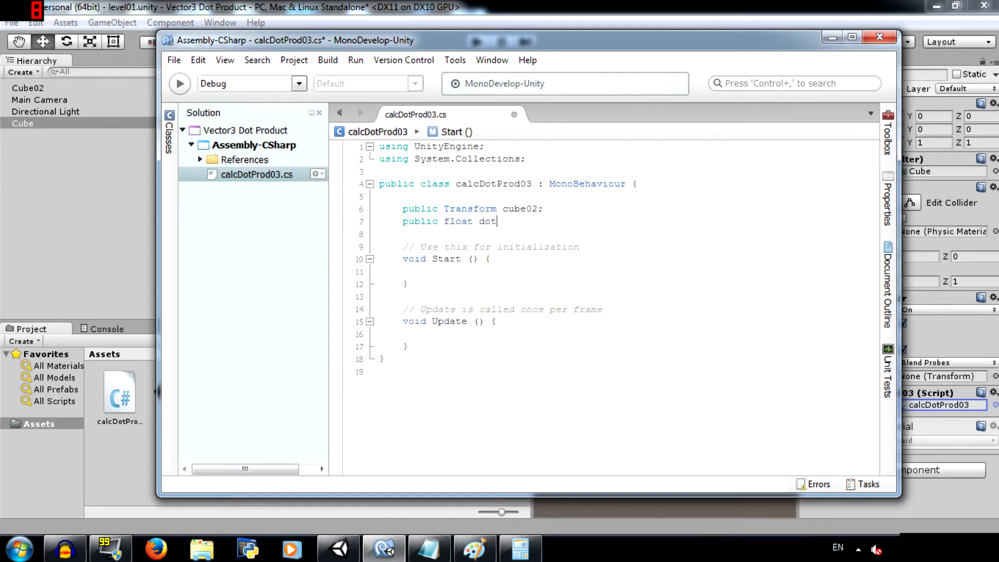
type("Prod;")
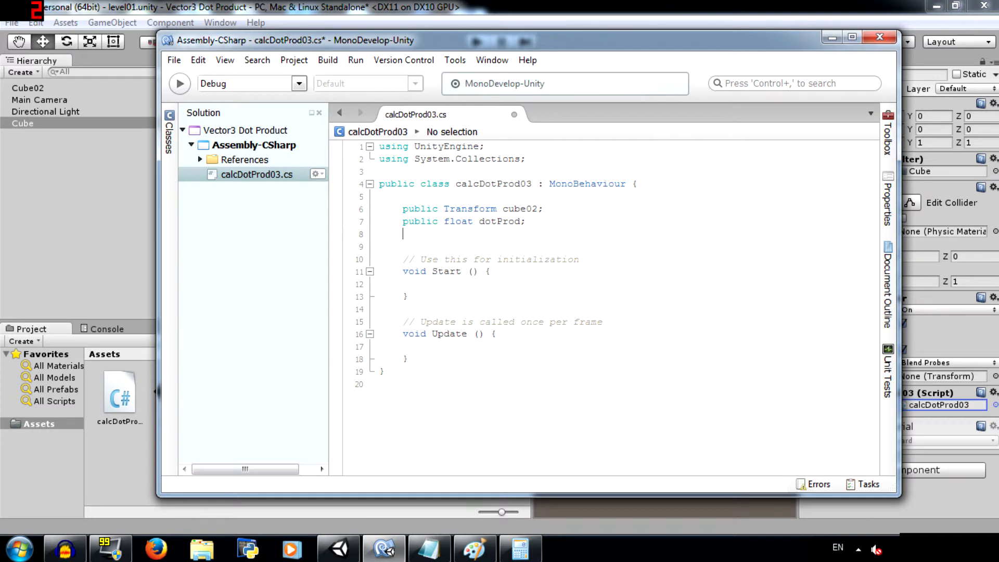
type("public Vector3 cube")
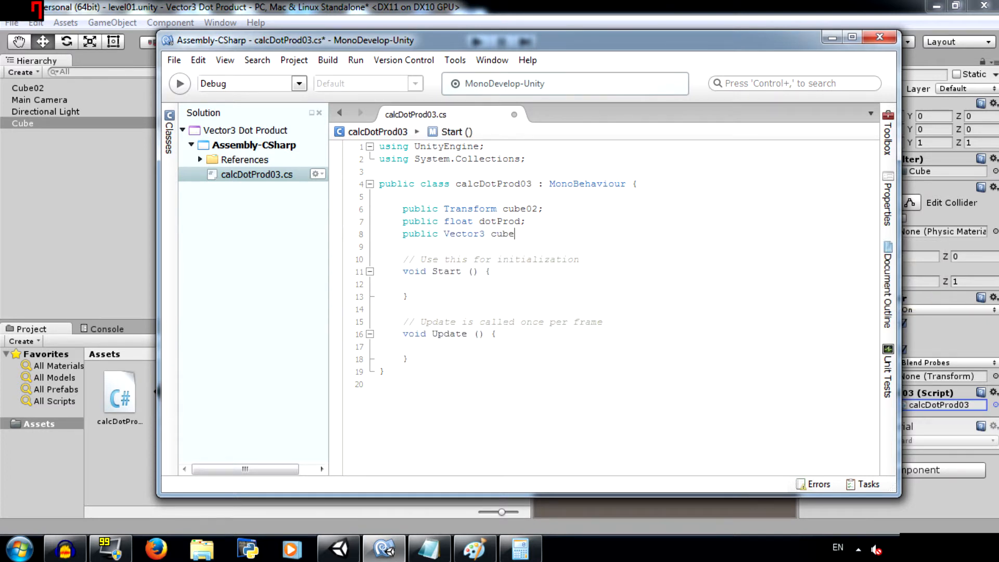
type("Pos;")
type("public ve")
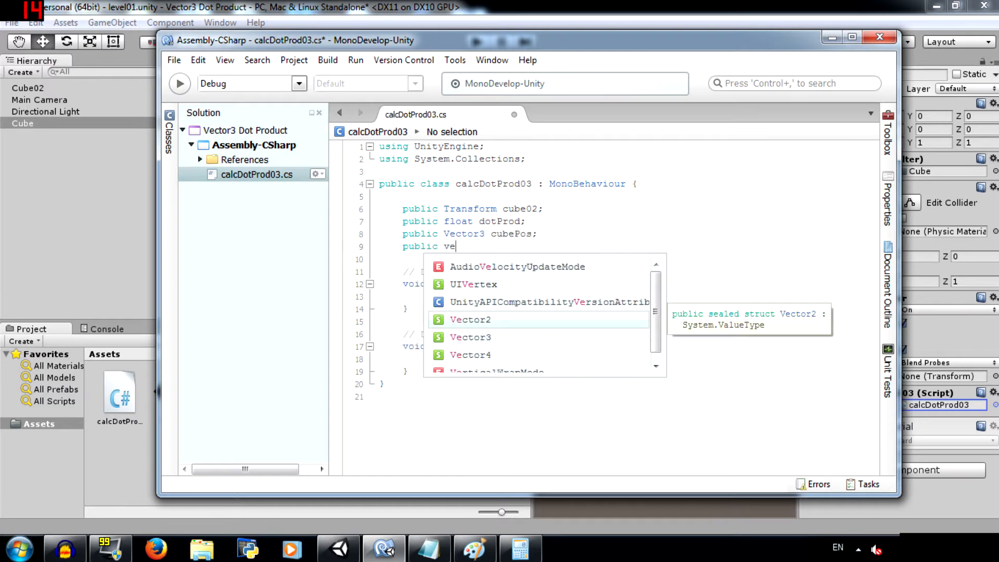
type("Vector3 cub")
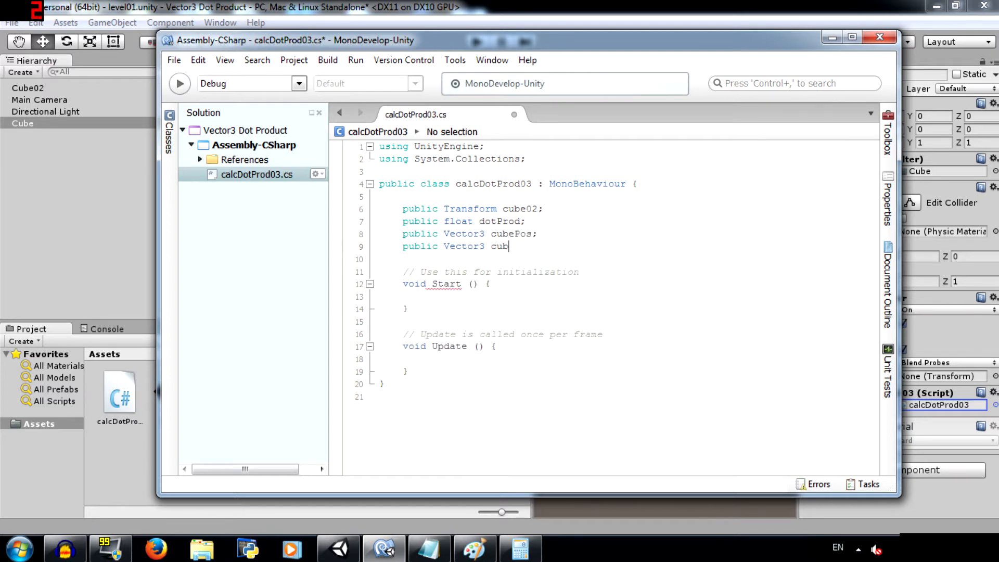
type("e02Pos;")
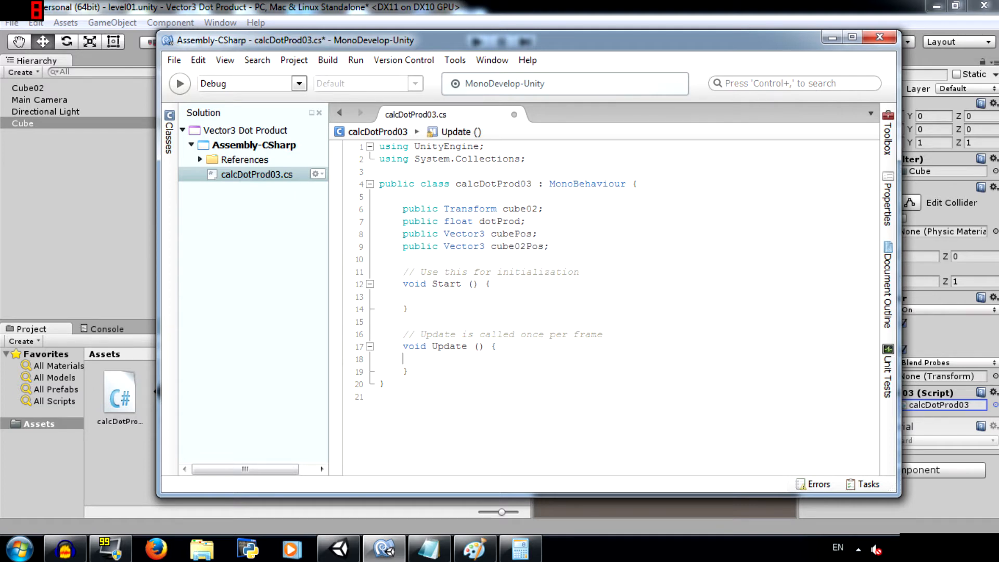
Step: In Update, set cubePos from gameObject.transform.position and cube02Pos from cube02.position
key("enter")
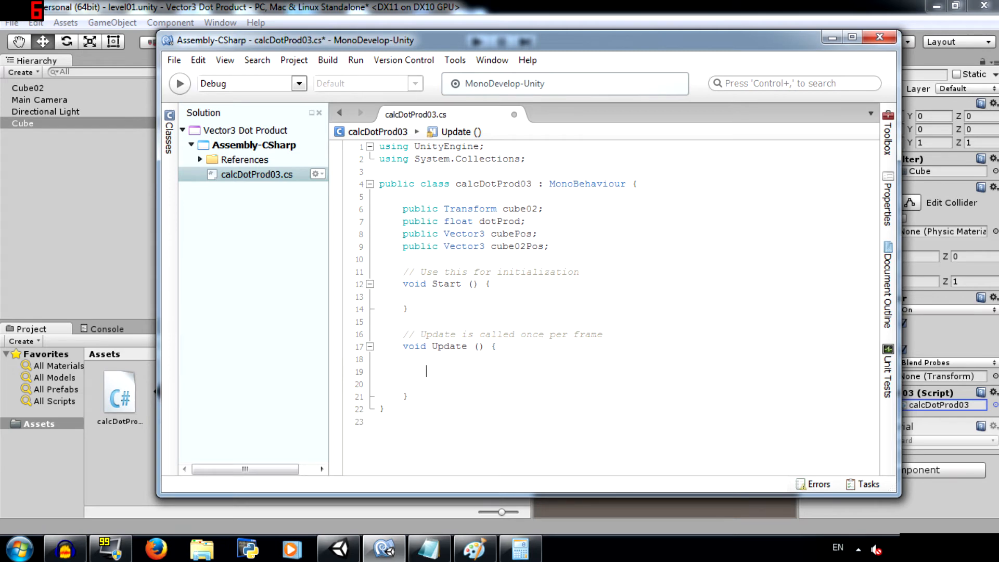
type("cube02")
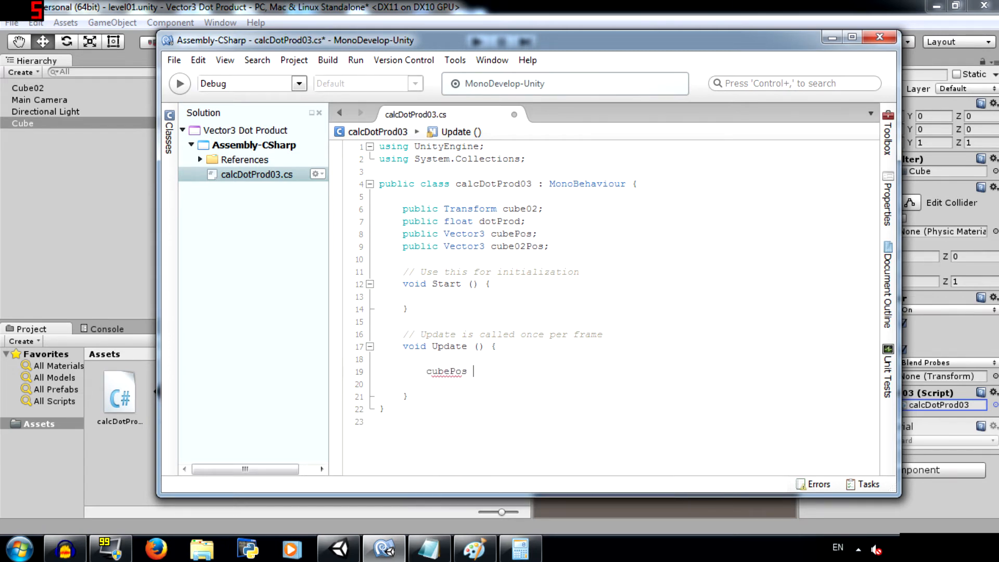
type("= gameObject.")
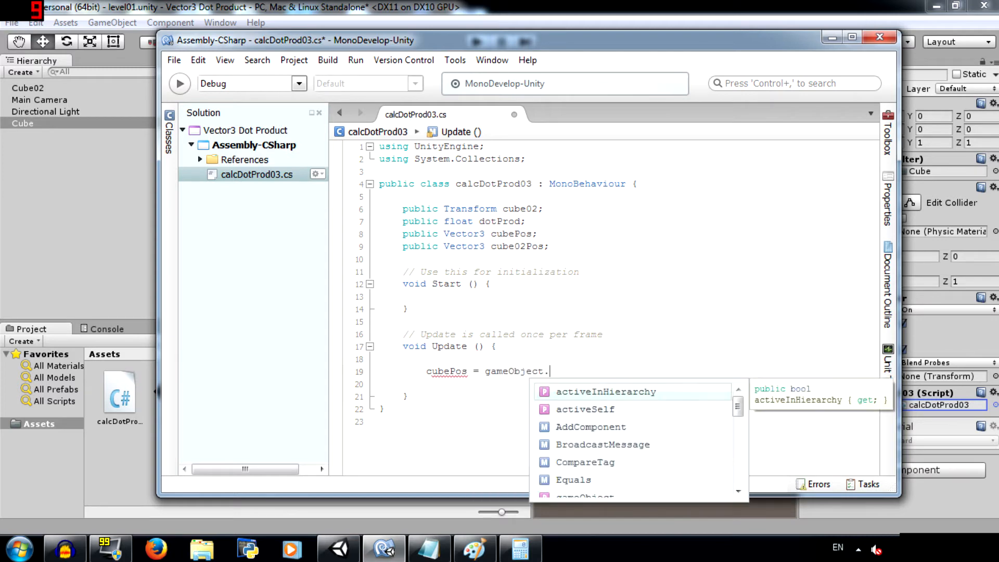
type("transform.position;;")
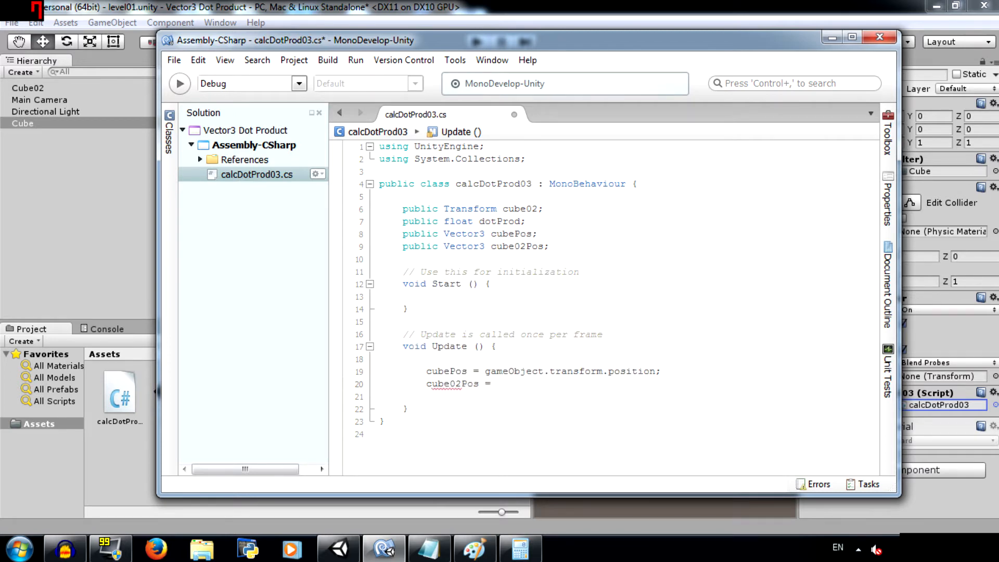
type("cube02.pos")
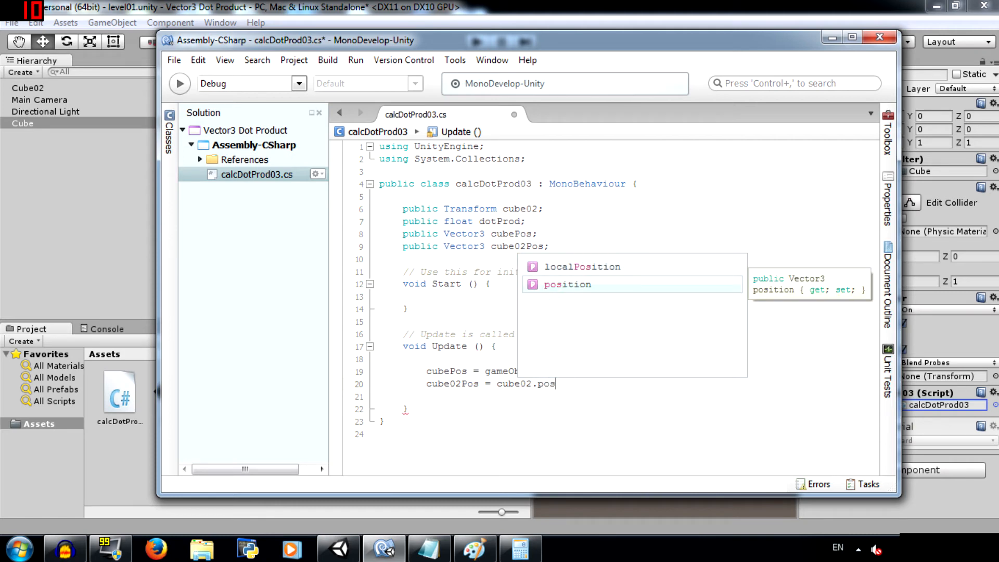
key("Tab")
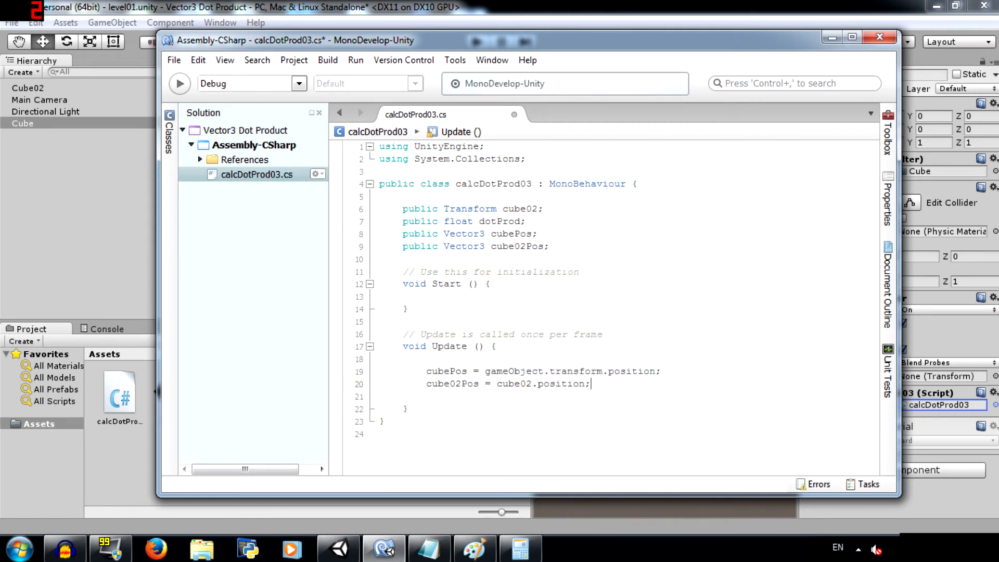
key("enter")
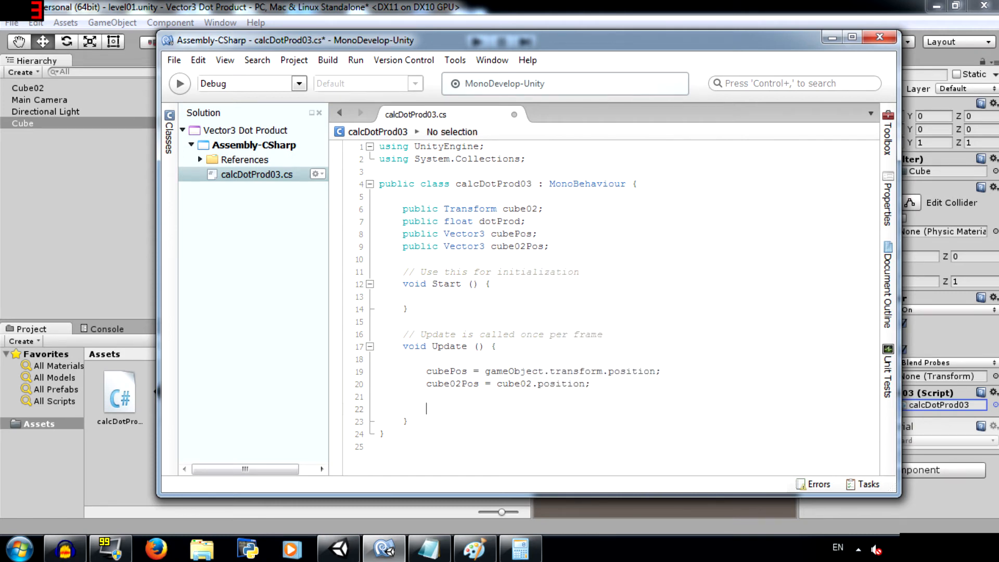
Step: Assign dotProd = Vector3.Dot(cubePos, cube02Pos) in Update
type("dotProd =")
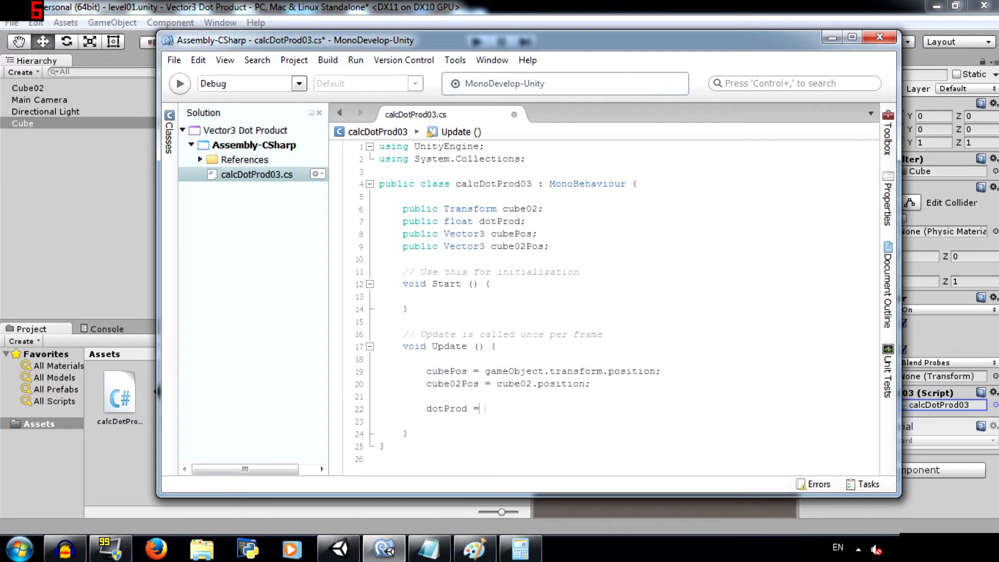
type("Vector3.")
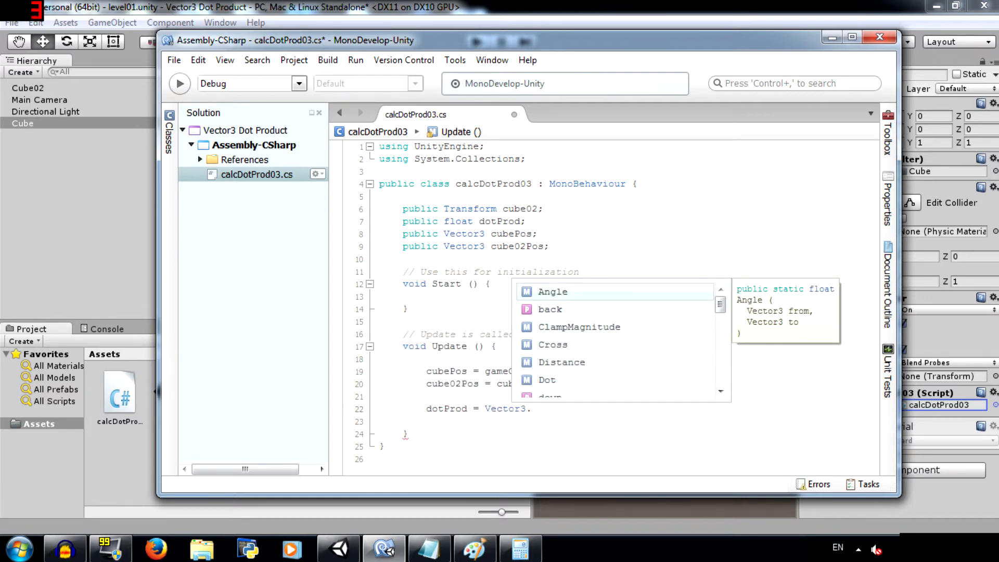
type("dot")
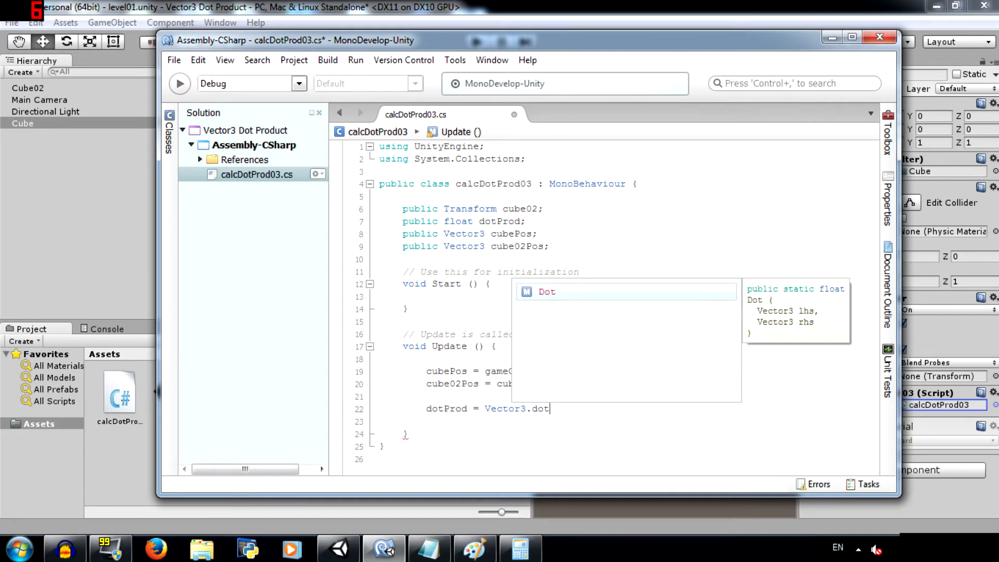
type("Dot (")
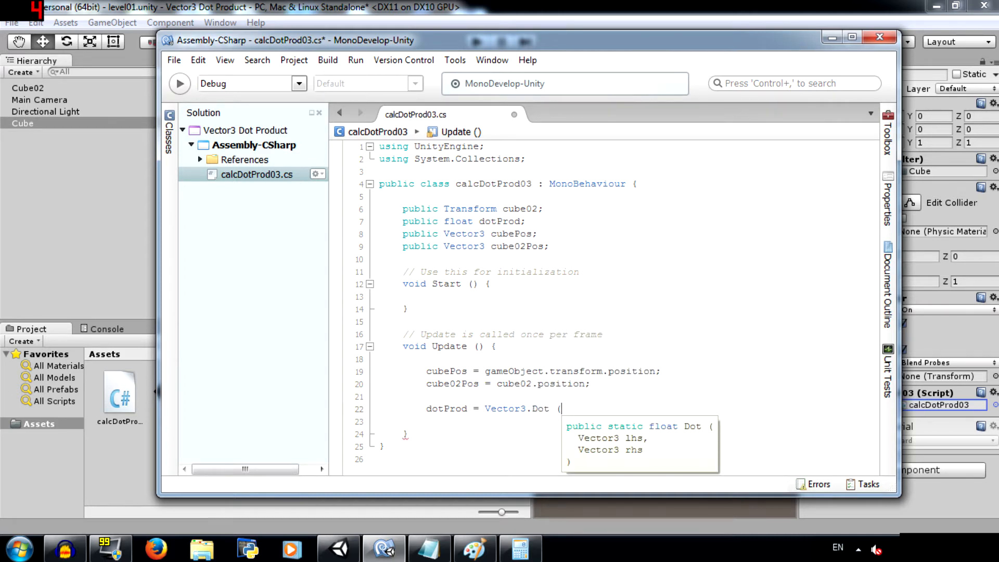
type("cubePos,")
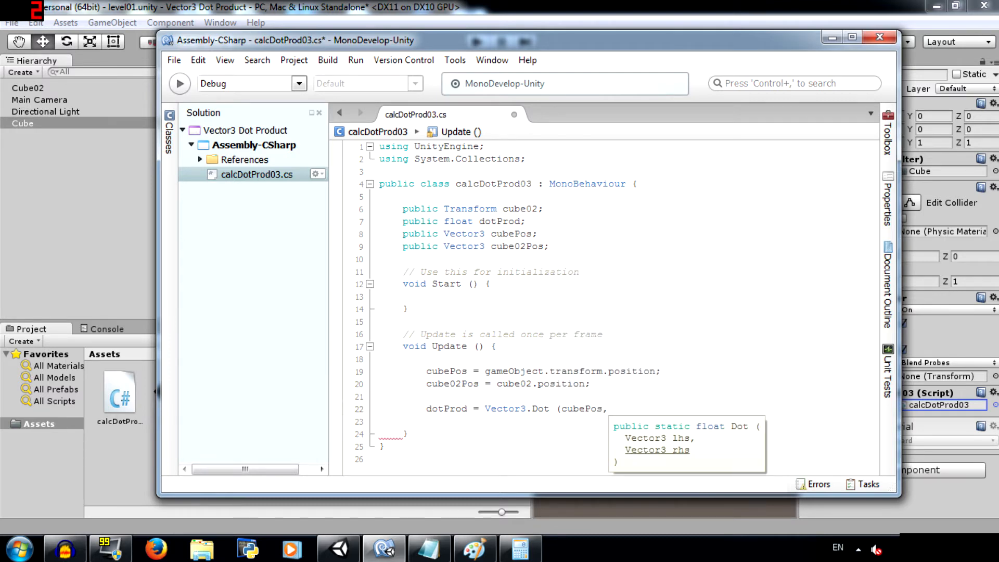
type("cube")
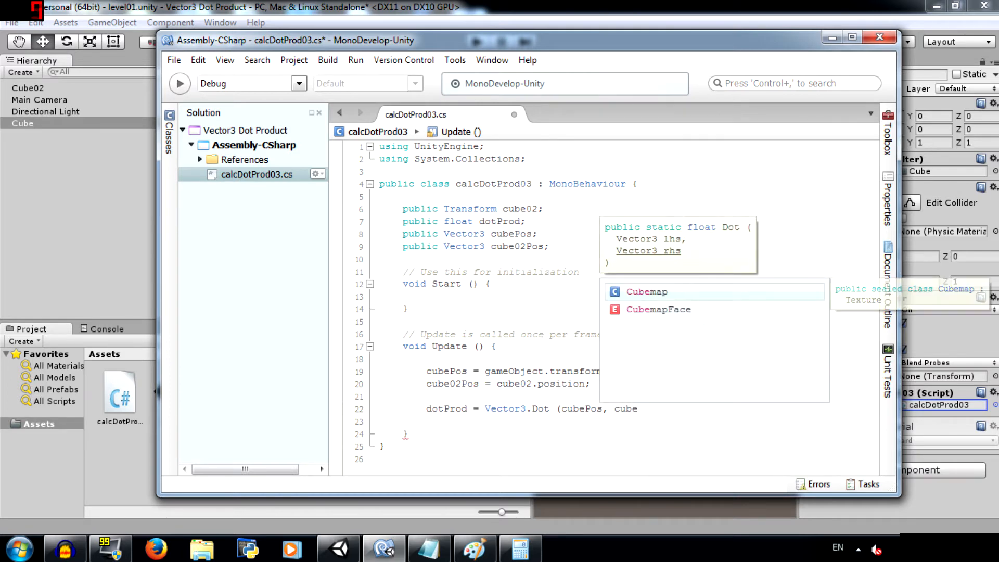
type("02pos)")
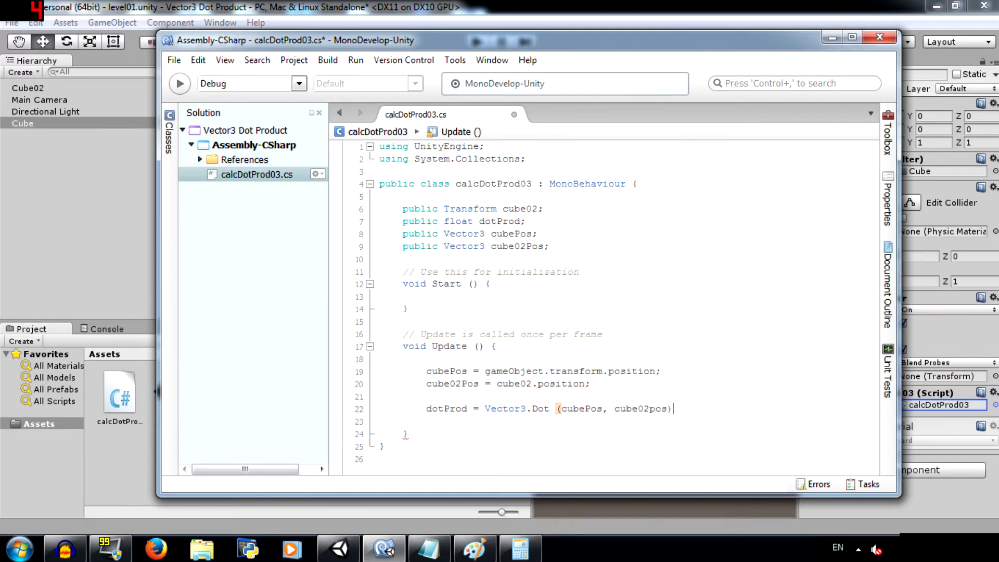
key("BackSpace")
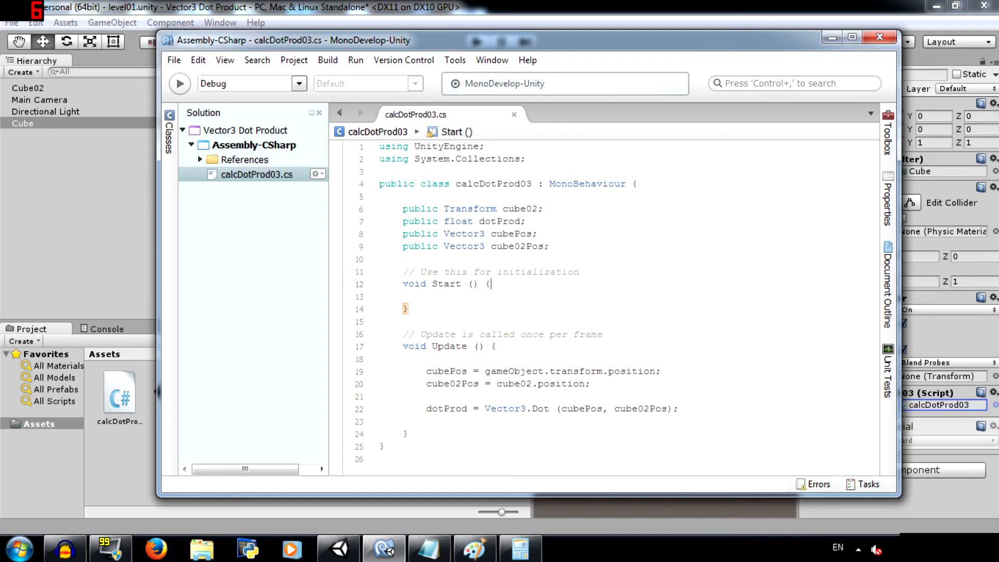
Step: Return to the Unity editor to view calcDotProd03's public fields on Cube
left_click(380, 171)
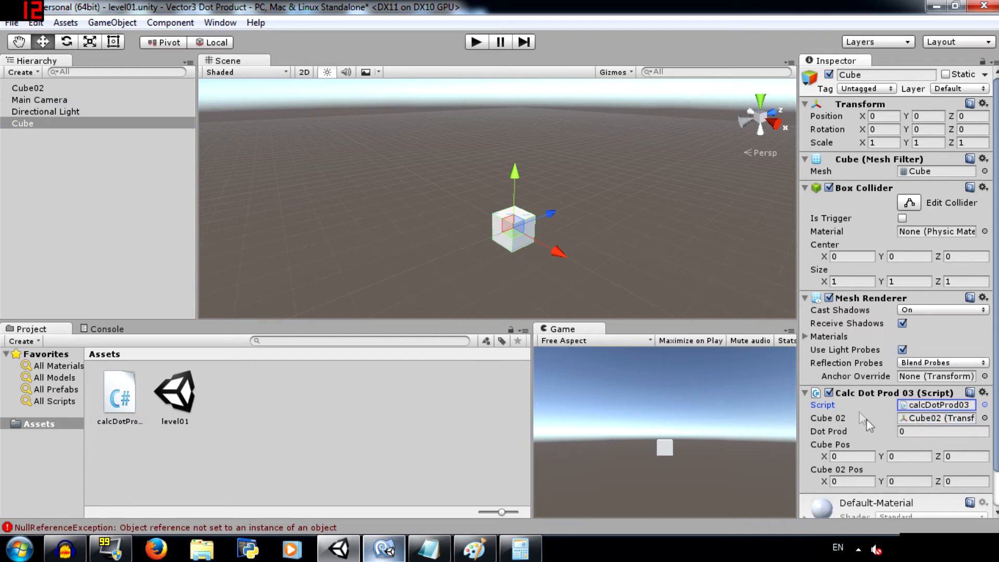
Step: Clear the null reference error in the Console and compare Cube's and Cube02's Inspectors
left_click(108, 329)
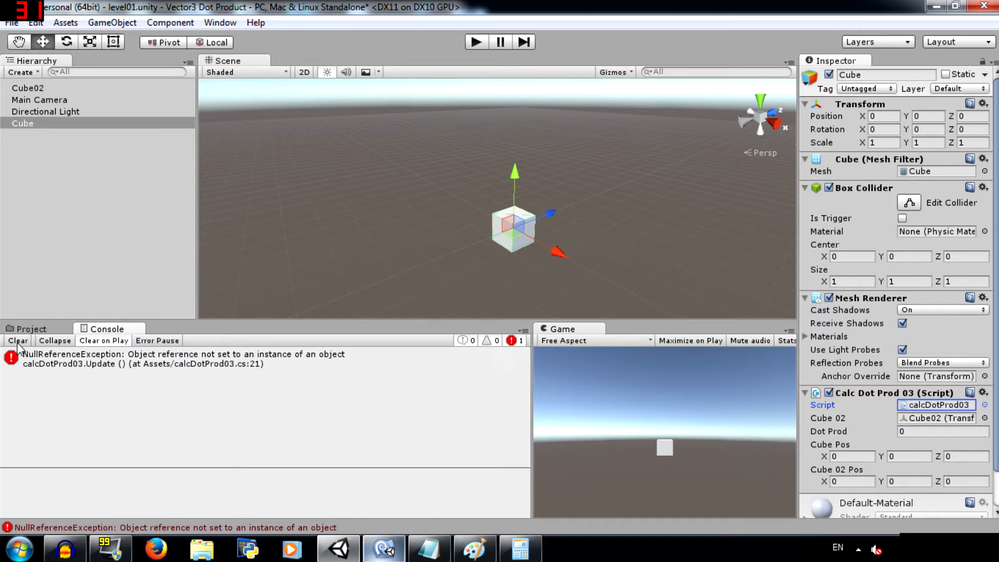
left_click(30, 328)
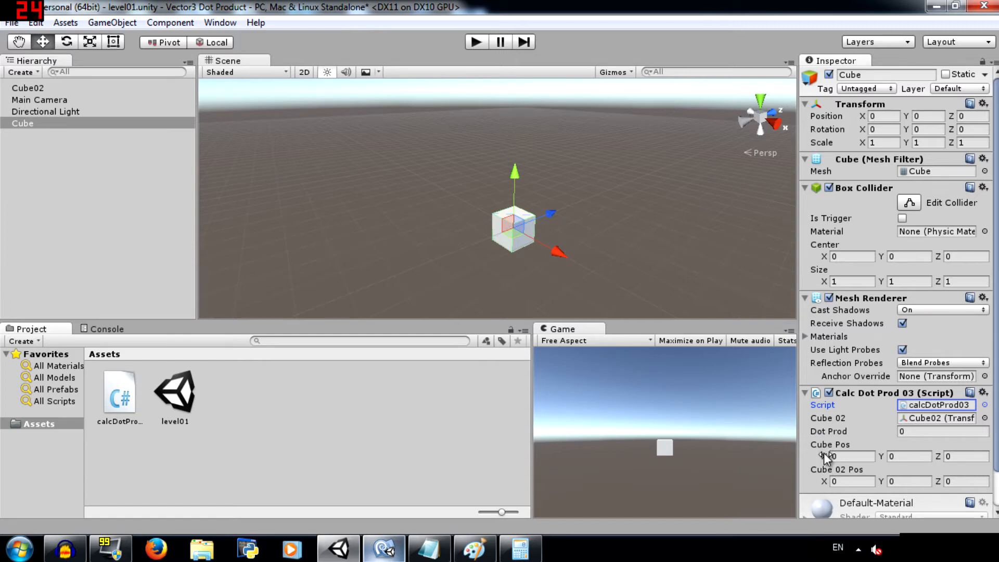
left_click(23, 122)
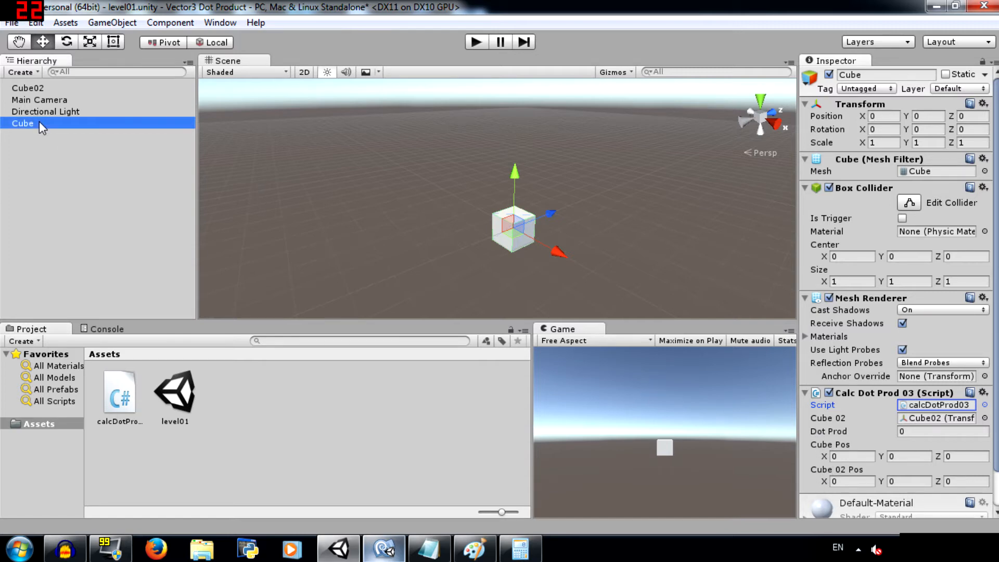
mouse_move(376, 188)
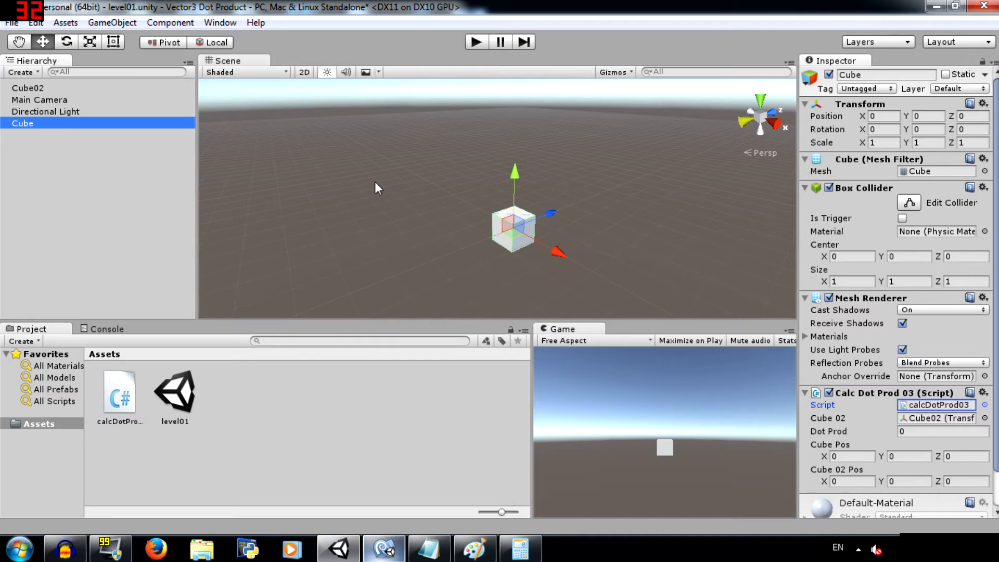
left_click(28, 87)
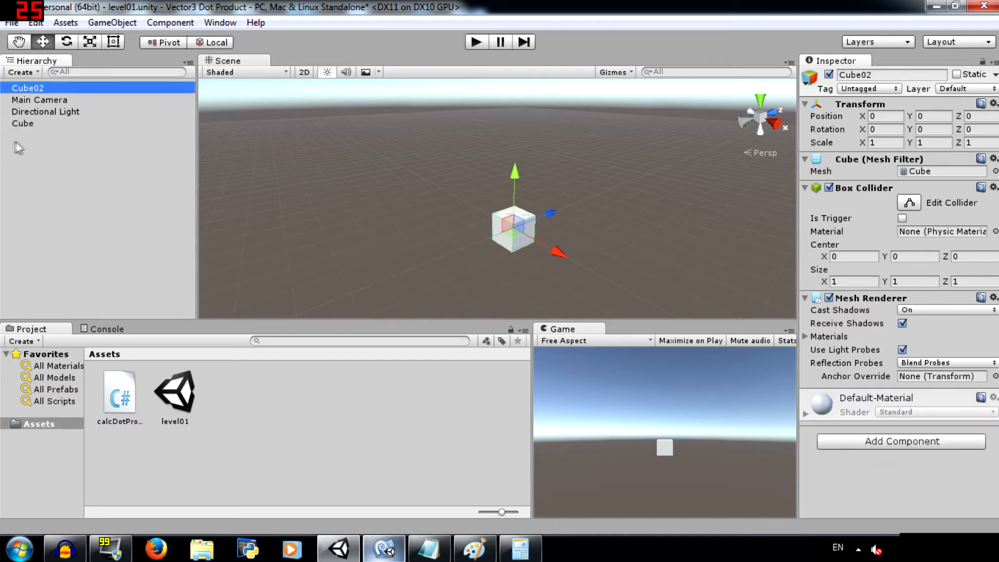
left_click(22, 122)
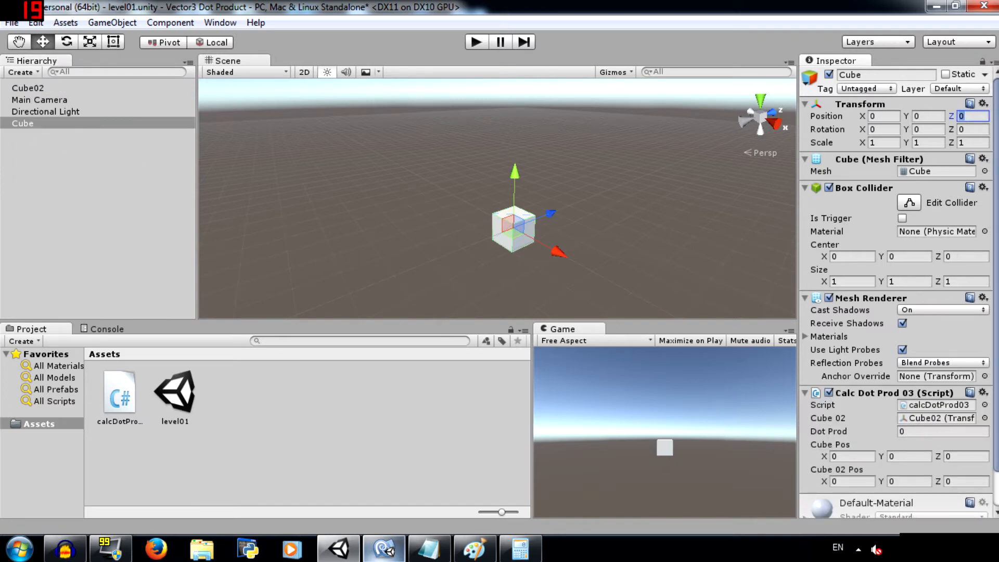
Step: Set Cube's Z position to 5 and move Cube02 to (-3, 0, 3)
type("5")
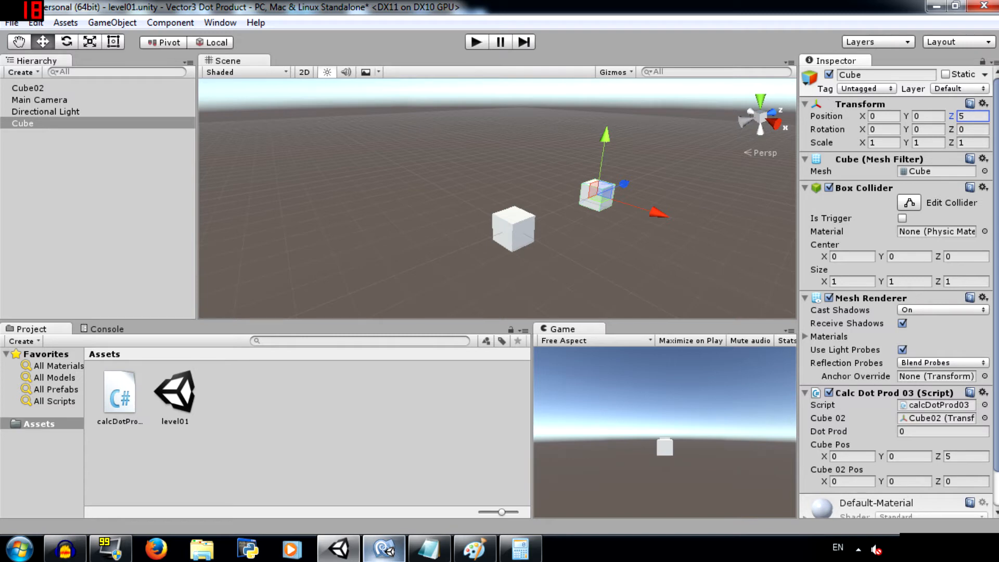
mouse_move(336, 79)
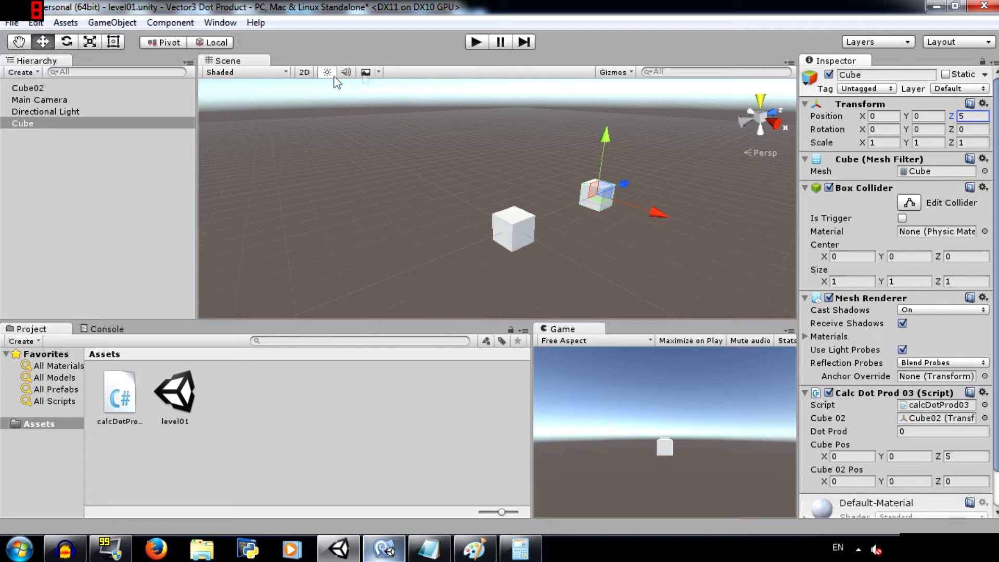
left_click(28, 88)
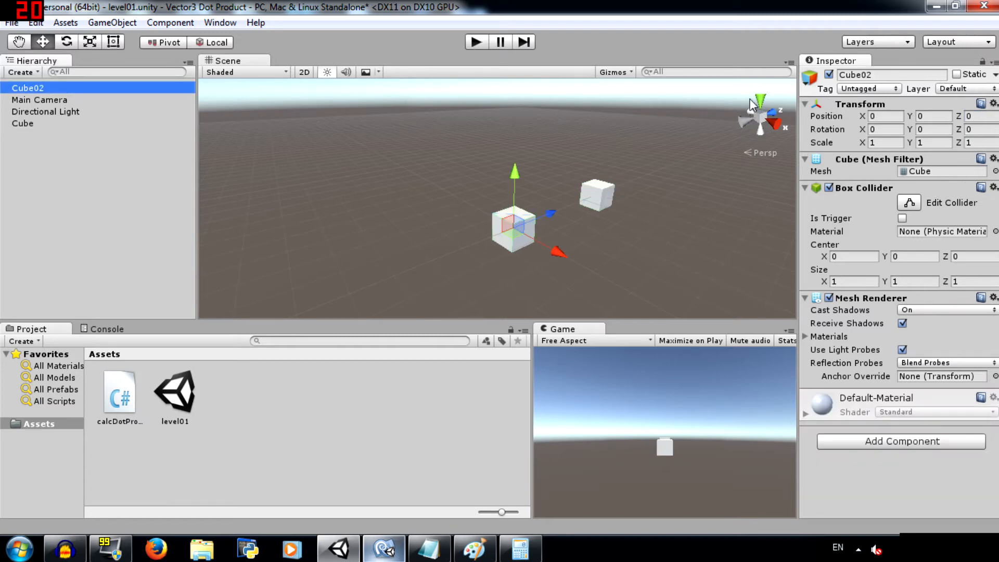
left_click(885, 116)
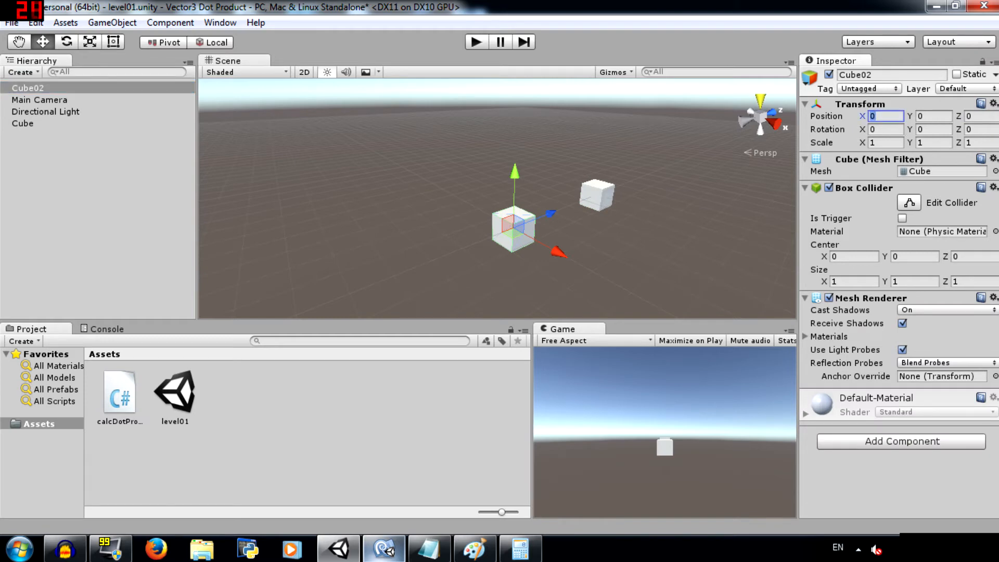
type("-3")
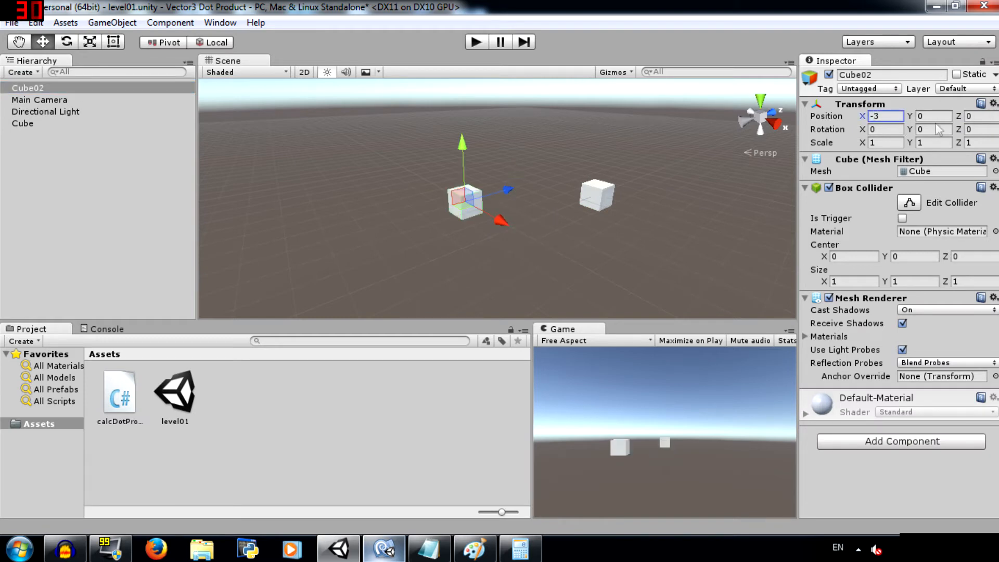
type("3")
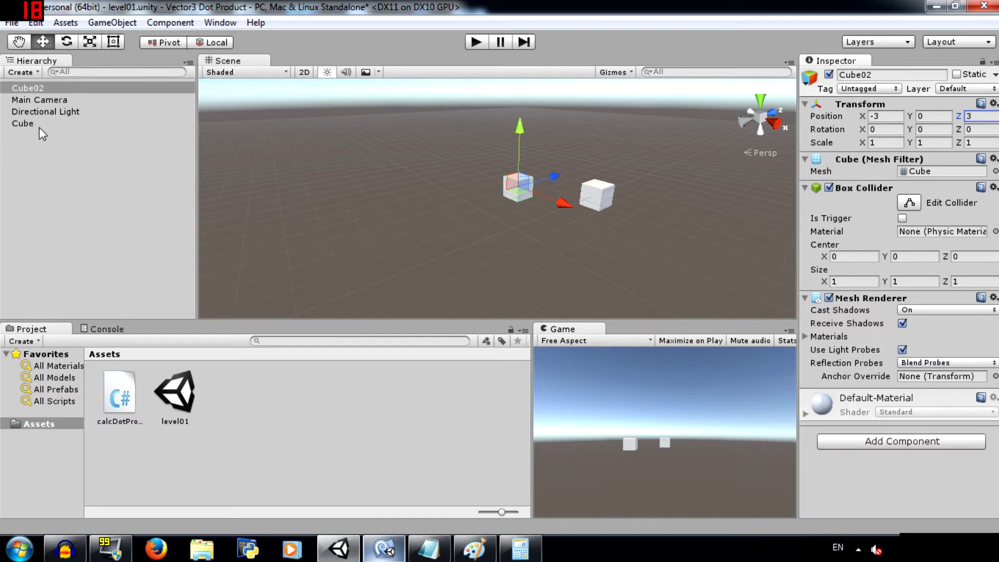
Step: Select Cube and read its Dot Prod value of 15
left_click(23, 123)
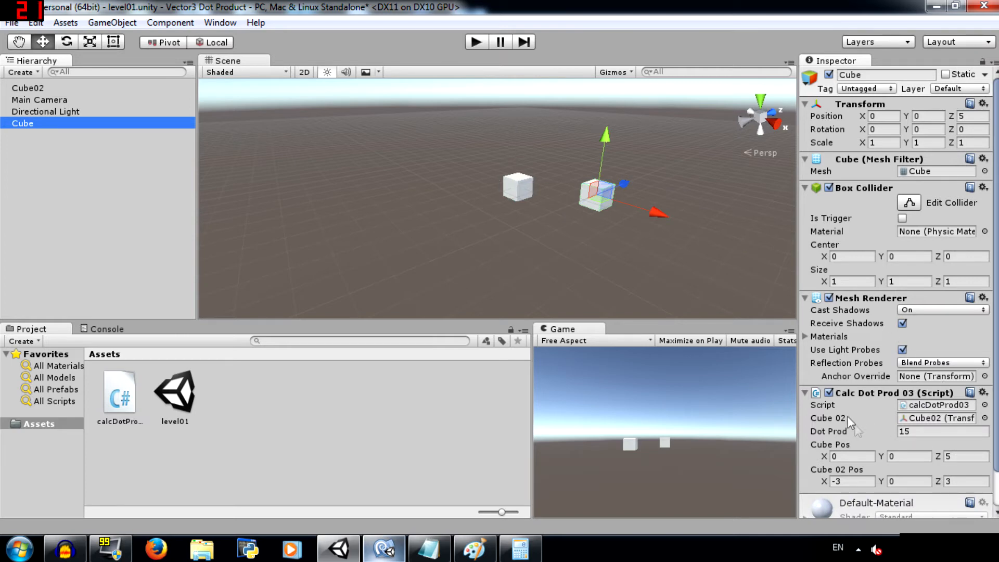
left_click(942, 432)
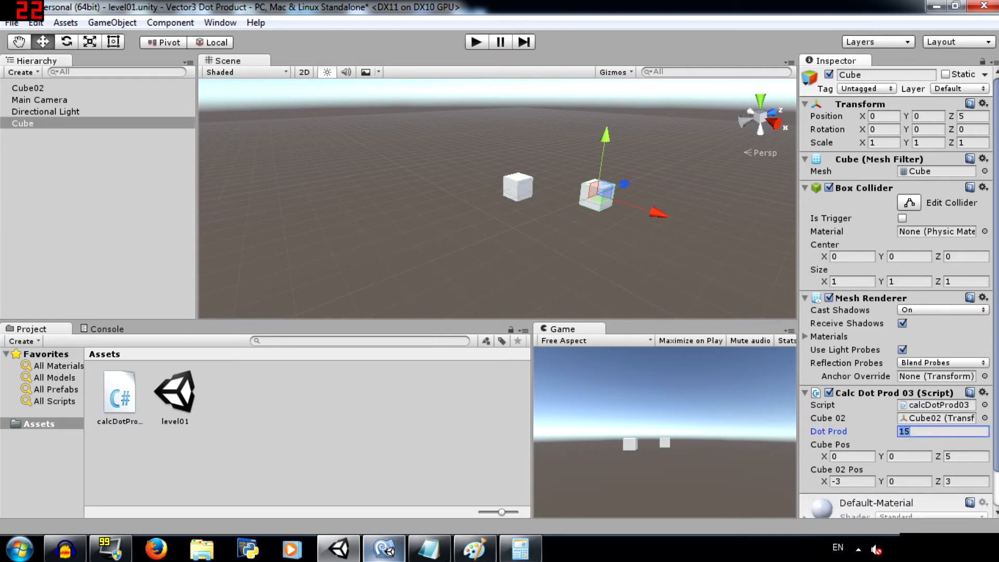
left_click(428, 547)
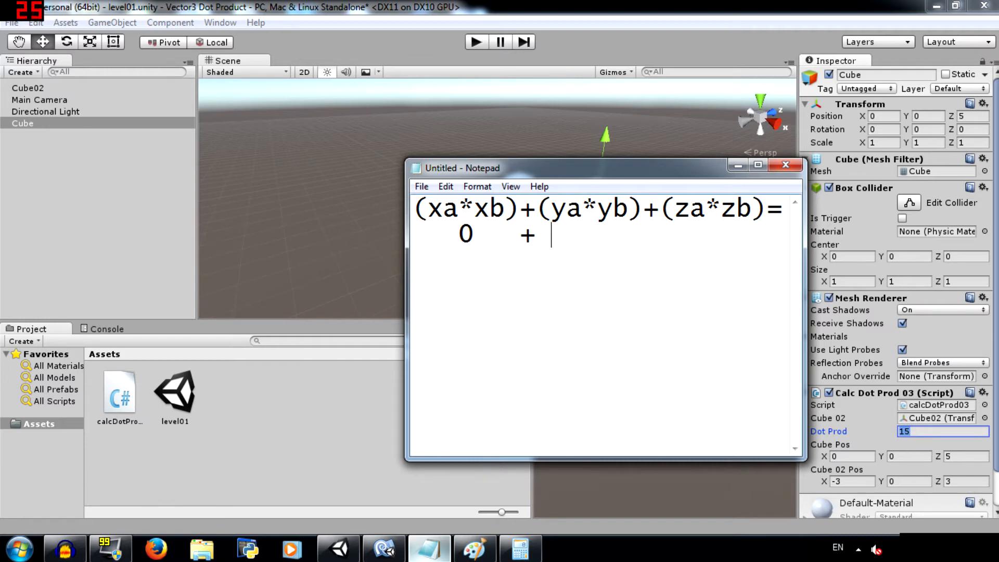
Step: Write '0 + 0 + 15 =' in Notepad under the dot product formula
type("0")
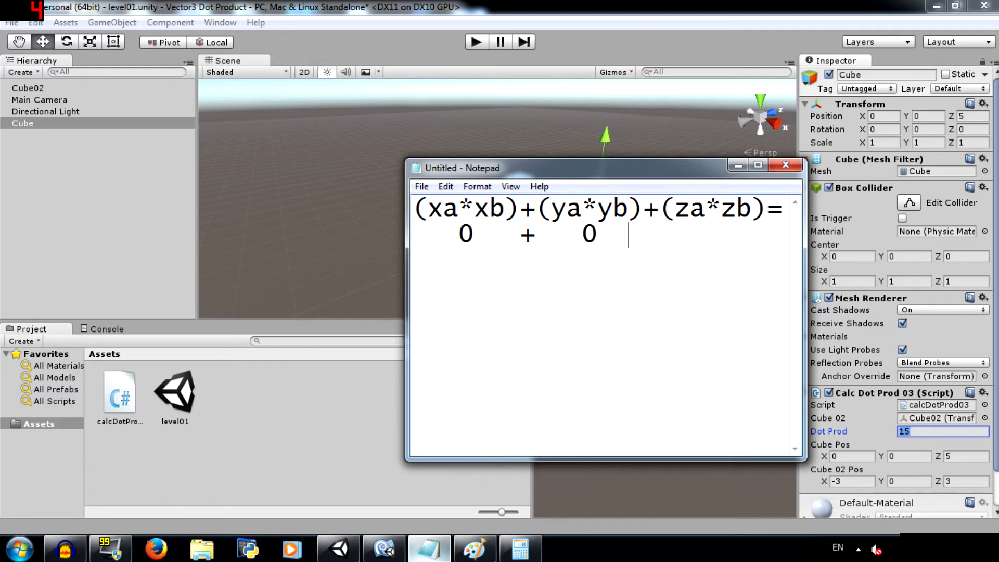
type("+   15  =")
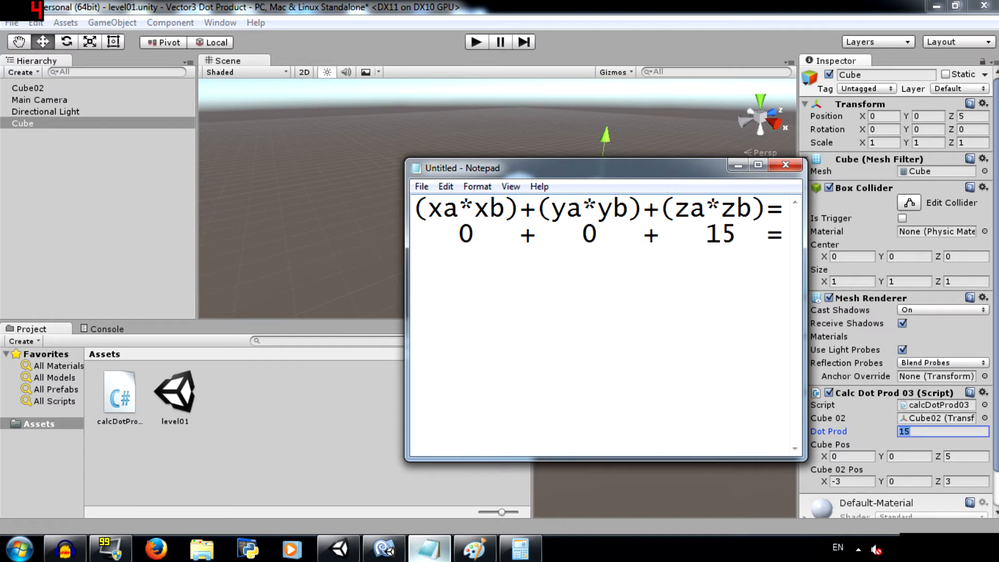
mouse_move(920, 427)
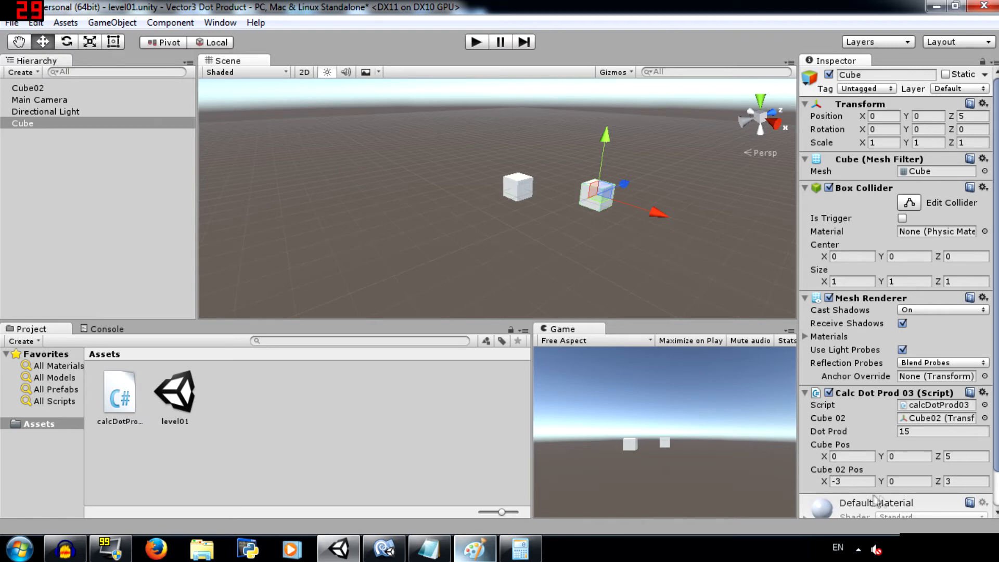
mouse_move(514, 193)
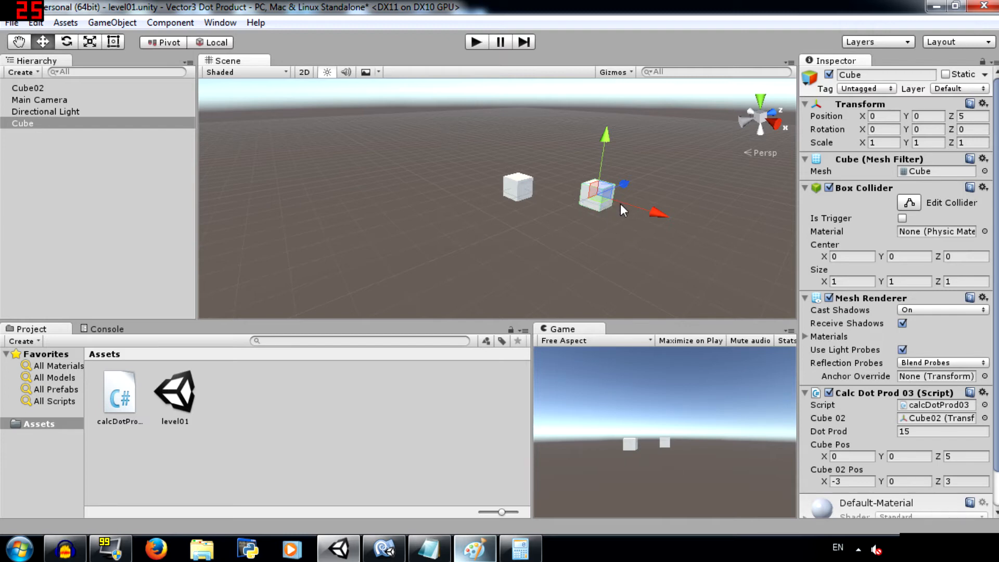
mouse_move(627, 206)
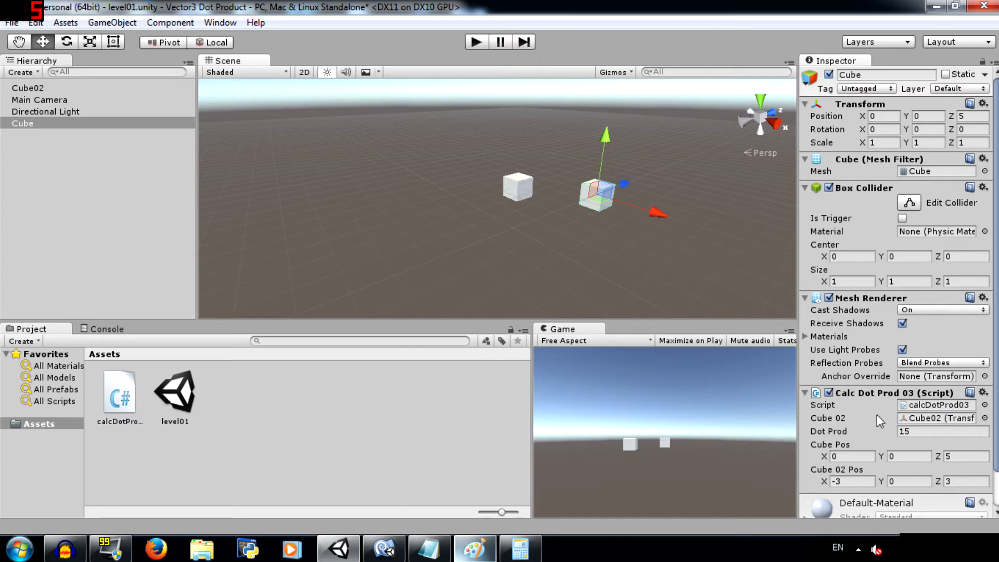
mouse_move(956, 472)
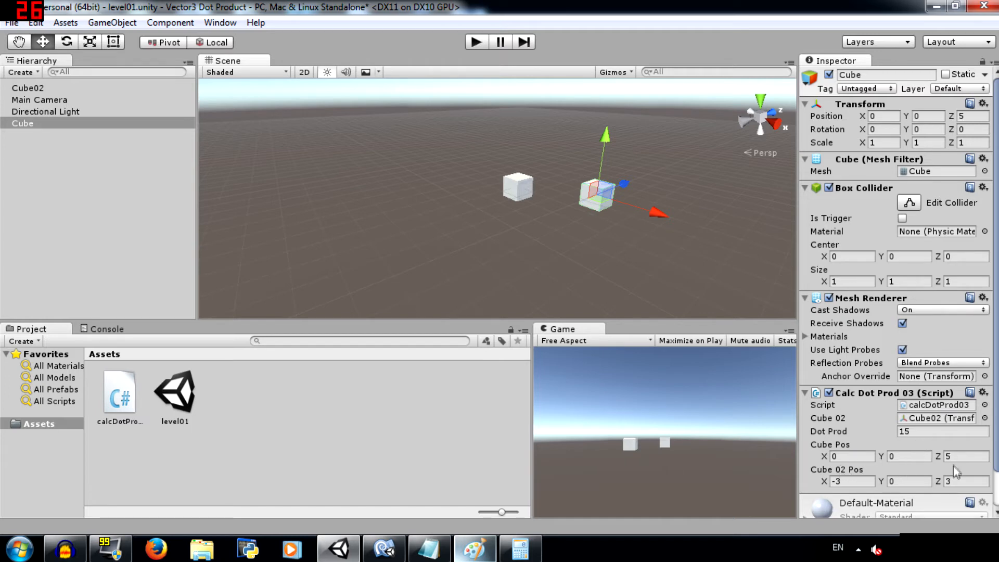
mouse_move(773, 304)
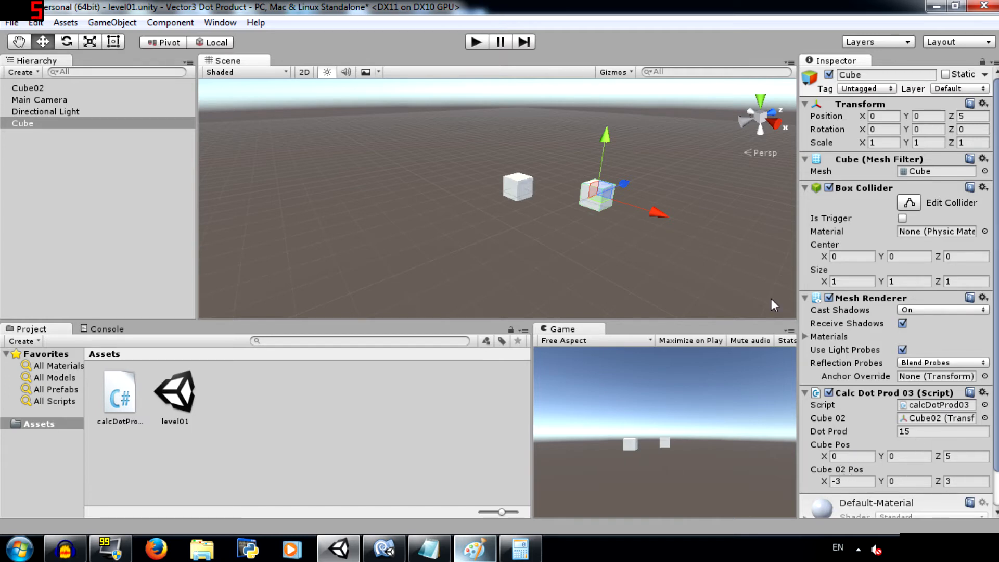
left_click(429, 548)
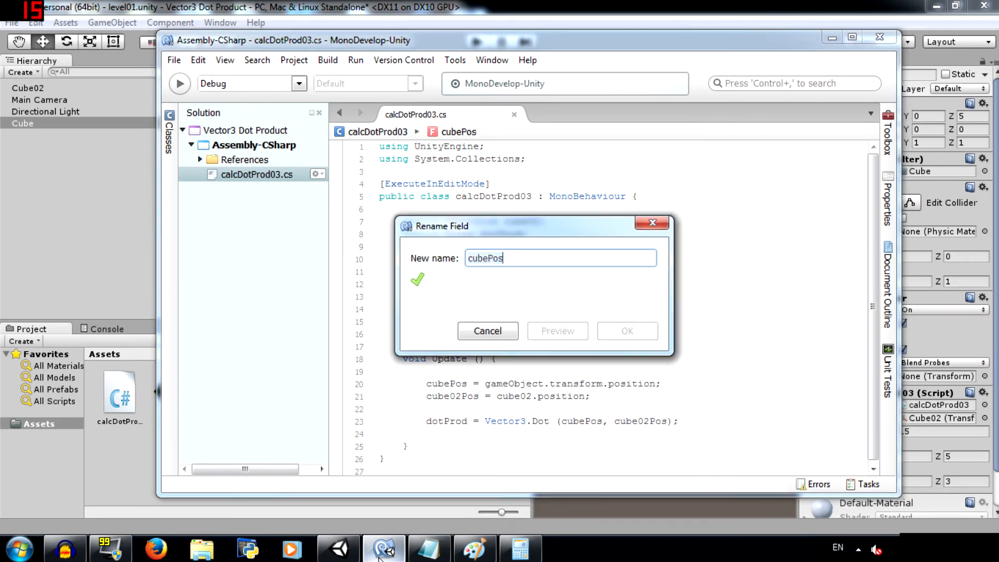
Step: Rename cubePos to cubeRotation and cube02Pos to cube02Rotation
type("cubeRotation")
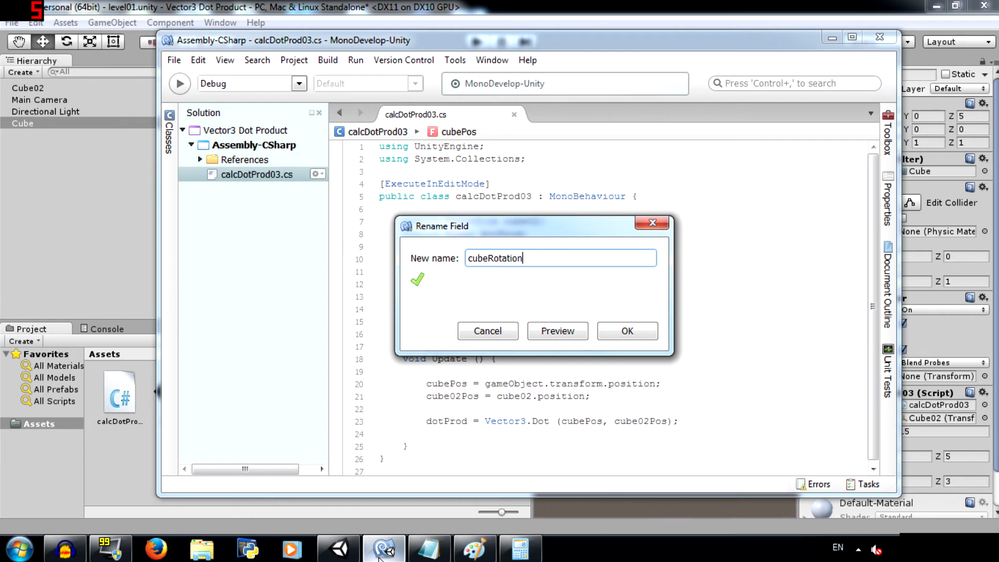
left_click(625, 331)
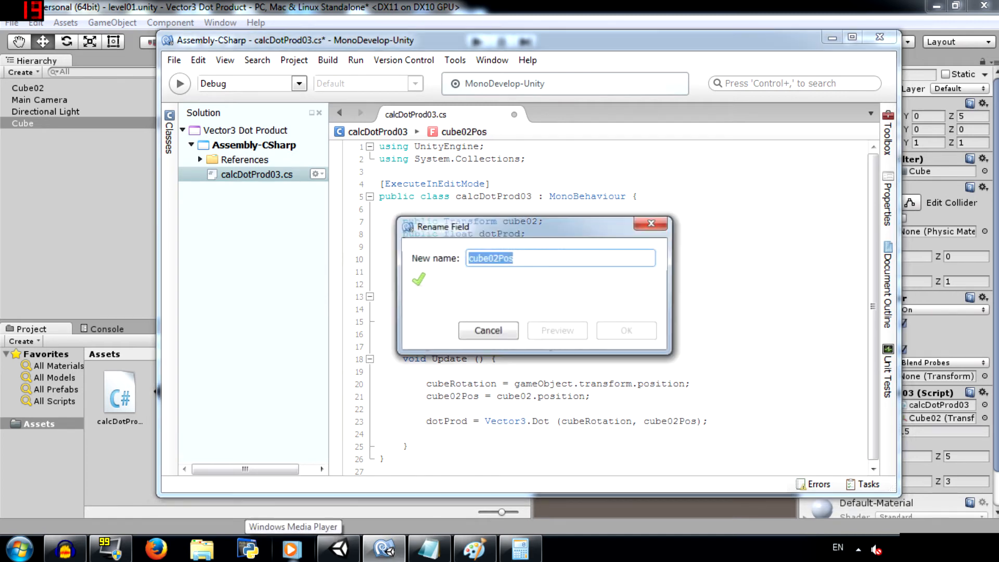
type("cube02Ro")
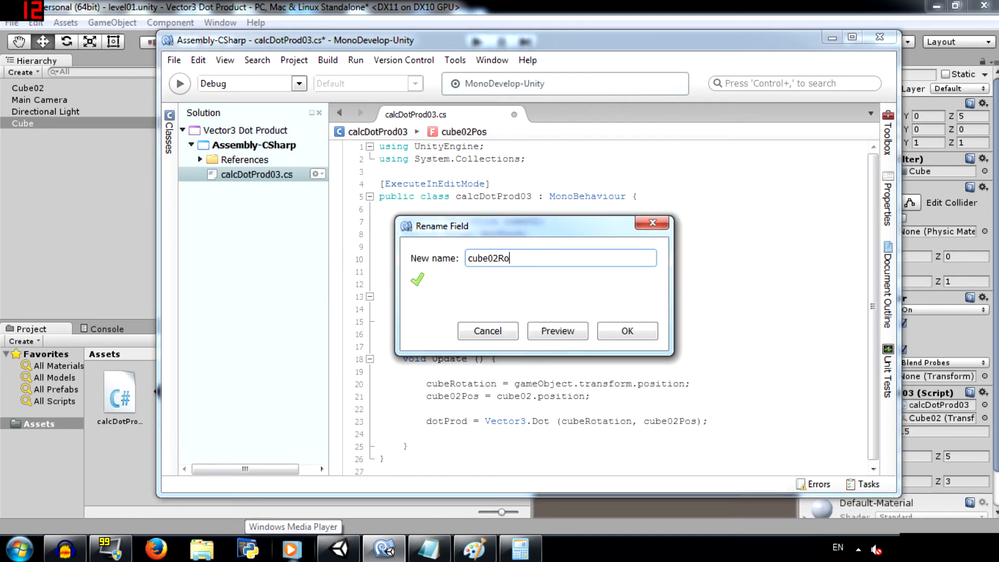
left_click(626, 331)
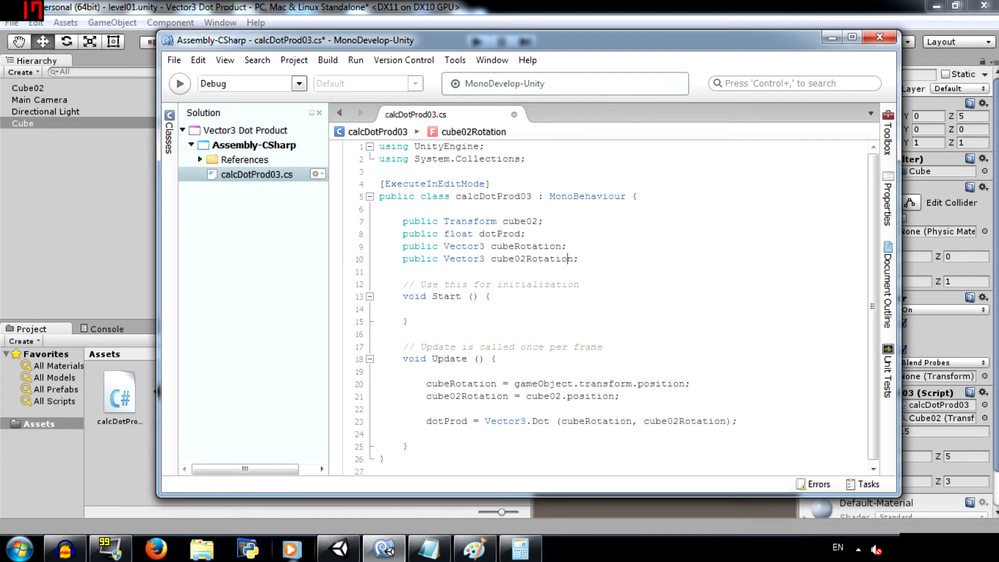
Step: Make cubeRotation use transform.forward instead of transform.position
double_click(532, 259)
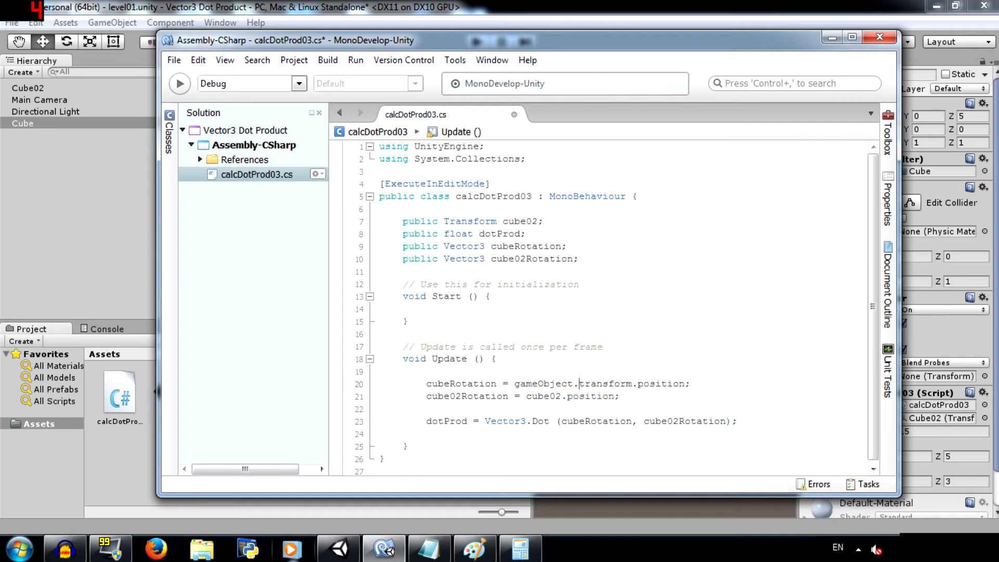
double_click(661, 383)
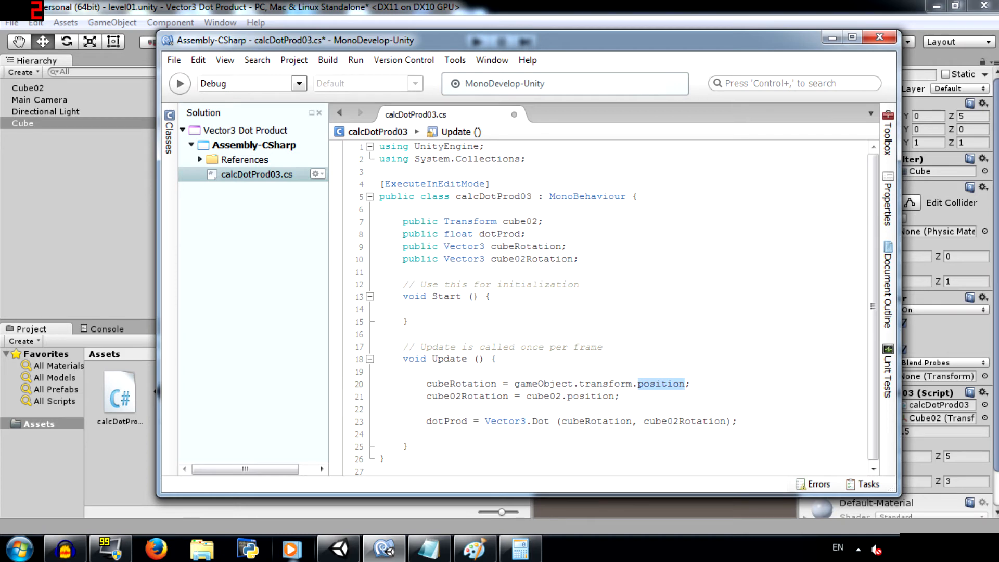
type("ro")
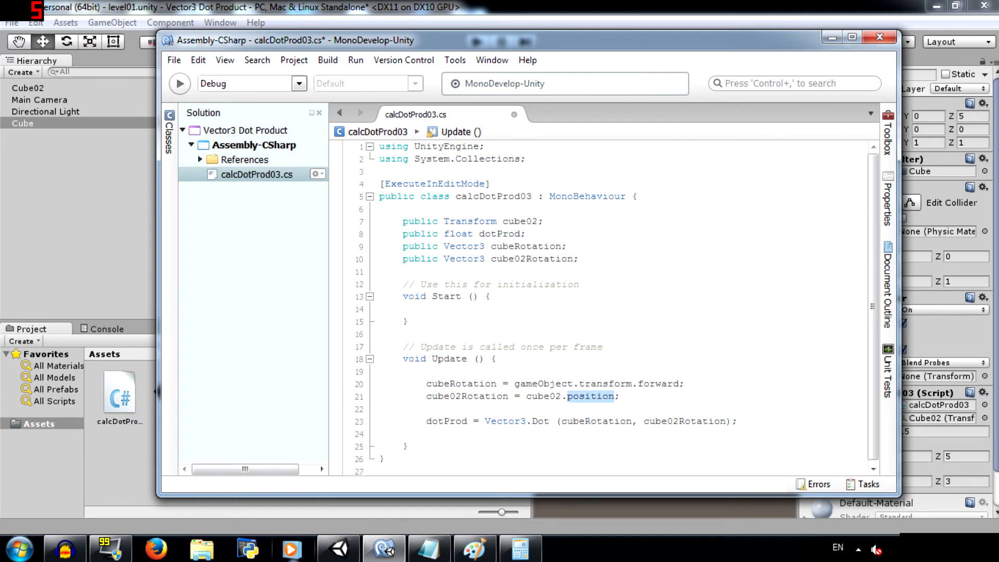
type("forward")
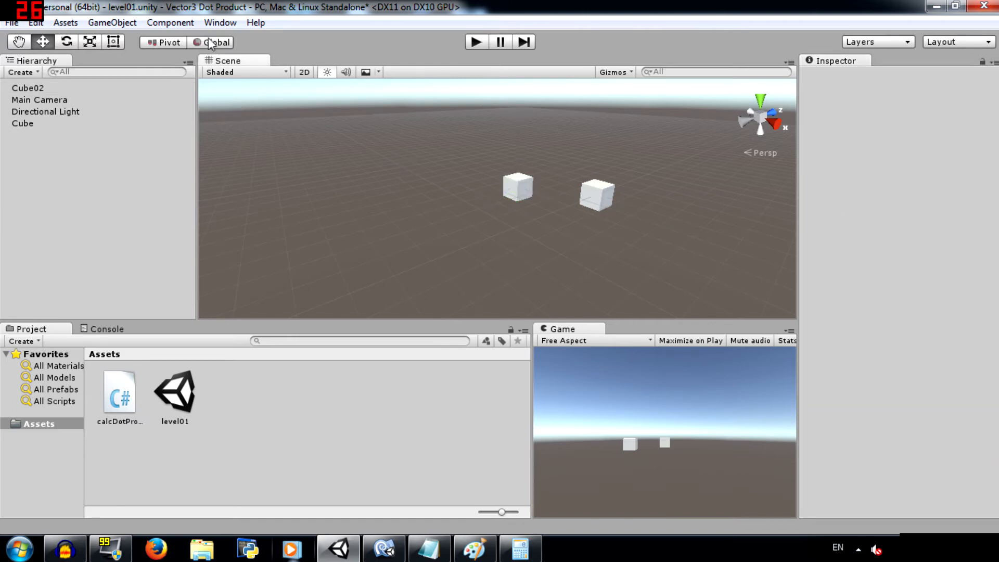
mouse_move(215, 42)
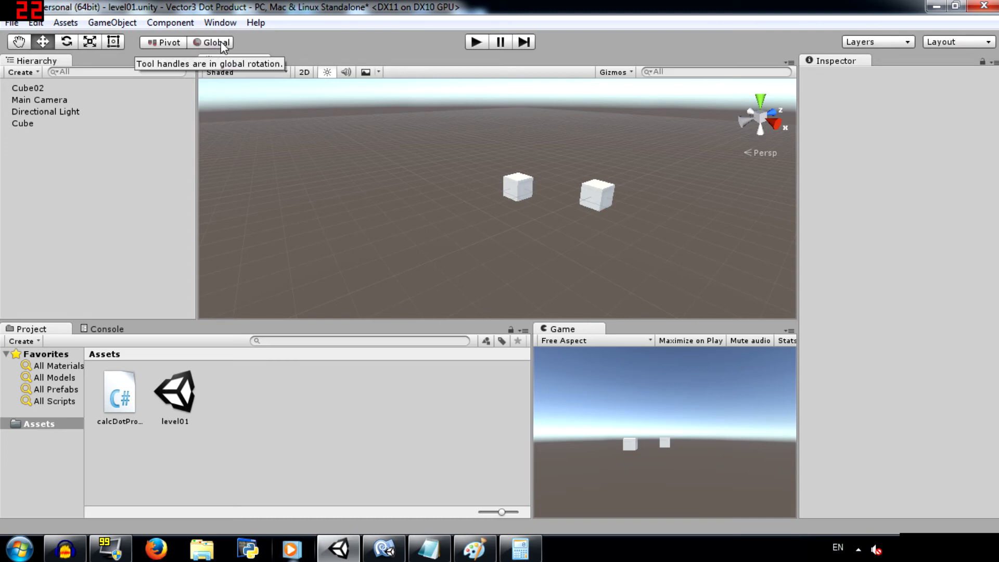
left_click(215, 42)
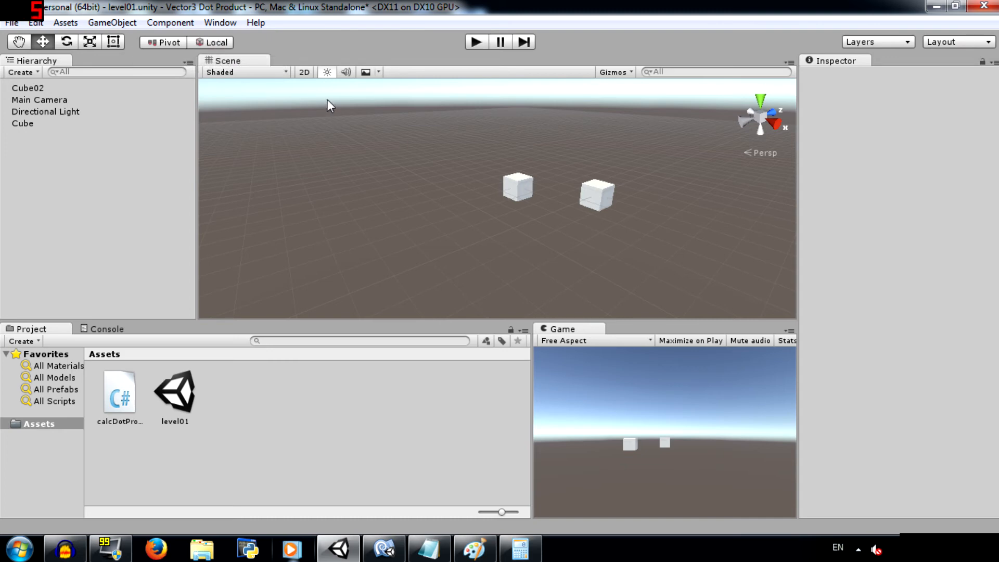
mouse_move(385, 191)
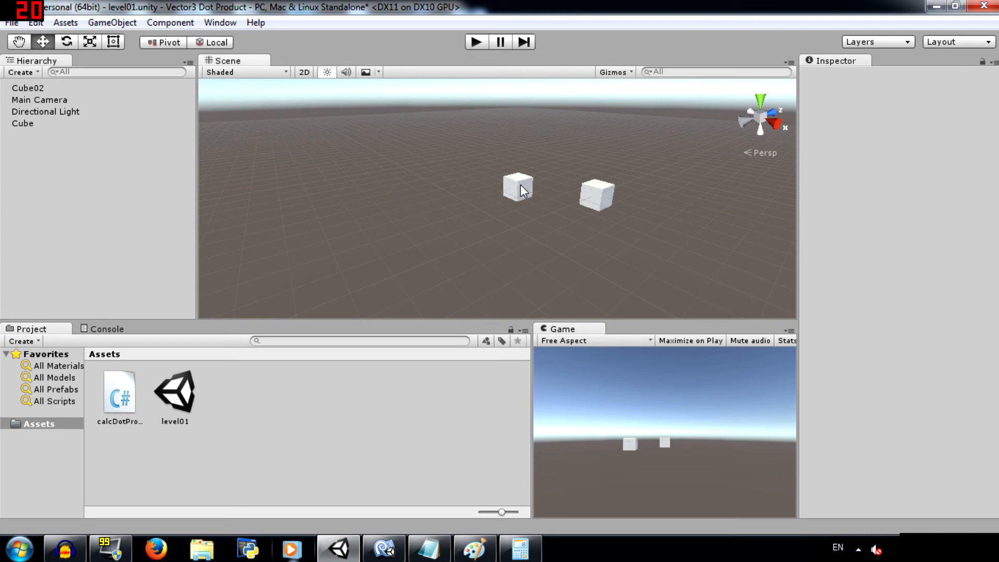
left_click(517, 187)
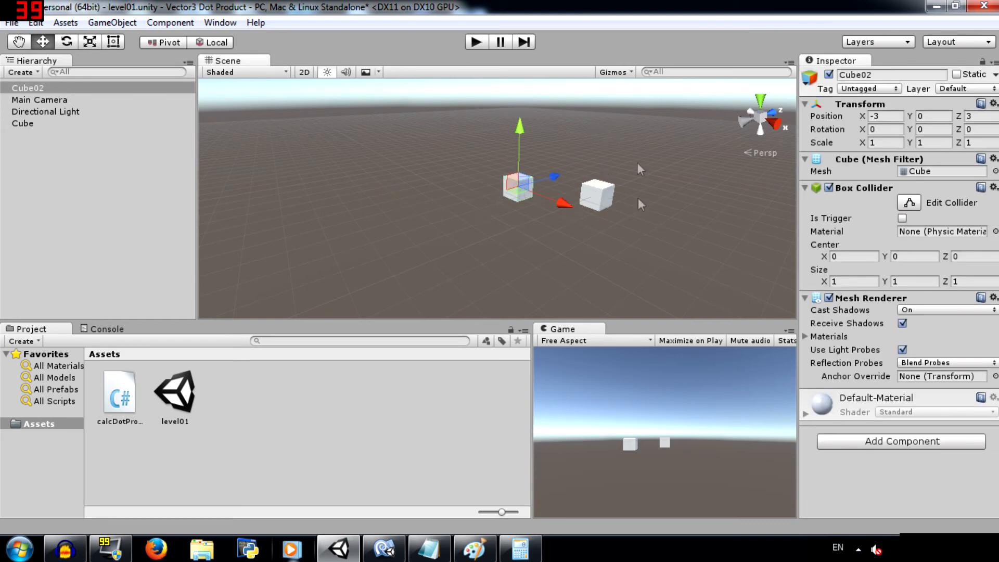
mouse_move(540, 223)
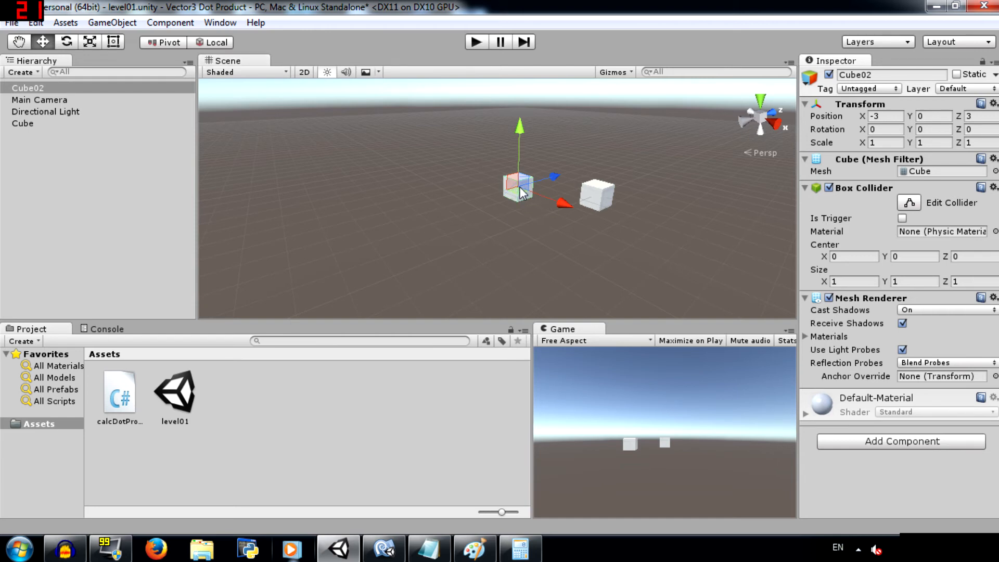
mouse_move(508, 207)
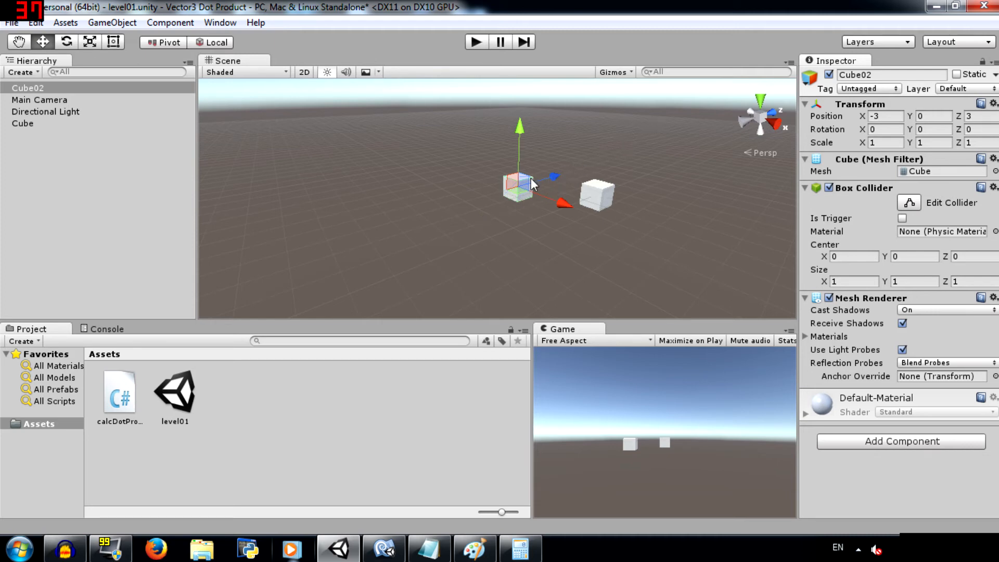
mouse_move(527, 185)
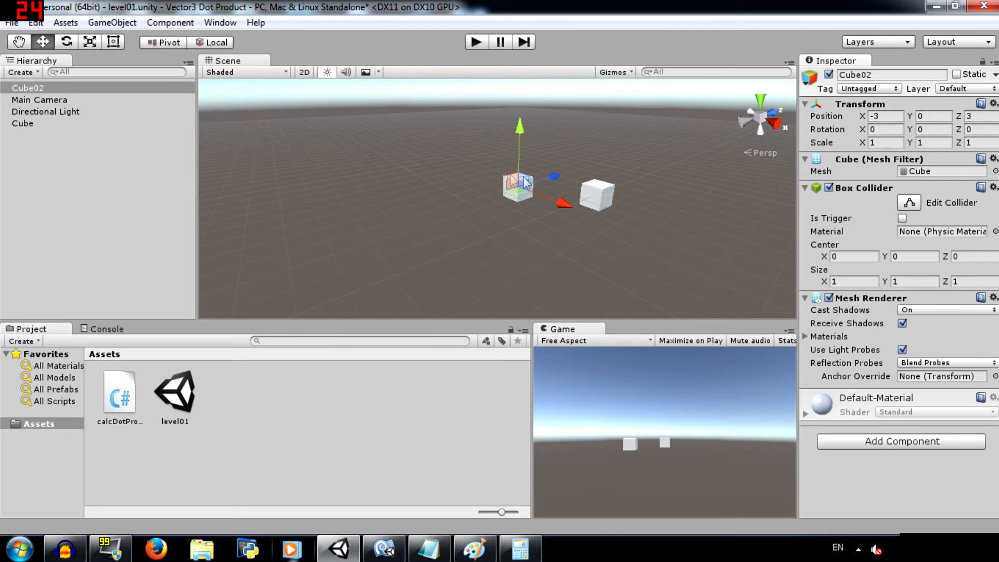
mouse_move(598, 202)
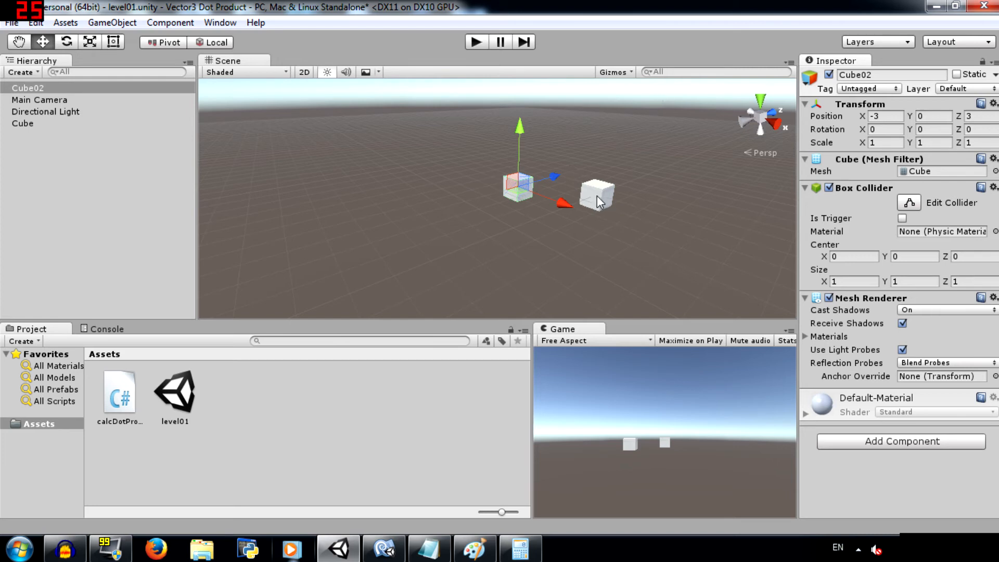
Step: Set Cube02's Rotation Y to 180
left_click(23, 122)
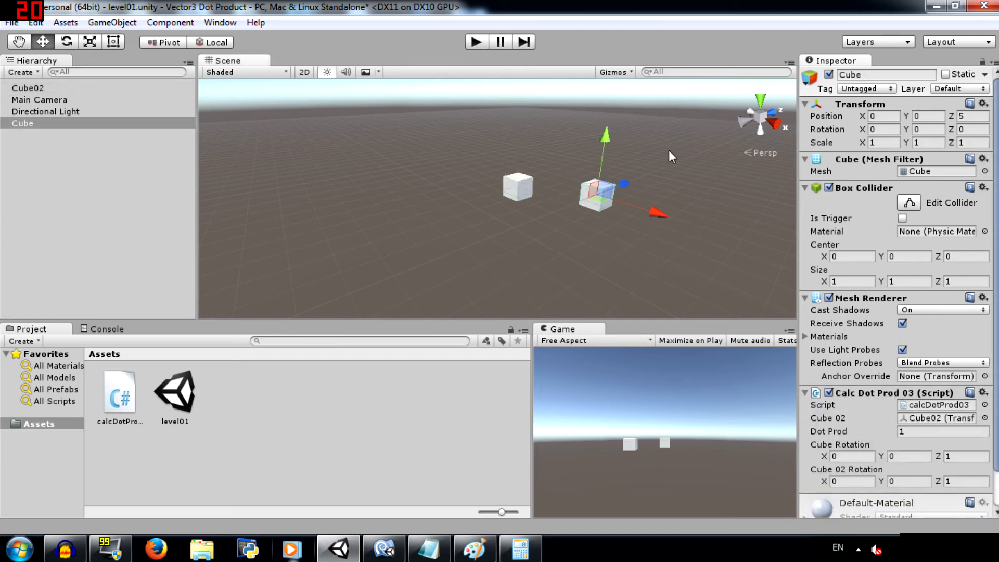
left_click(28, 88)
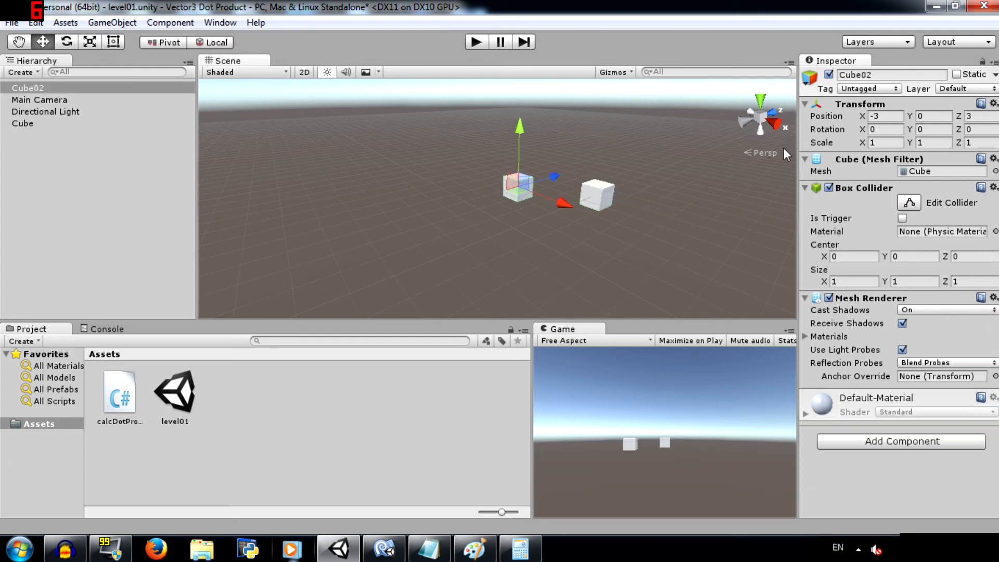
left_click(934, 129)
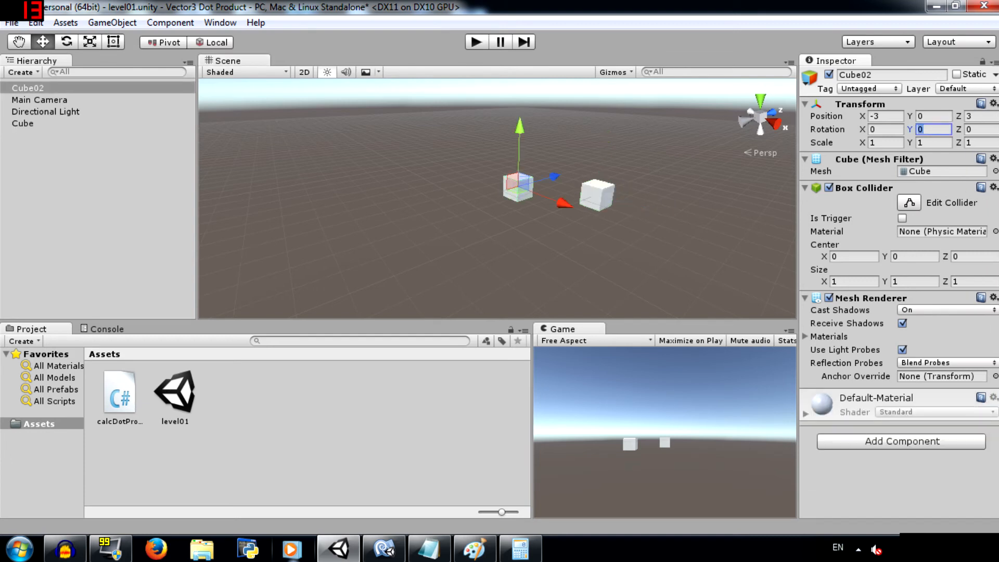
type("180")
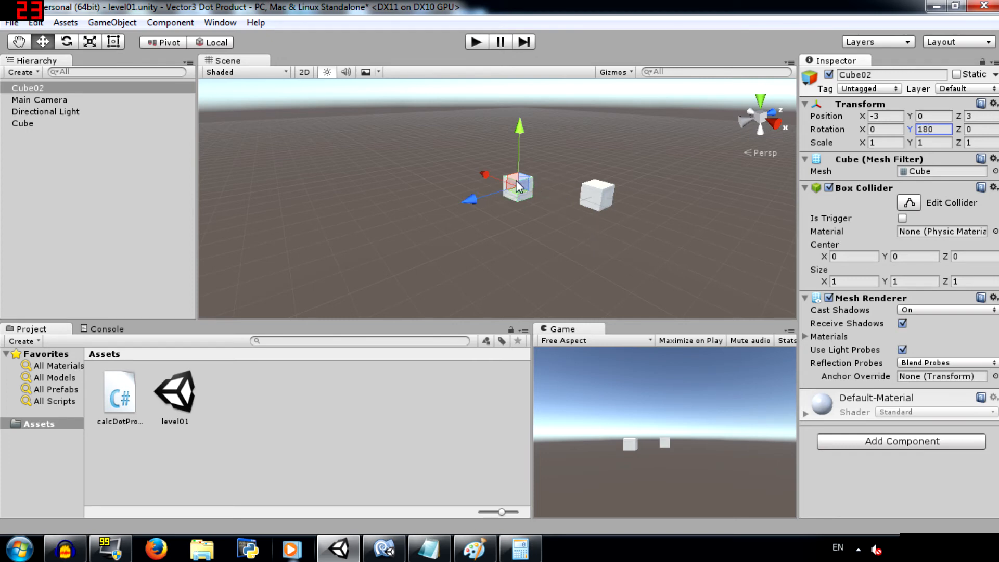
mouse_move(596, 194)
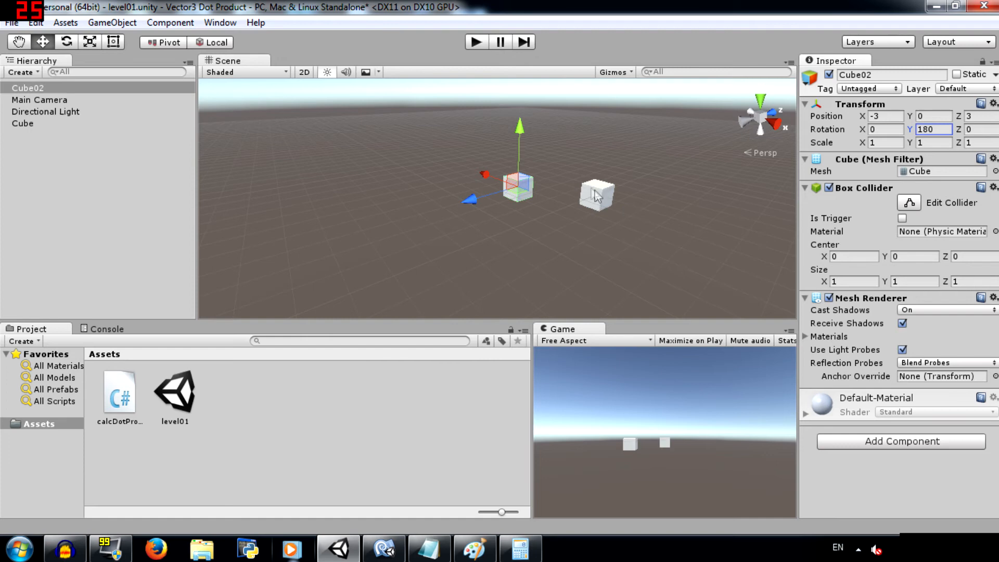
Step: Confirm the Cube's Dot Prod reads -1, then reset Cube02's Rotation Y to 0
left_click(23, 122)
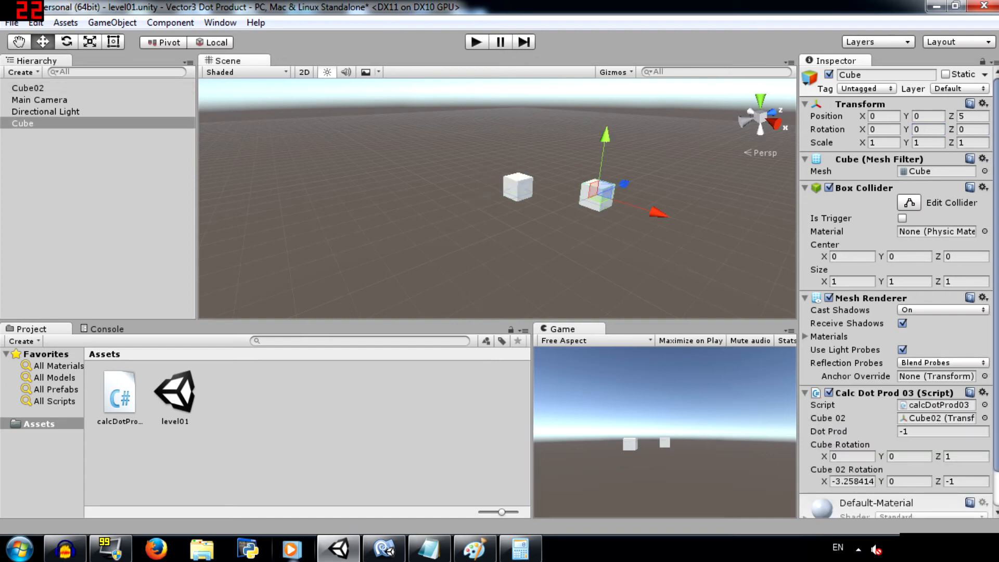
left_click(941, 431)
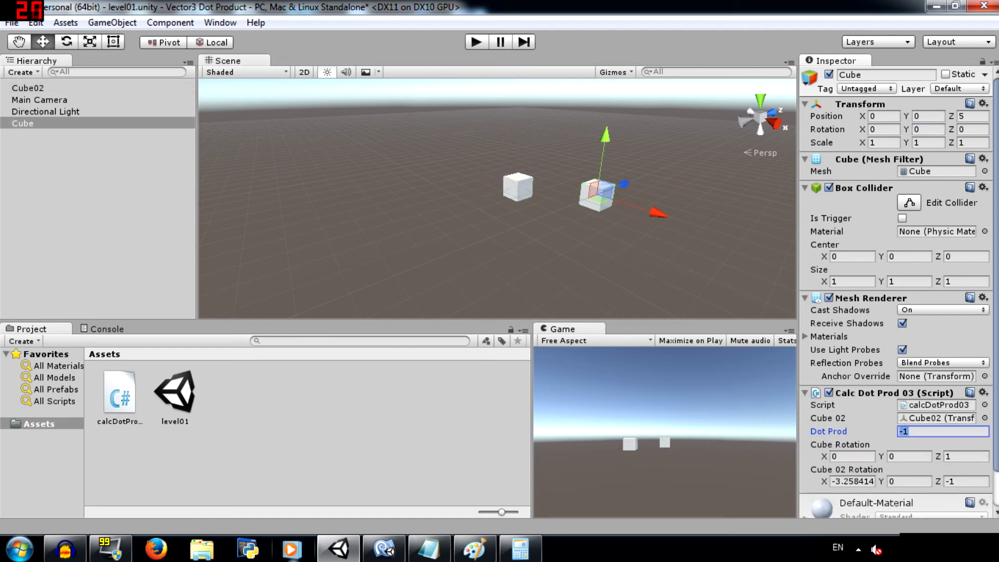
left_click(28, 88)
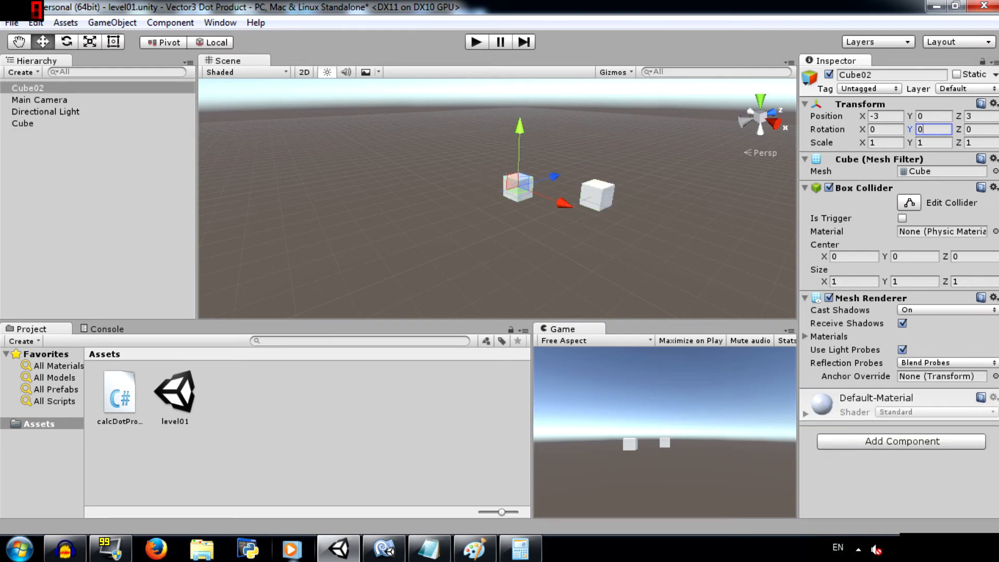
mouse_move(667, 165)
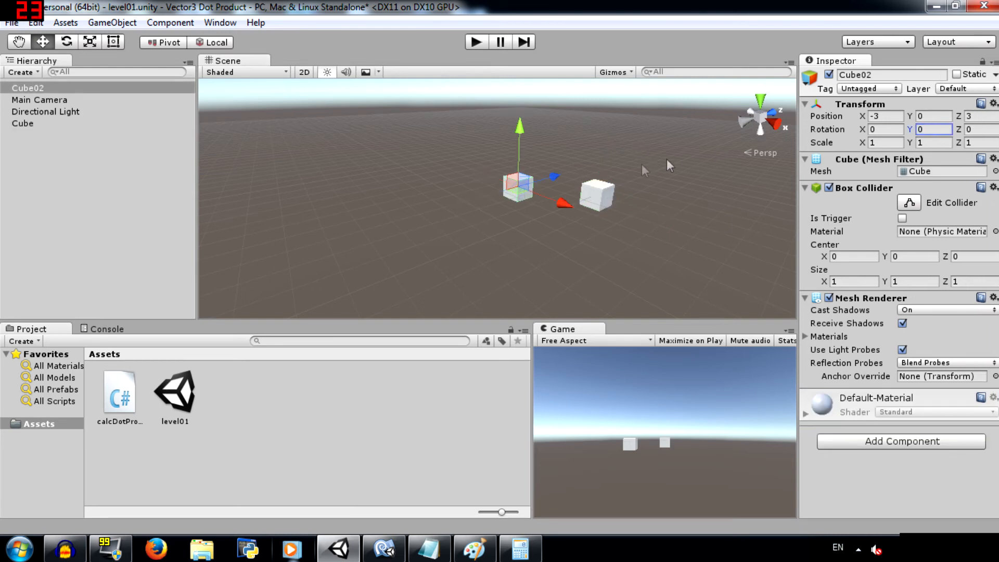
left_click(22, 123)
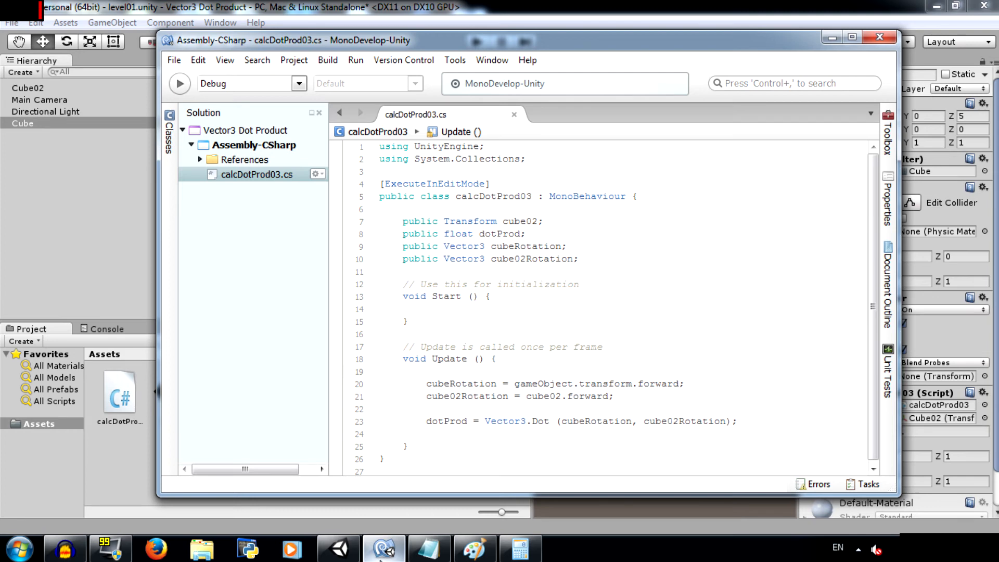
Step: Rename cubeRotation to cubePosNorm and cube02Rotation to cube02PosNorm
left_click(496, 359)
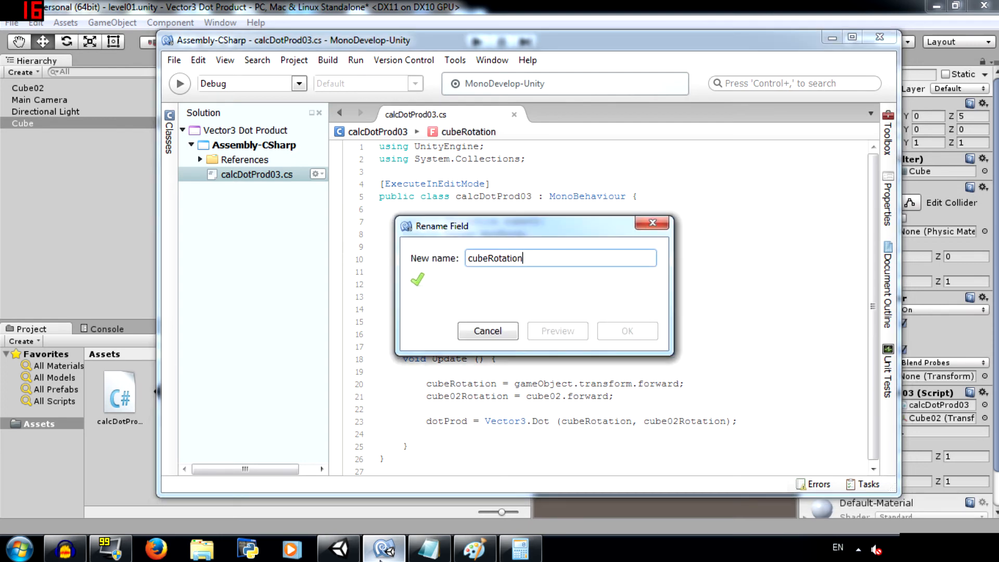
key("BackSpace")
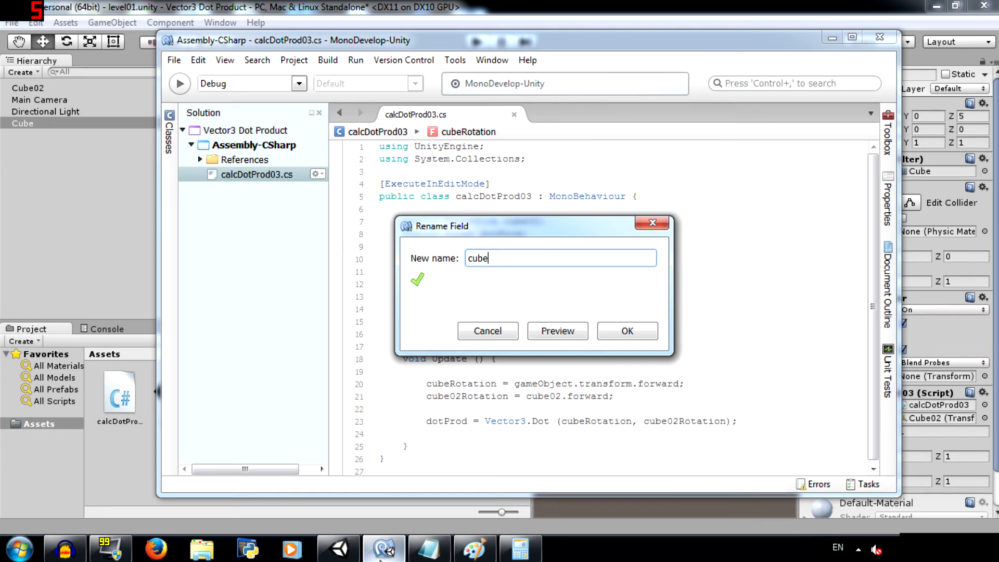
left_click(626, 331)
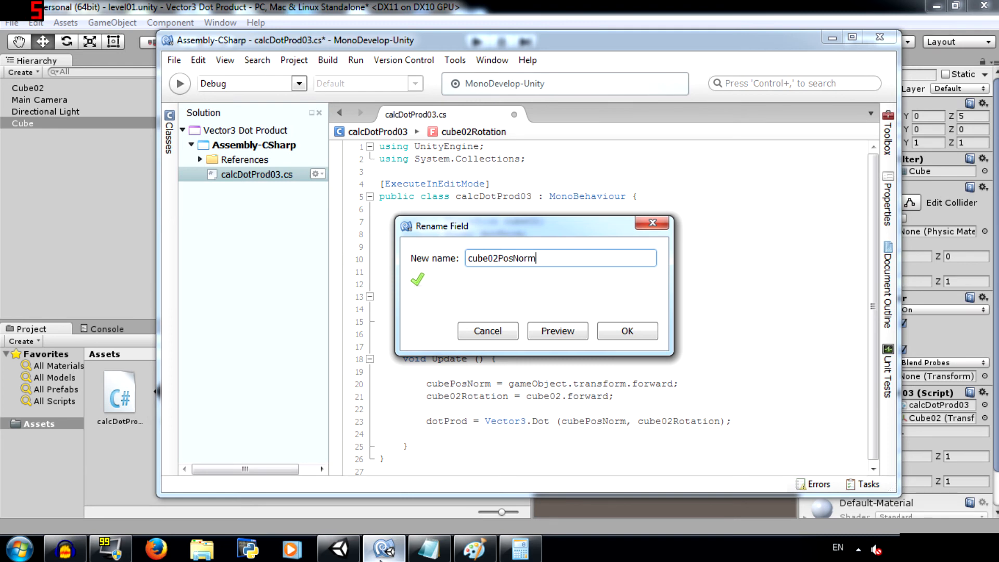
left_click(625, 331)
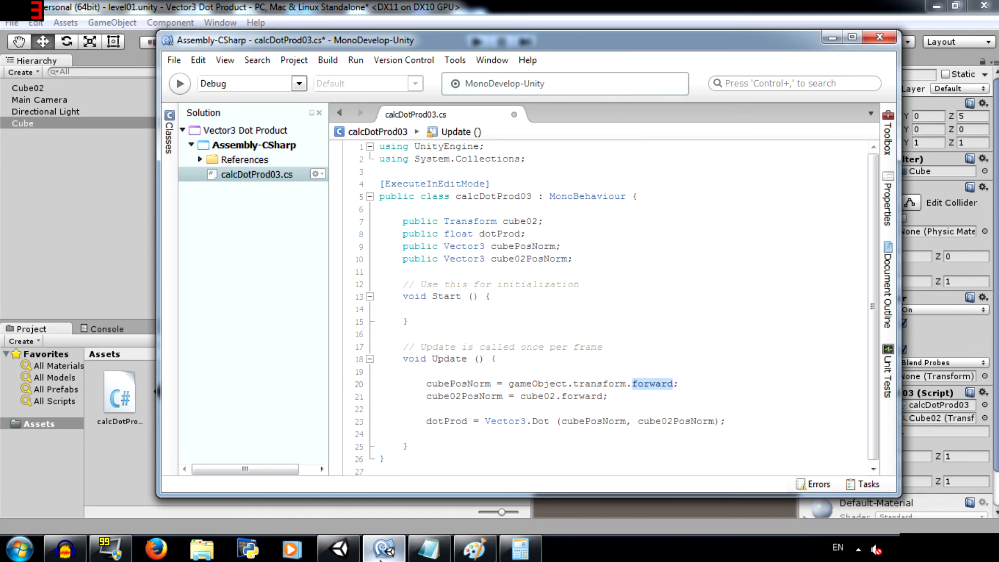
Step: Compute both vectors from transform.position.normalized instead of forward
type("position.normalize")
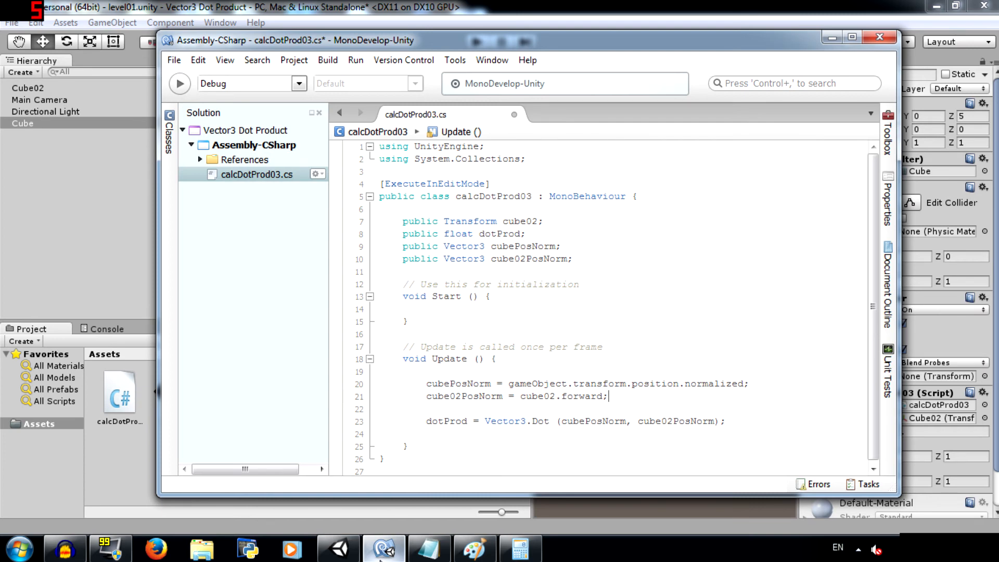
type("position.normalize")
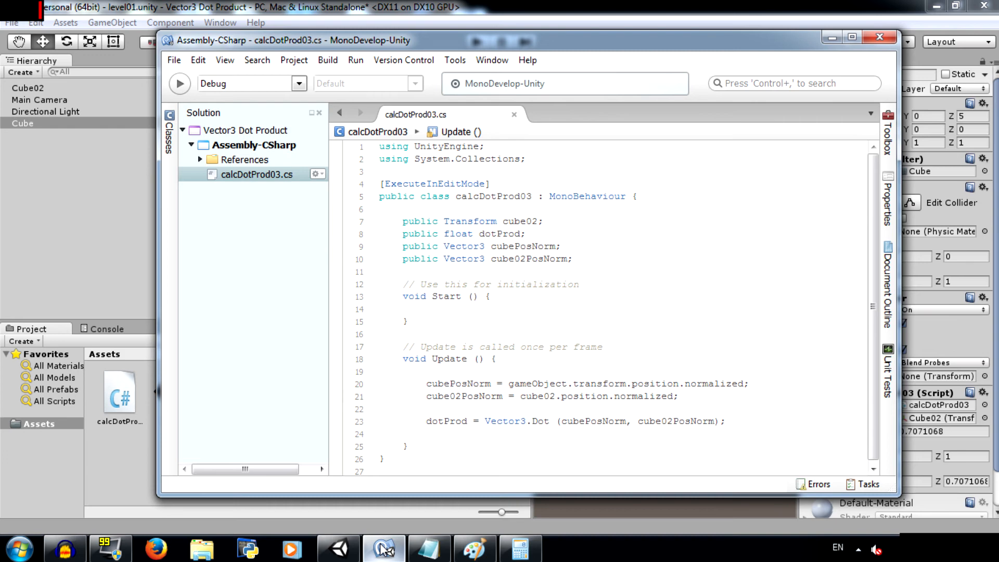
left_click(673, 395)
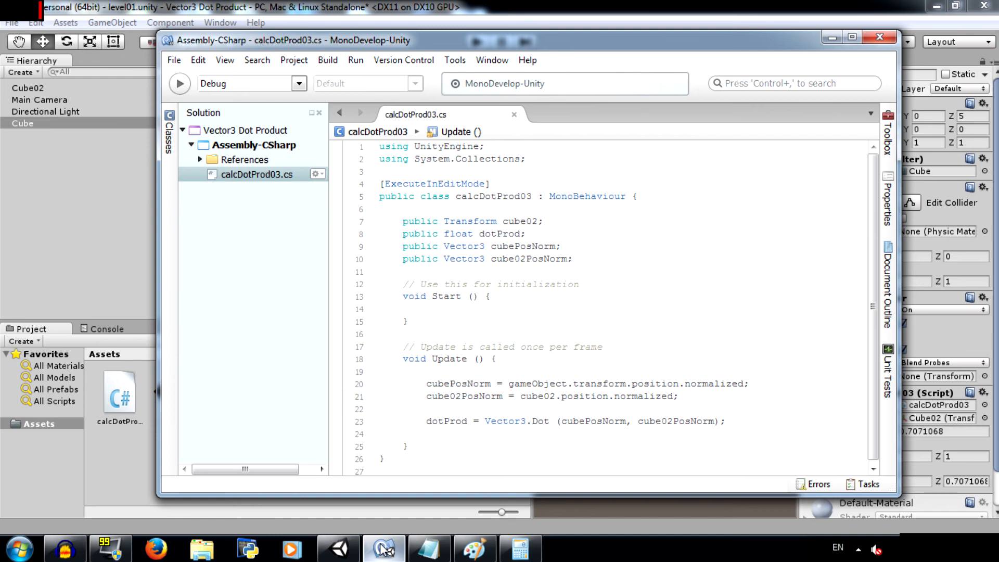
left_click(673, 396)
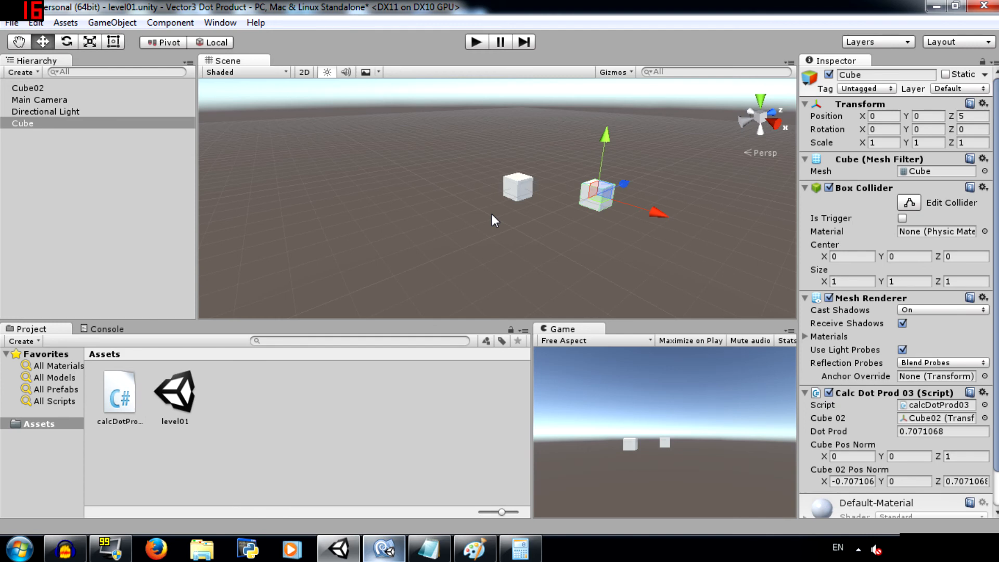
mouse_move(556, 215)
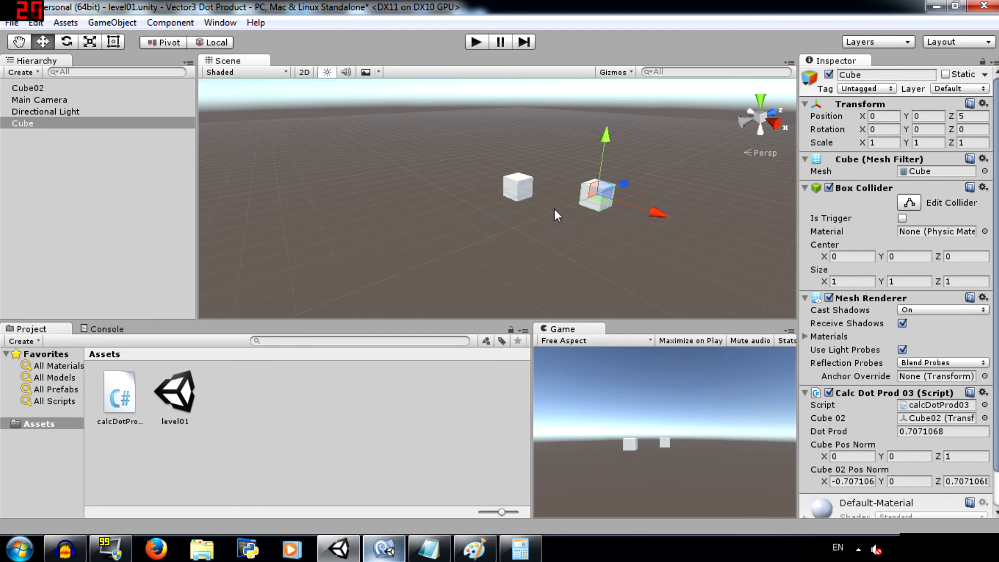
mouse_move(897, 448)
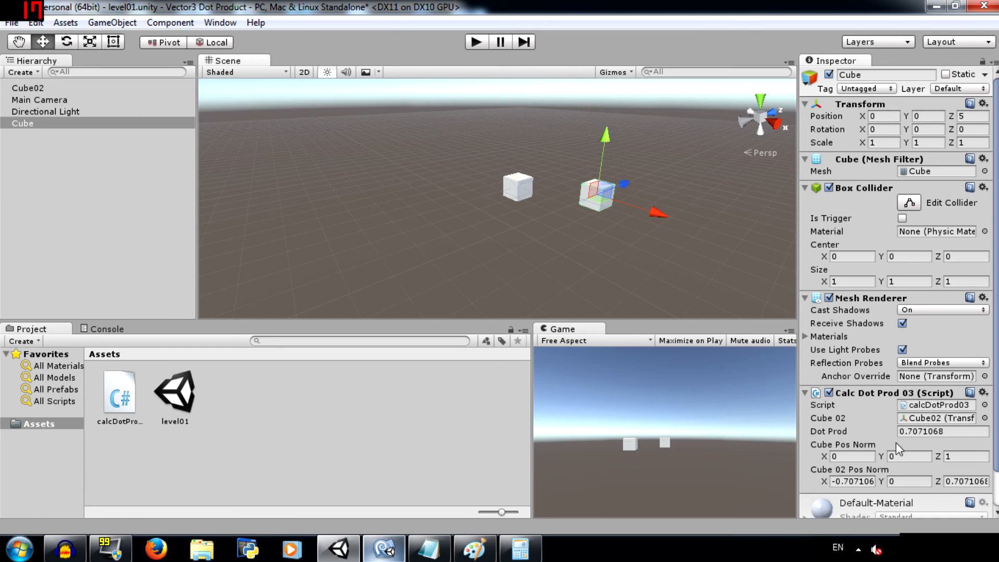
mouse_move(718, 295)
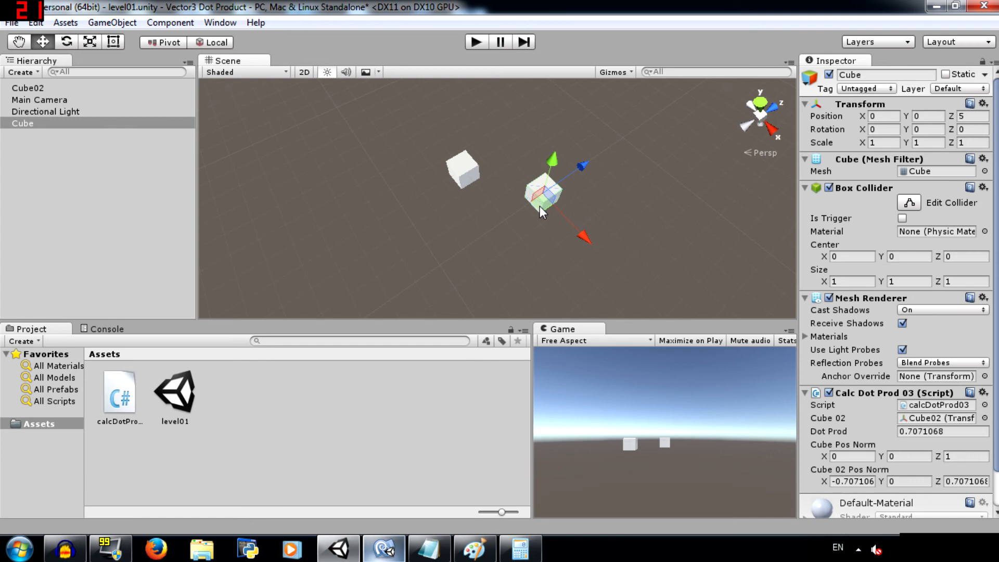
Step: Move the Cube along X and Z, then set its Position to about (-3, 0, 3)
left_click(883, 116)
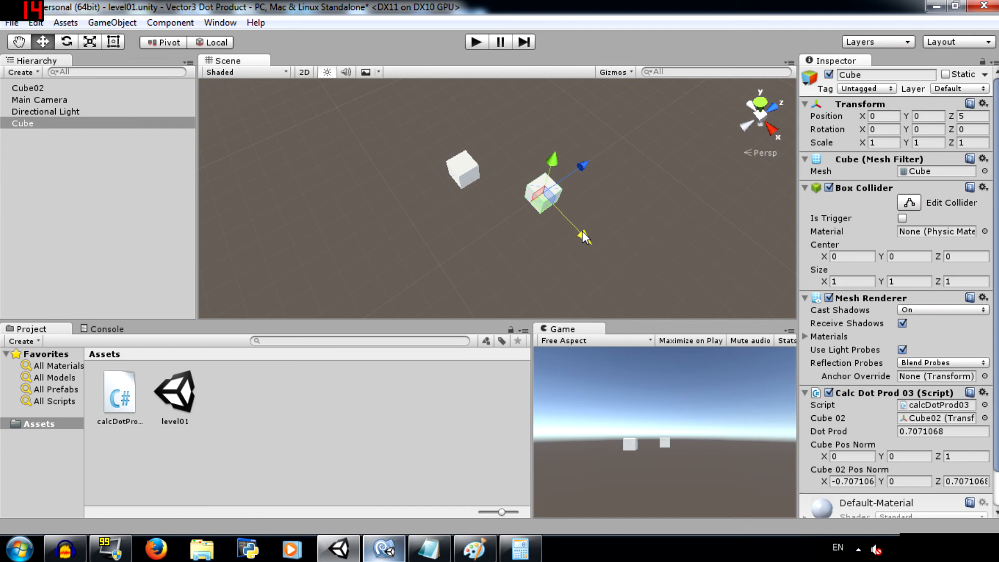
left_click_drag(582, 236, 554, 207)
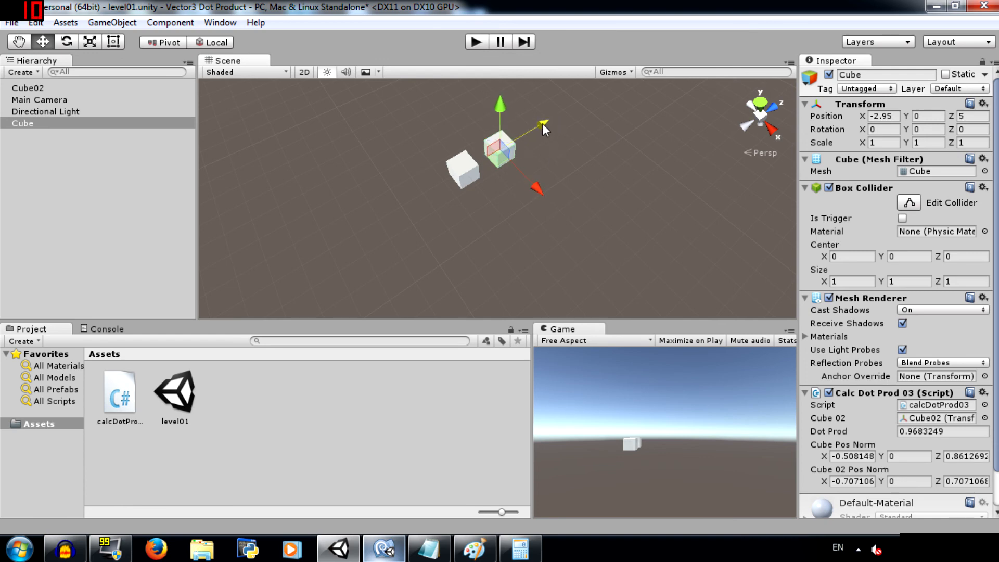
left_click_drag(542, 125, 522, 136)
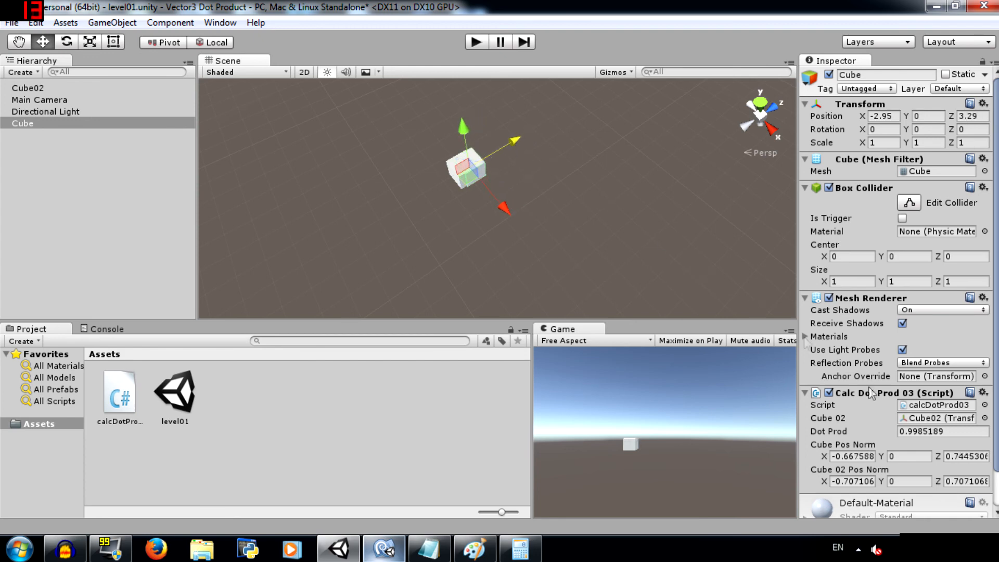
mouse_move(507, 148)
type("3.01")
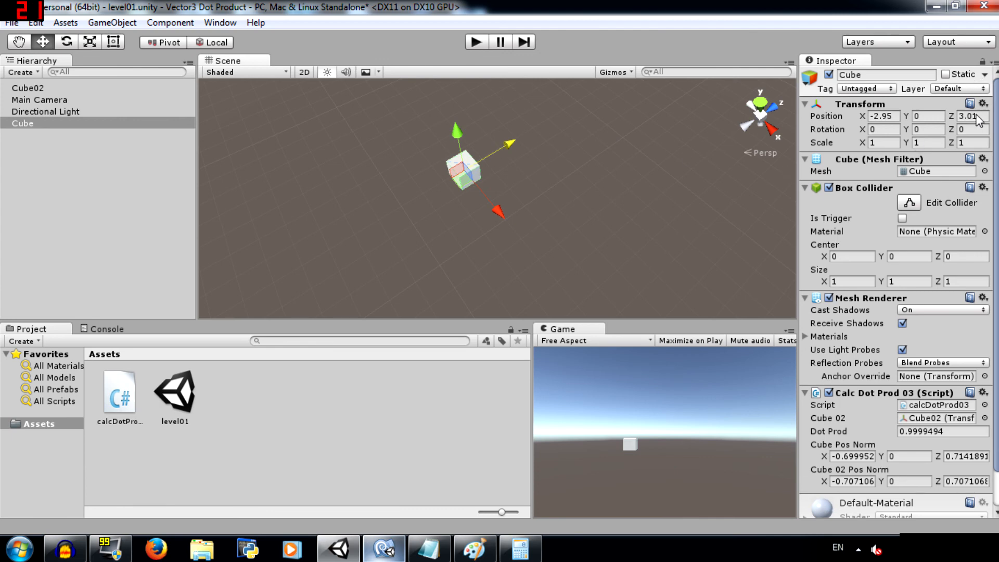
type("3")
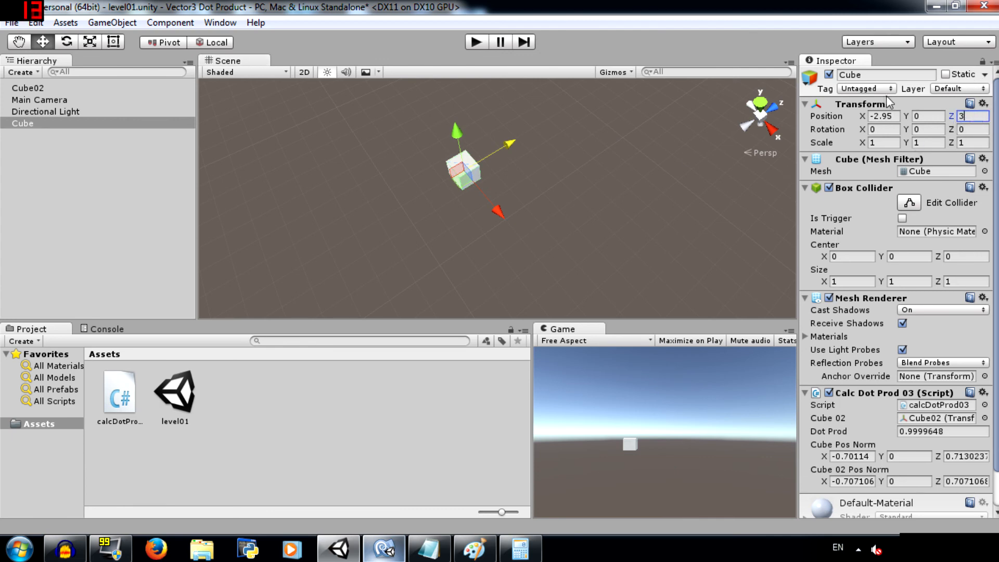
type("-3")
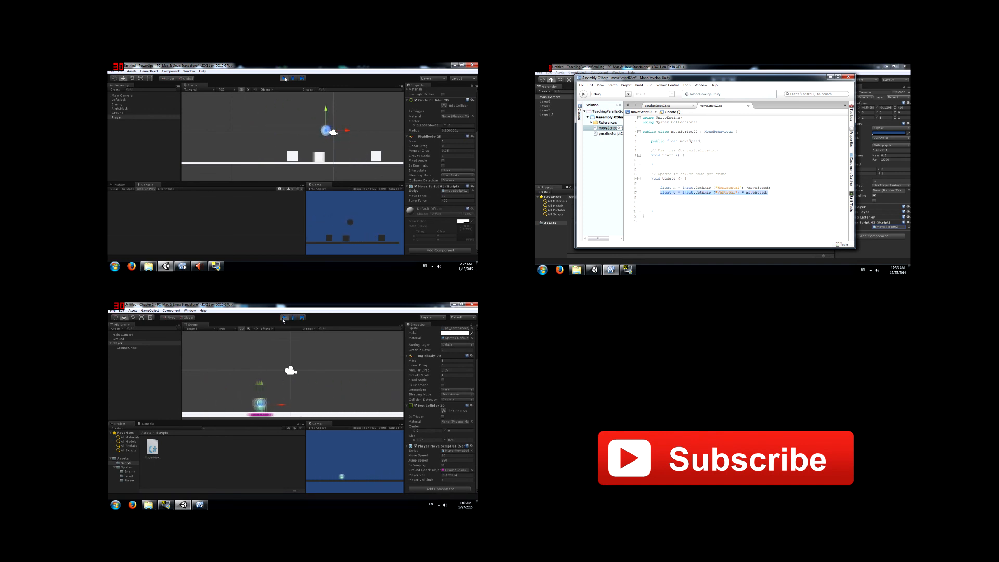
left_click(276, 78)
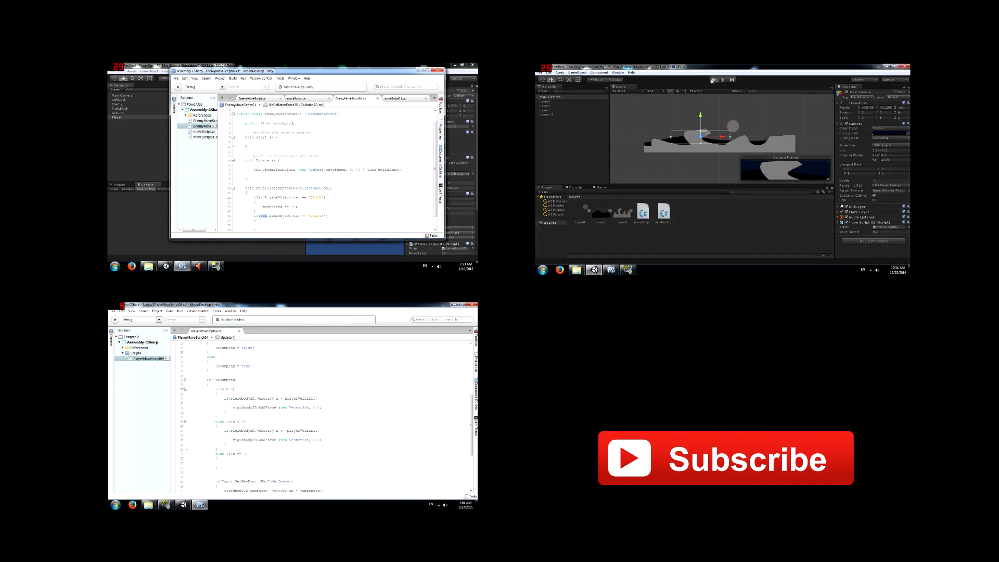
left_click(714, 79)
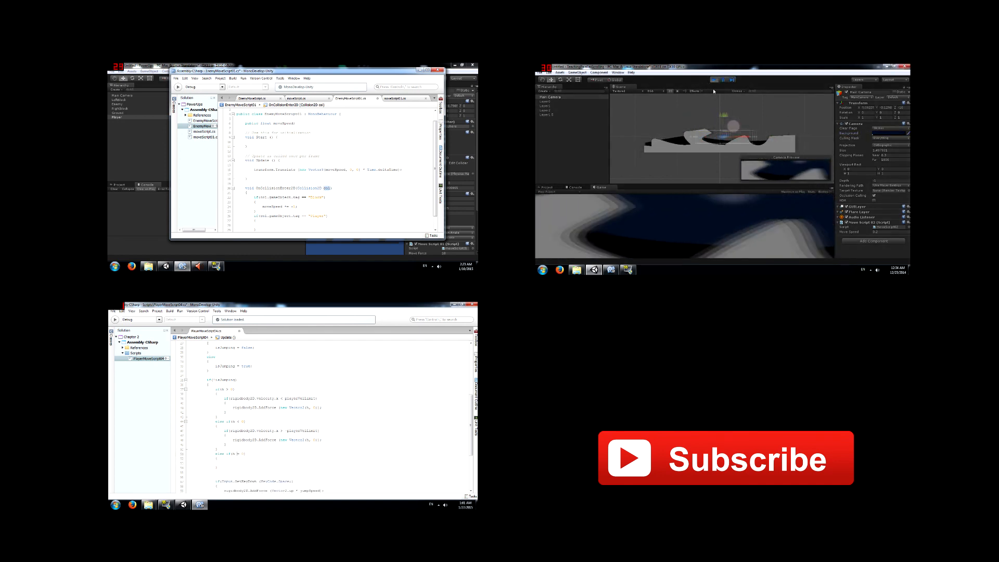